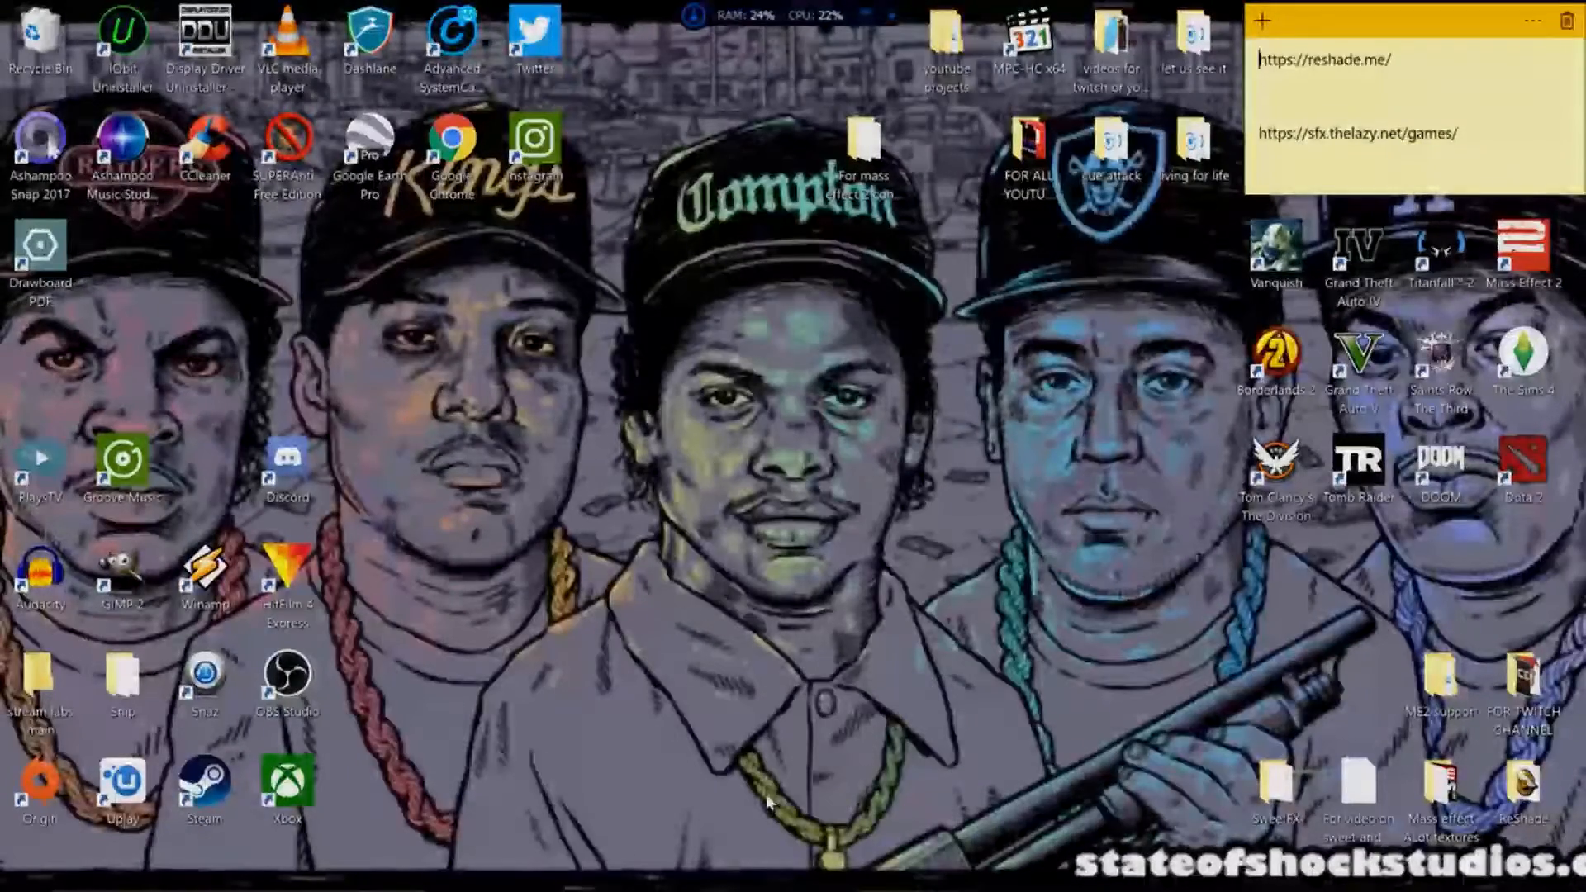
{"action": "mouse_move", "coordinate": [684, 834]}
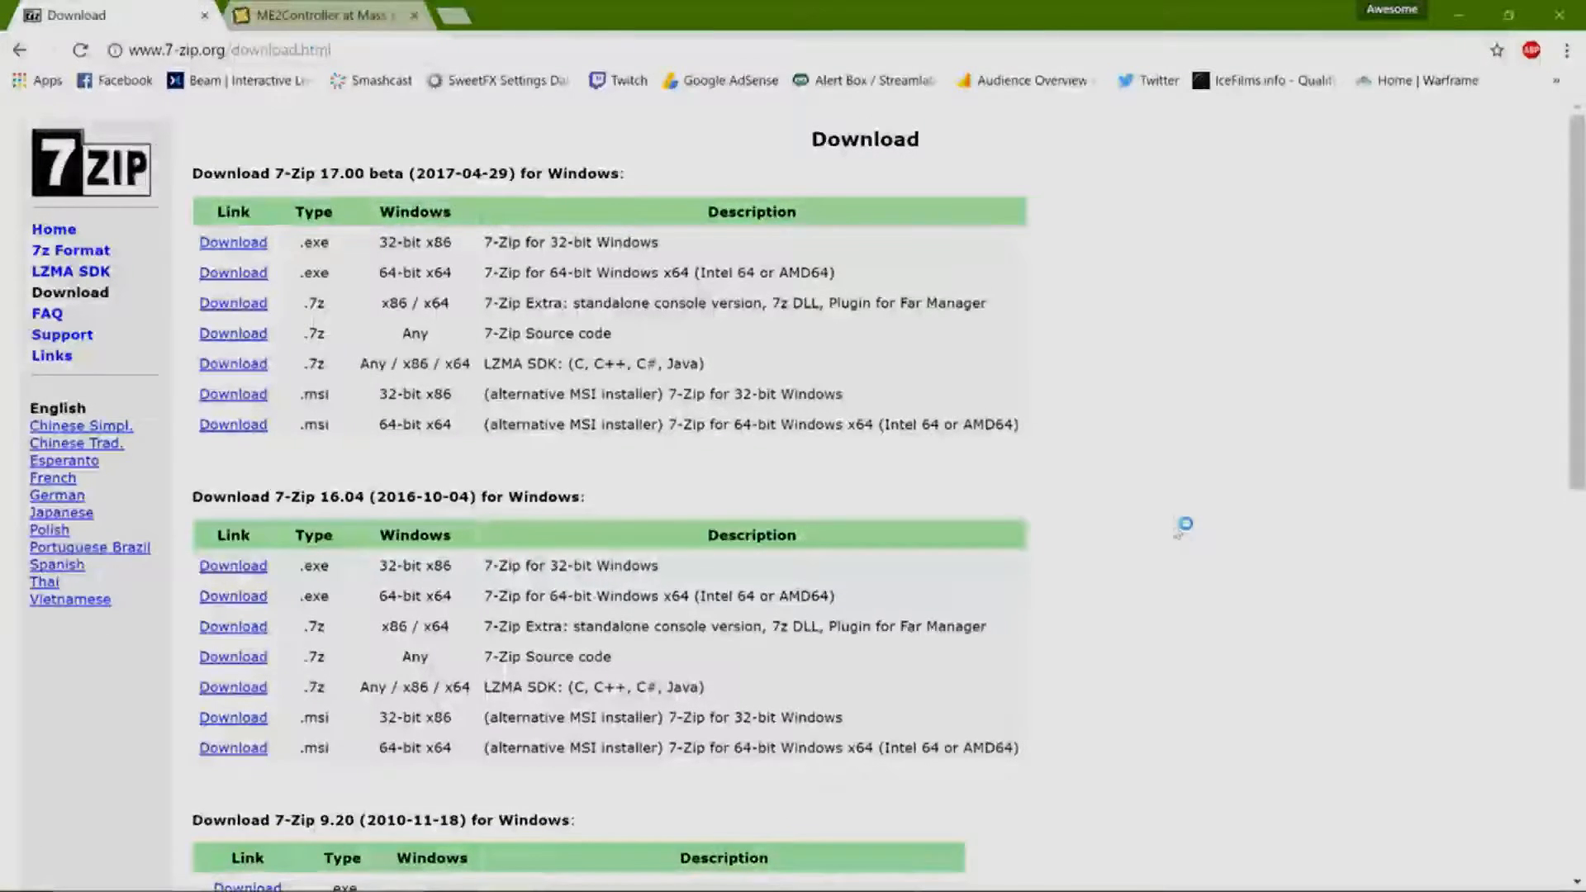
{"action": "mouse_move", "coordinate": [1178, 443]}
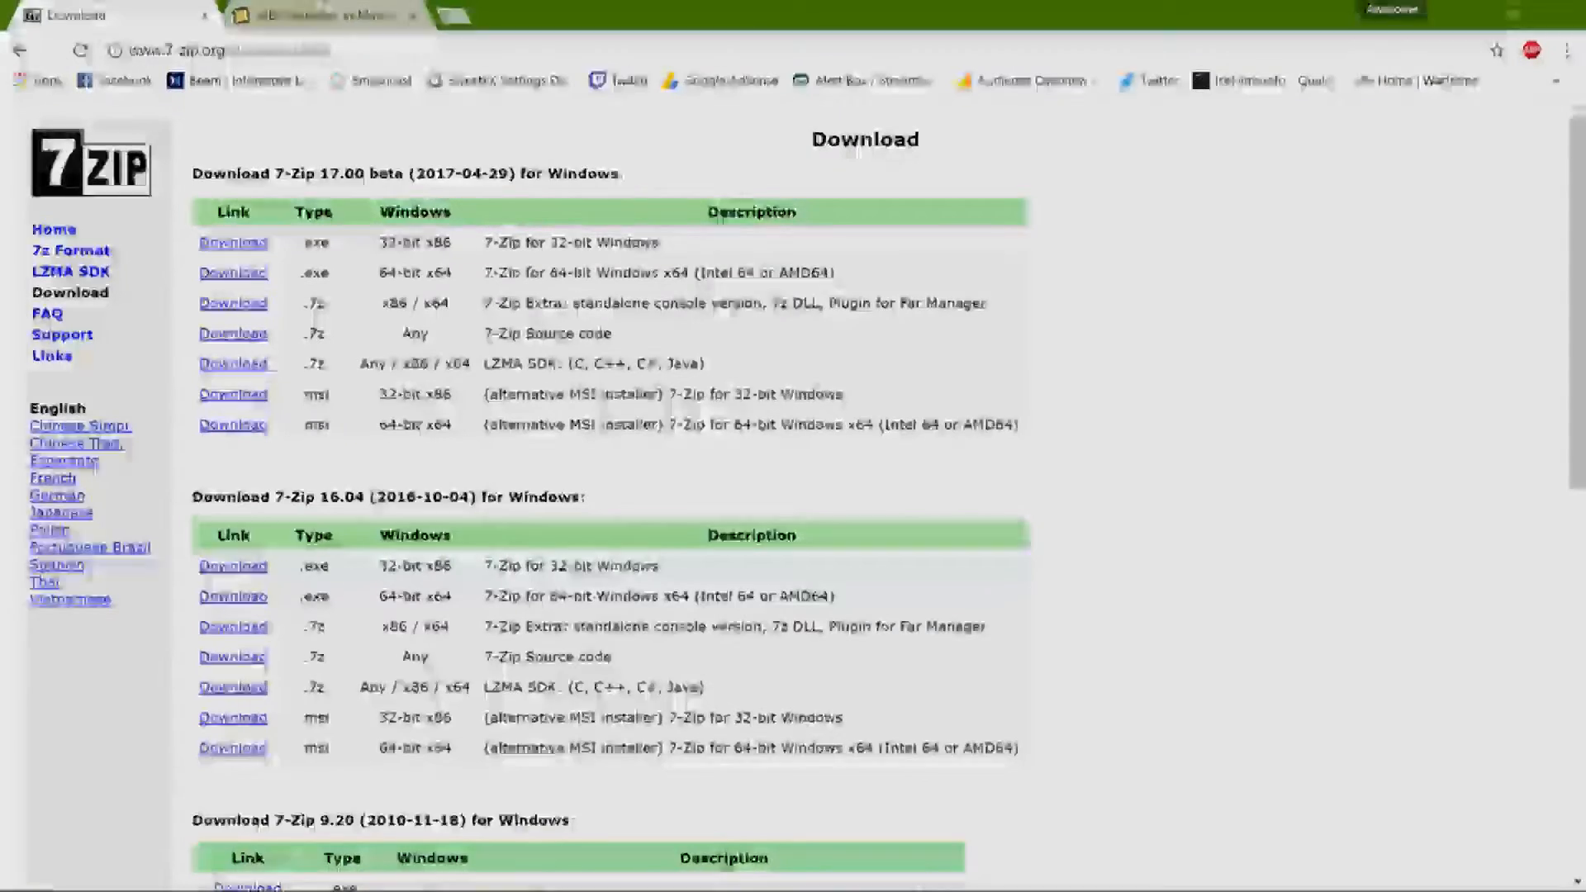
Step: Switch to the ME2Controller at Mass Effect 2 Nexus tab
{"action": "left_click", "coordinate": [318, 14]}
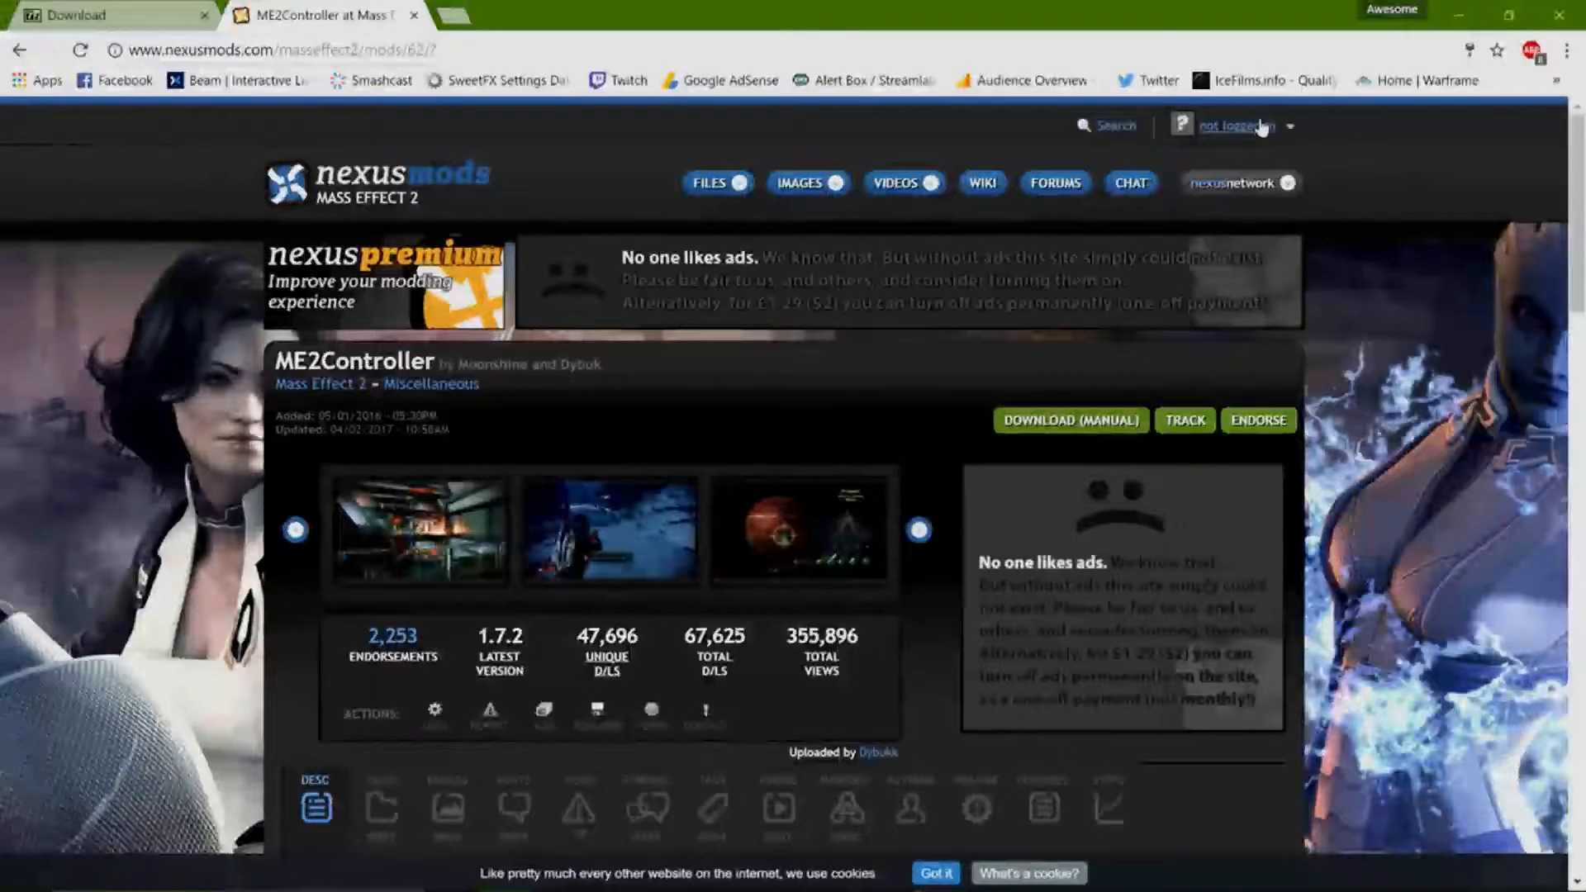
Step: Open the 'not logged in' Login panel and choose 'create an account'
{"action": "left_click", "coordinate": [1239, 126]}
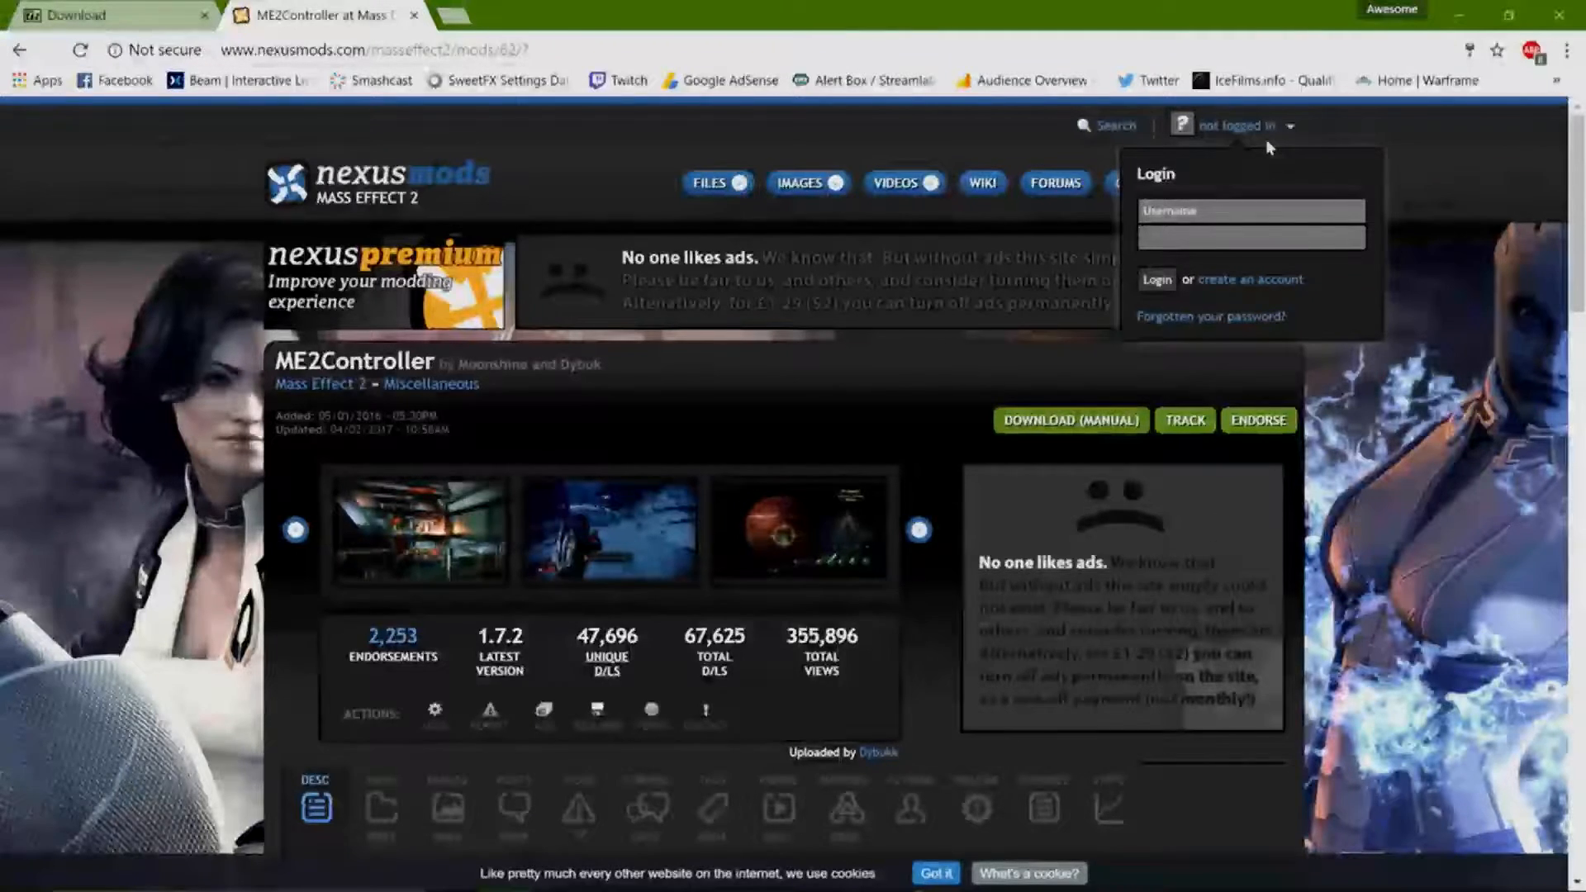
{"action": "mouse_move", "coordinate": [1582, 355]}
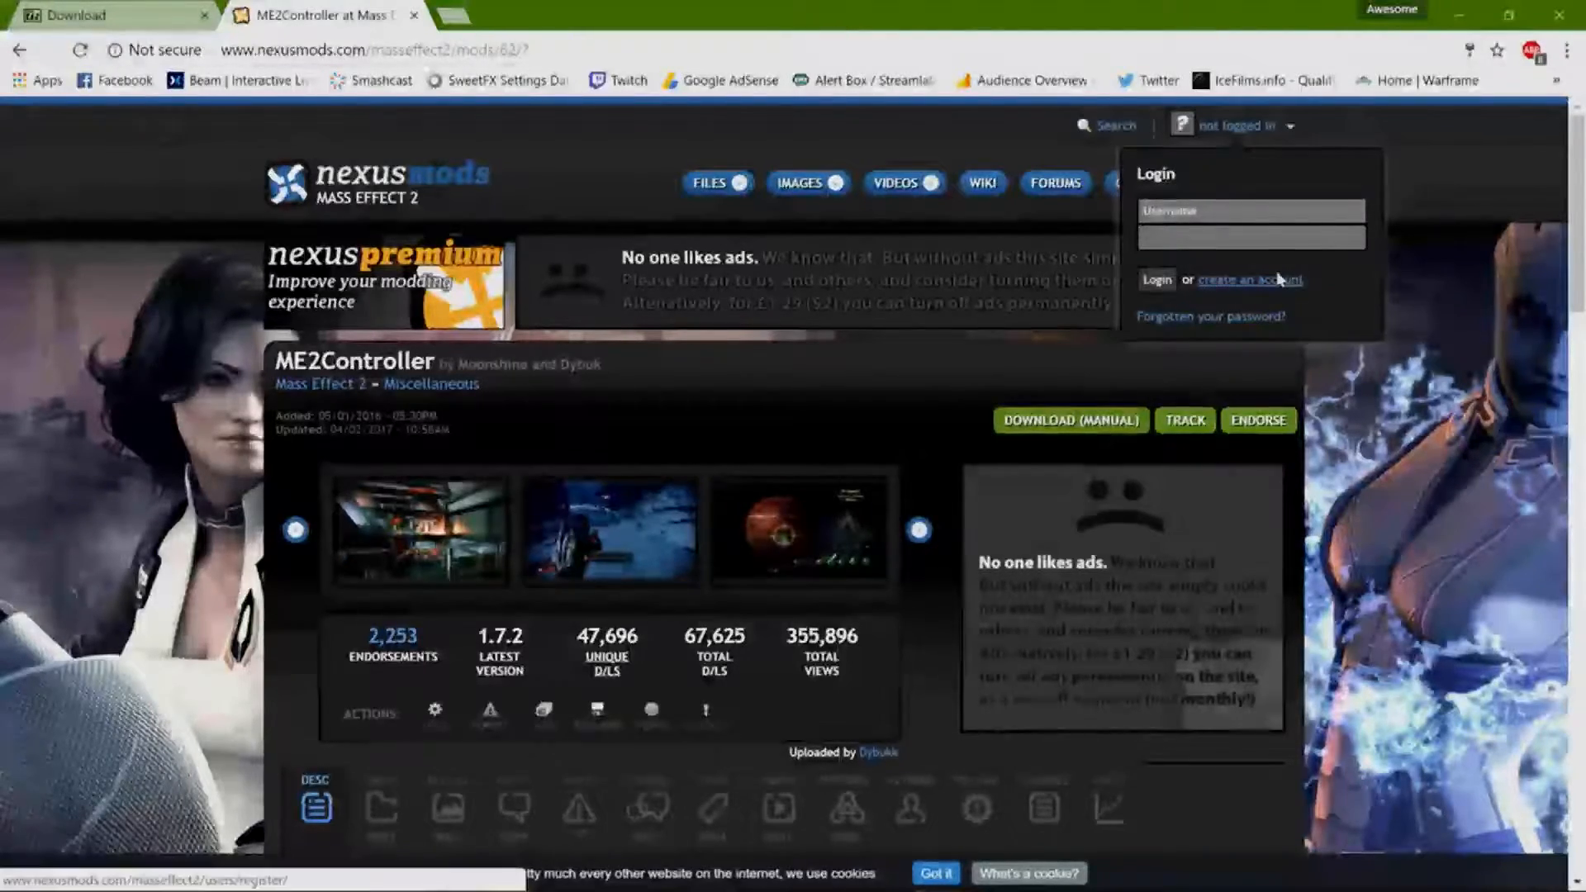
{"action": "left_click", "coordinate": [1250, 279]}
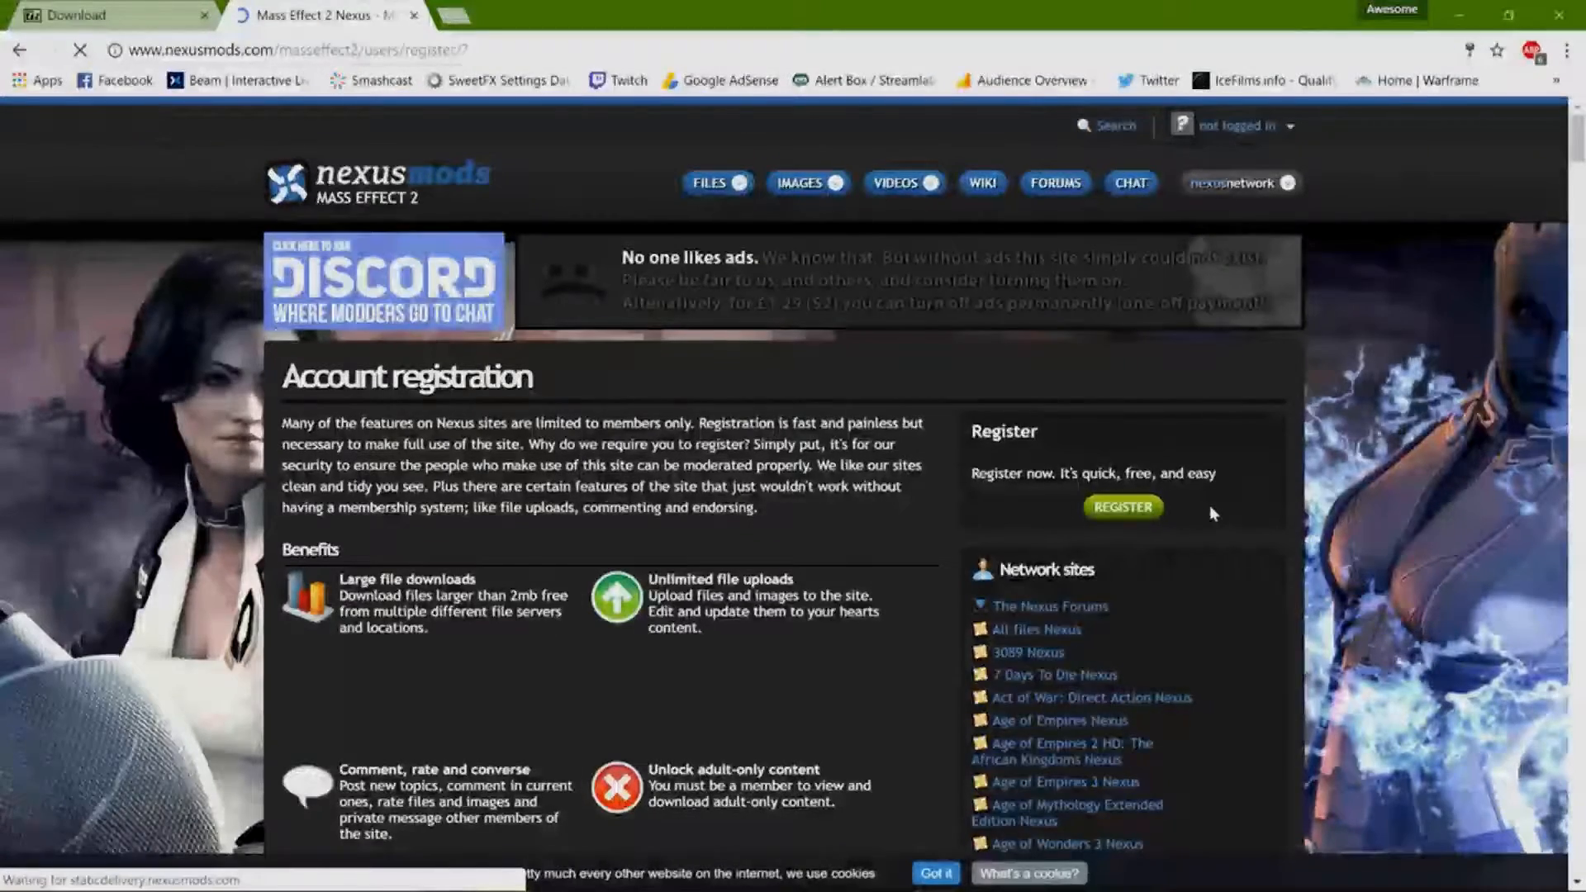
Step: Start free registration, scroll past the packages, and continue via Create Account without buying
{"action": "left_click", "coordinate": [1123, 508]}
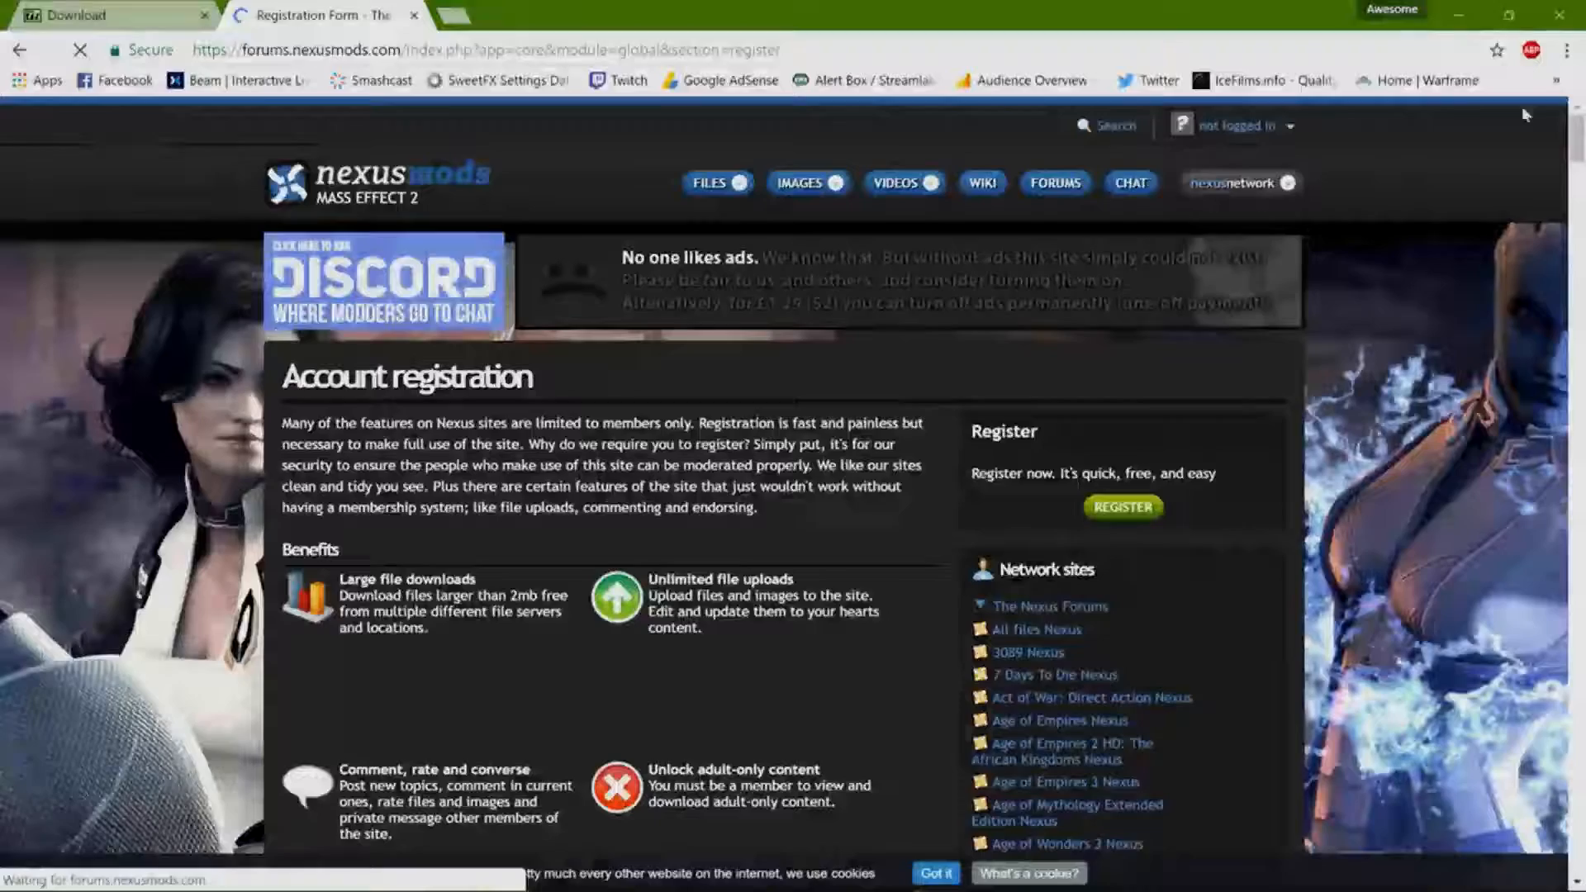
{"action": "left_click", "coordinate": [1123, 508]}
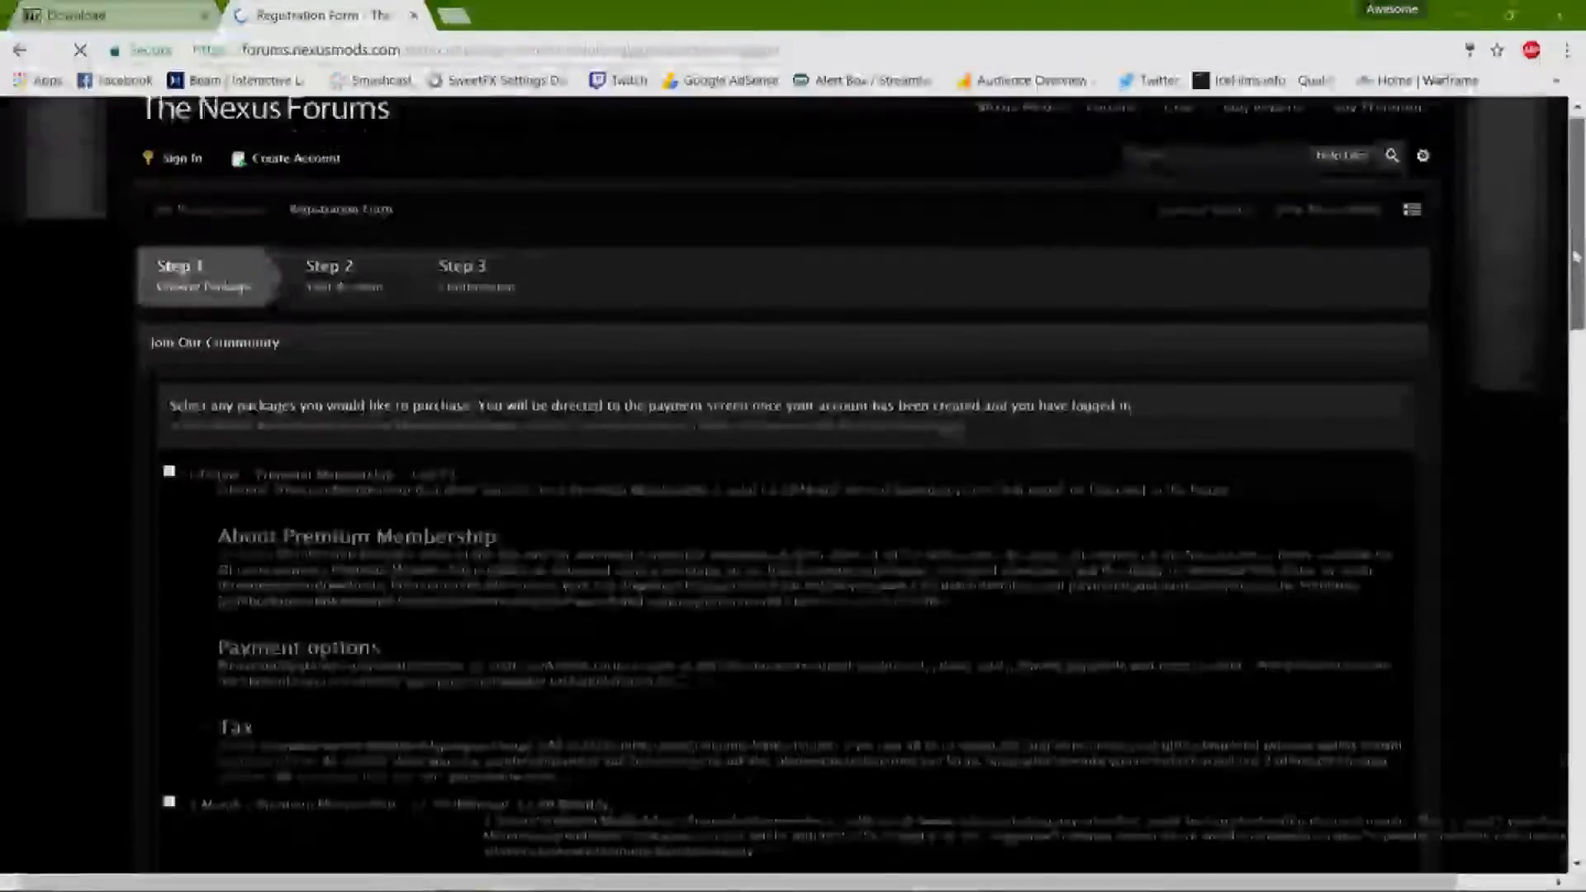
{"action": "scroll", "scroll_direction": "down", "scroll_amount": 3}
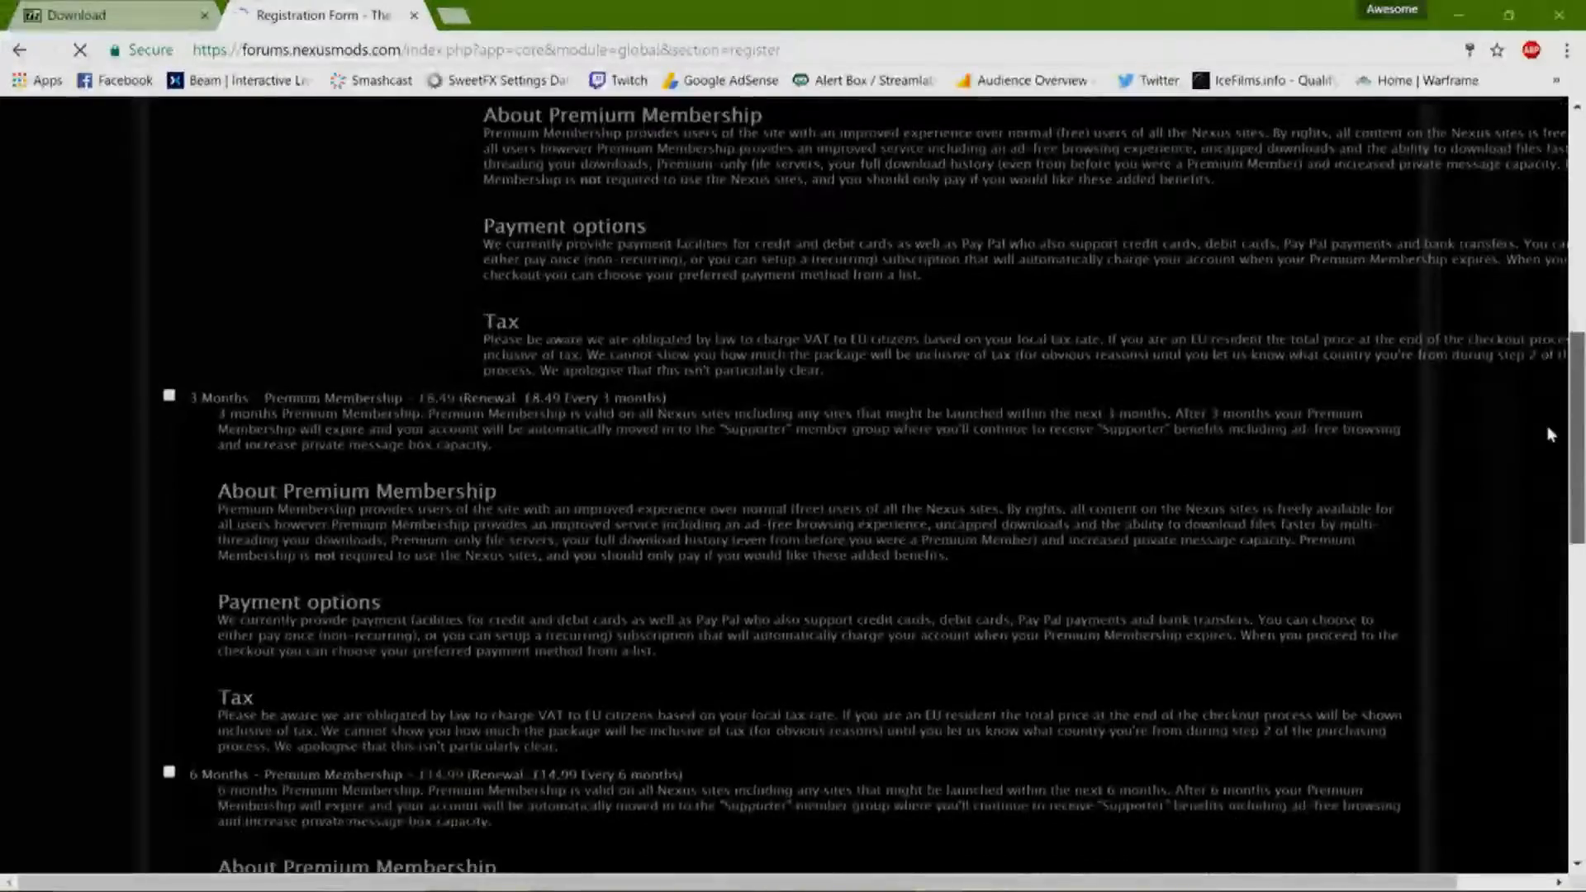
{"action": "scroll", "scroll_direction": "down", "scroll_amount": 3}
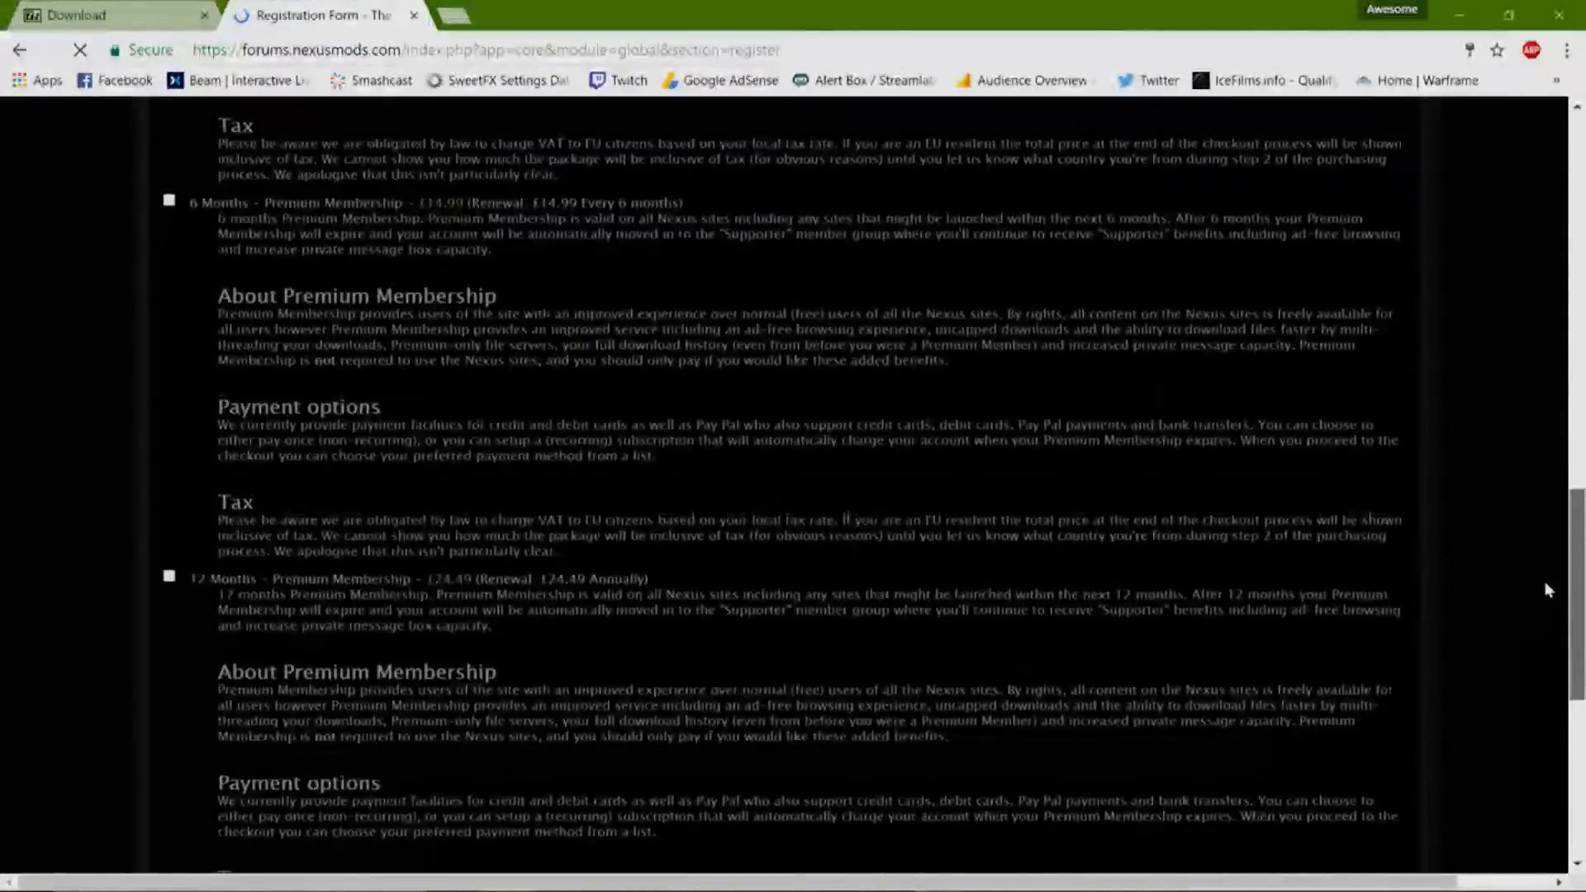
{"action": "scroll", "scroll_direction": "down", "scroll_amount": 3}
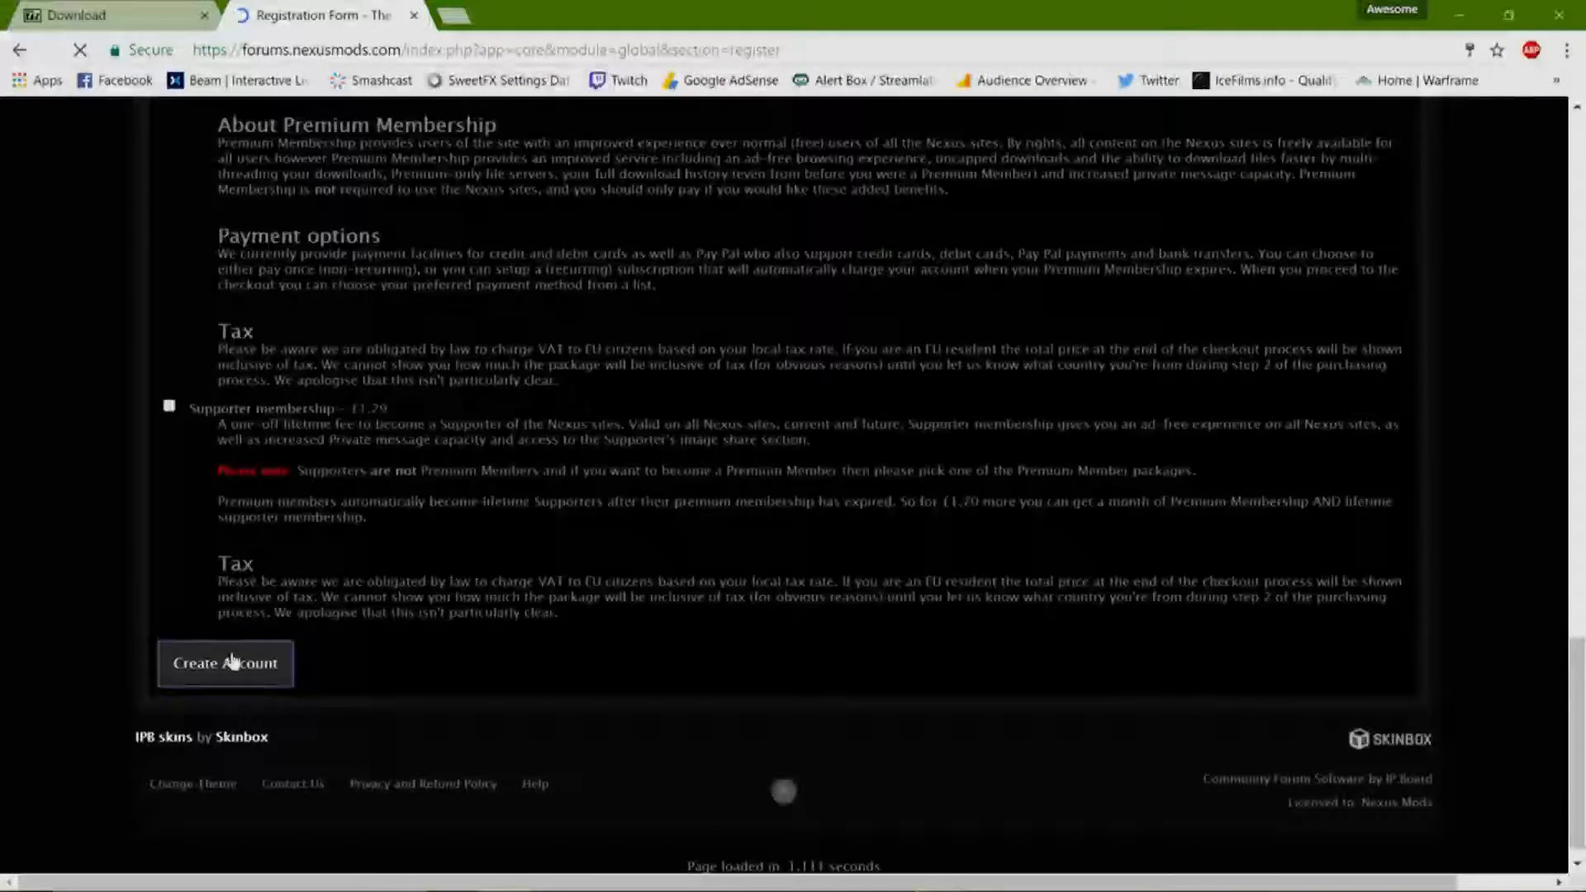
{"action": "left_click", "coordinate": [225, 664]}
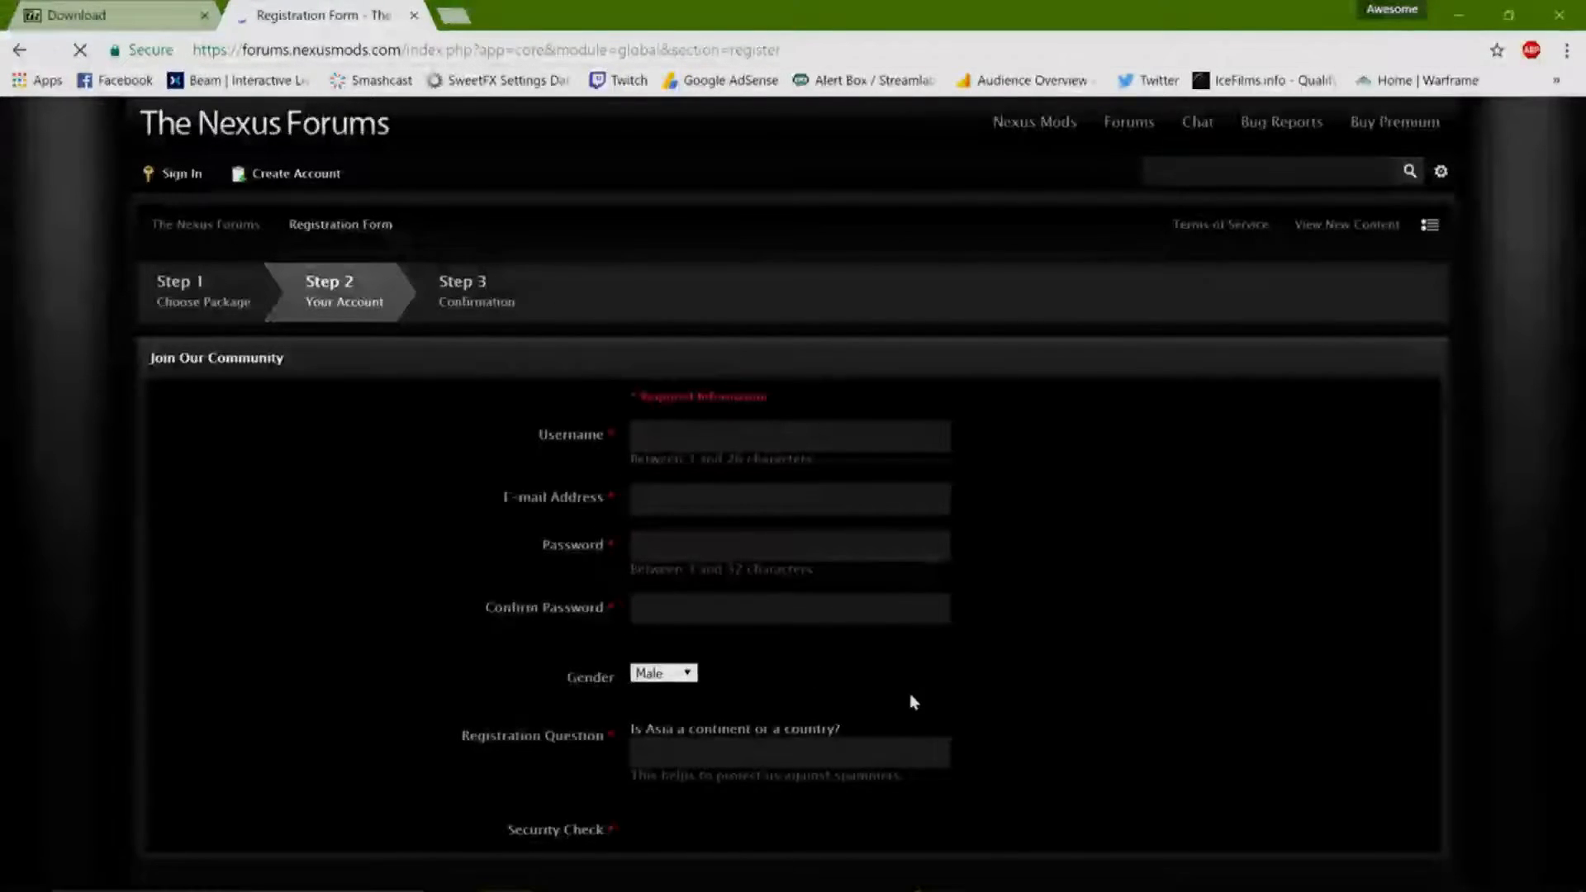
{"action": "left_click", "coordinate": [663, 672]}
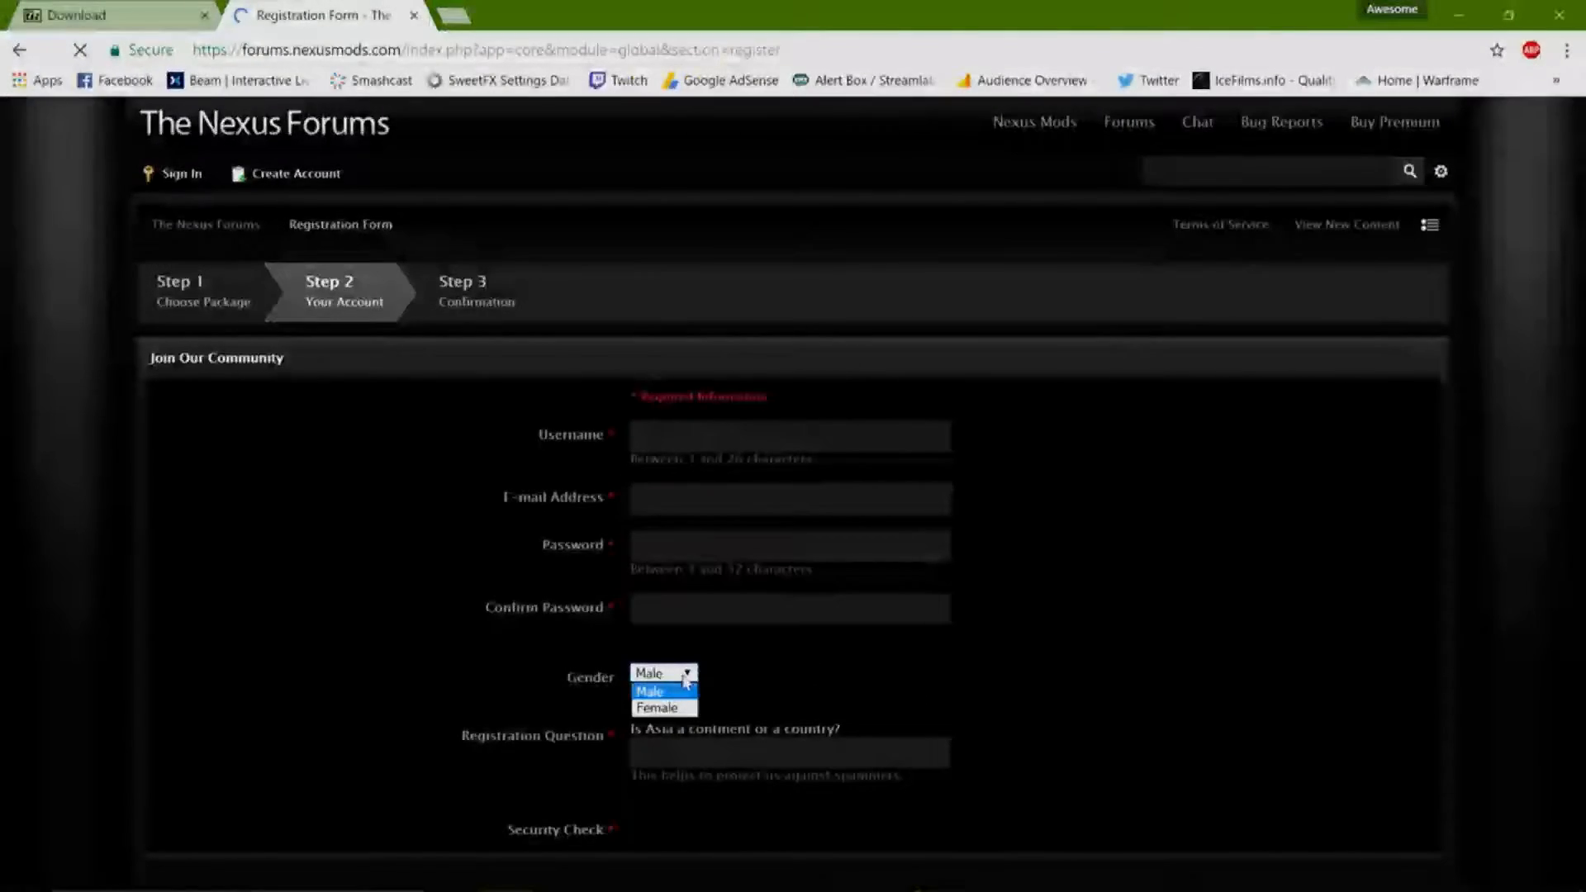
{"action": "left_click", "coordinate": [663, 707]}
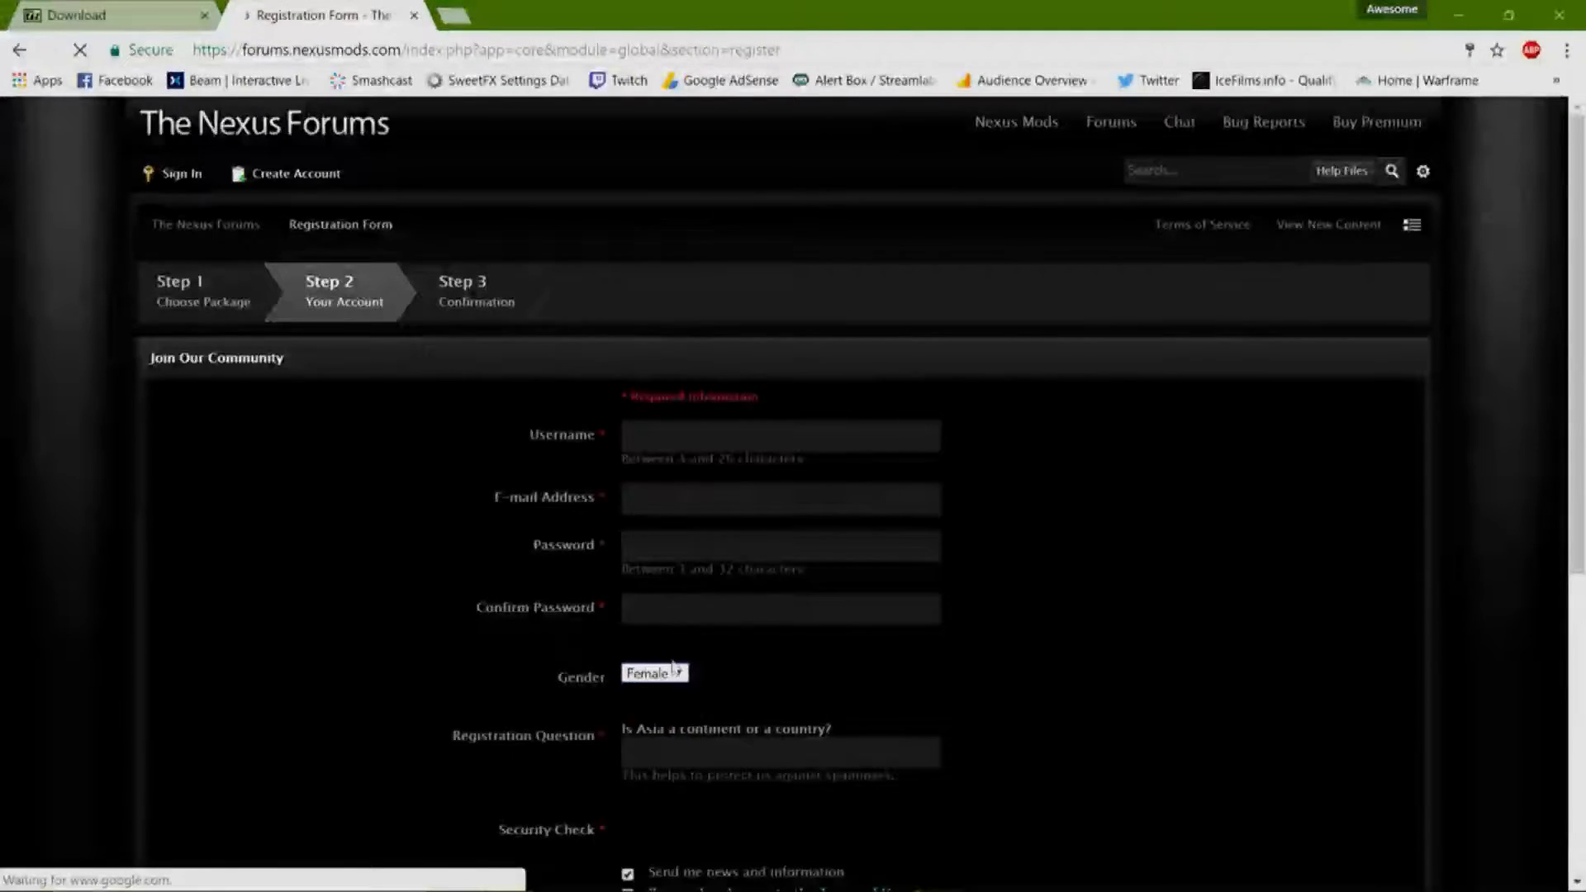
{"action": "left_click", "coordinate": [654, 672]}
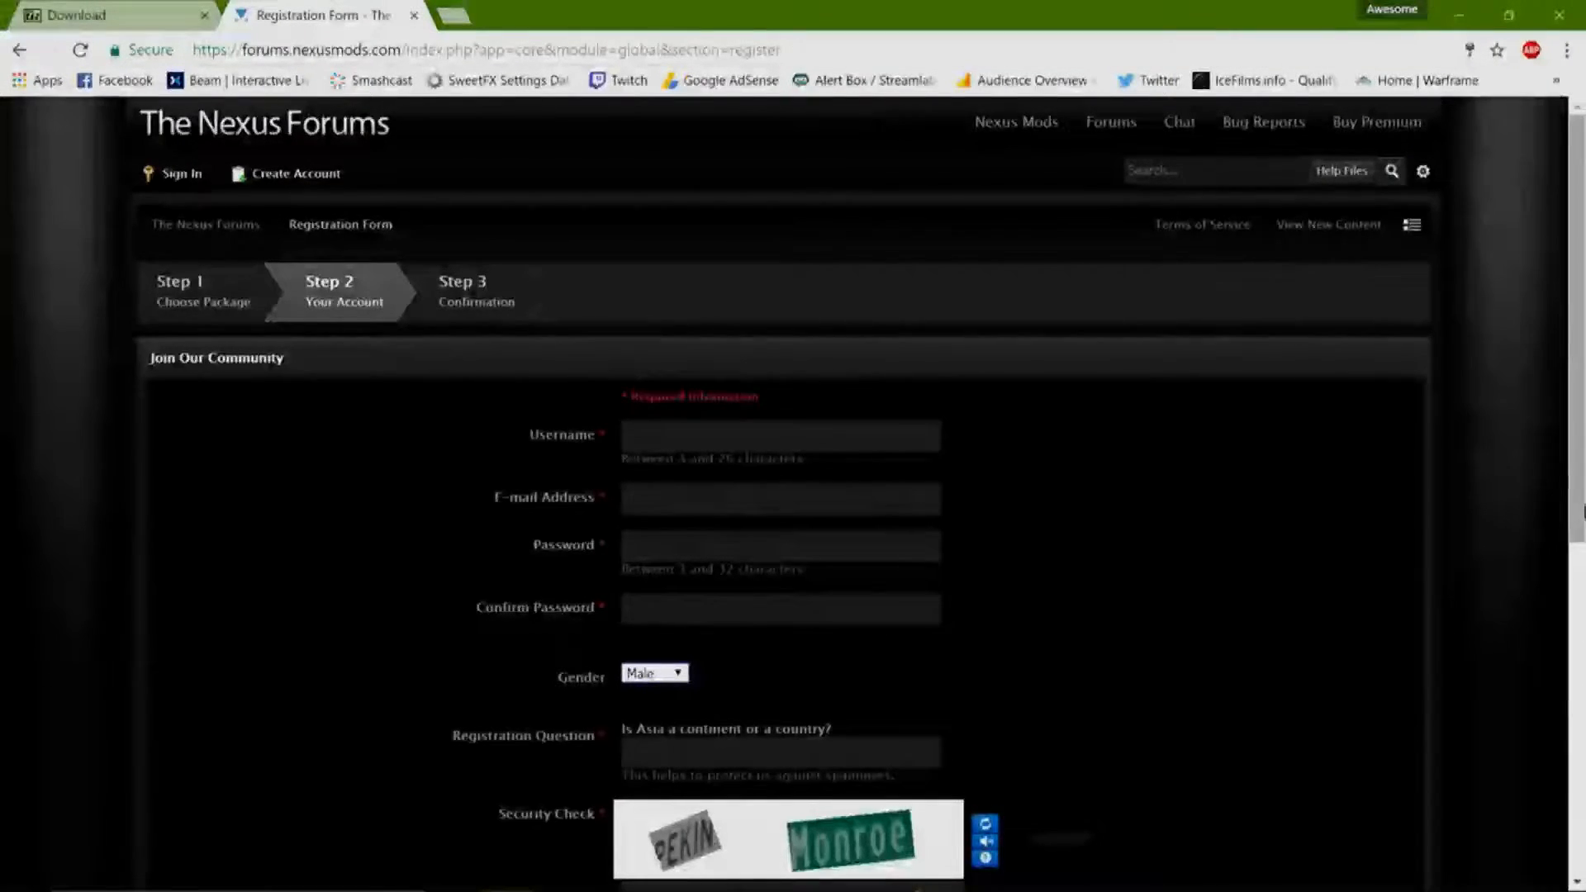
{"action": "scroll", "scroll_direction": "down", "scroll_amount": 3}
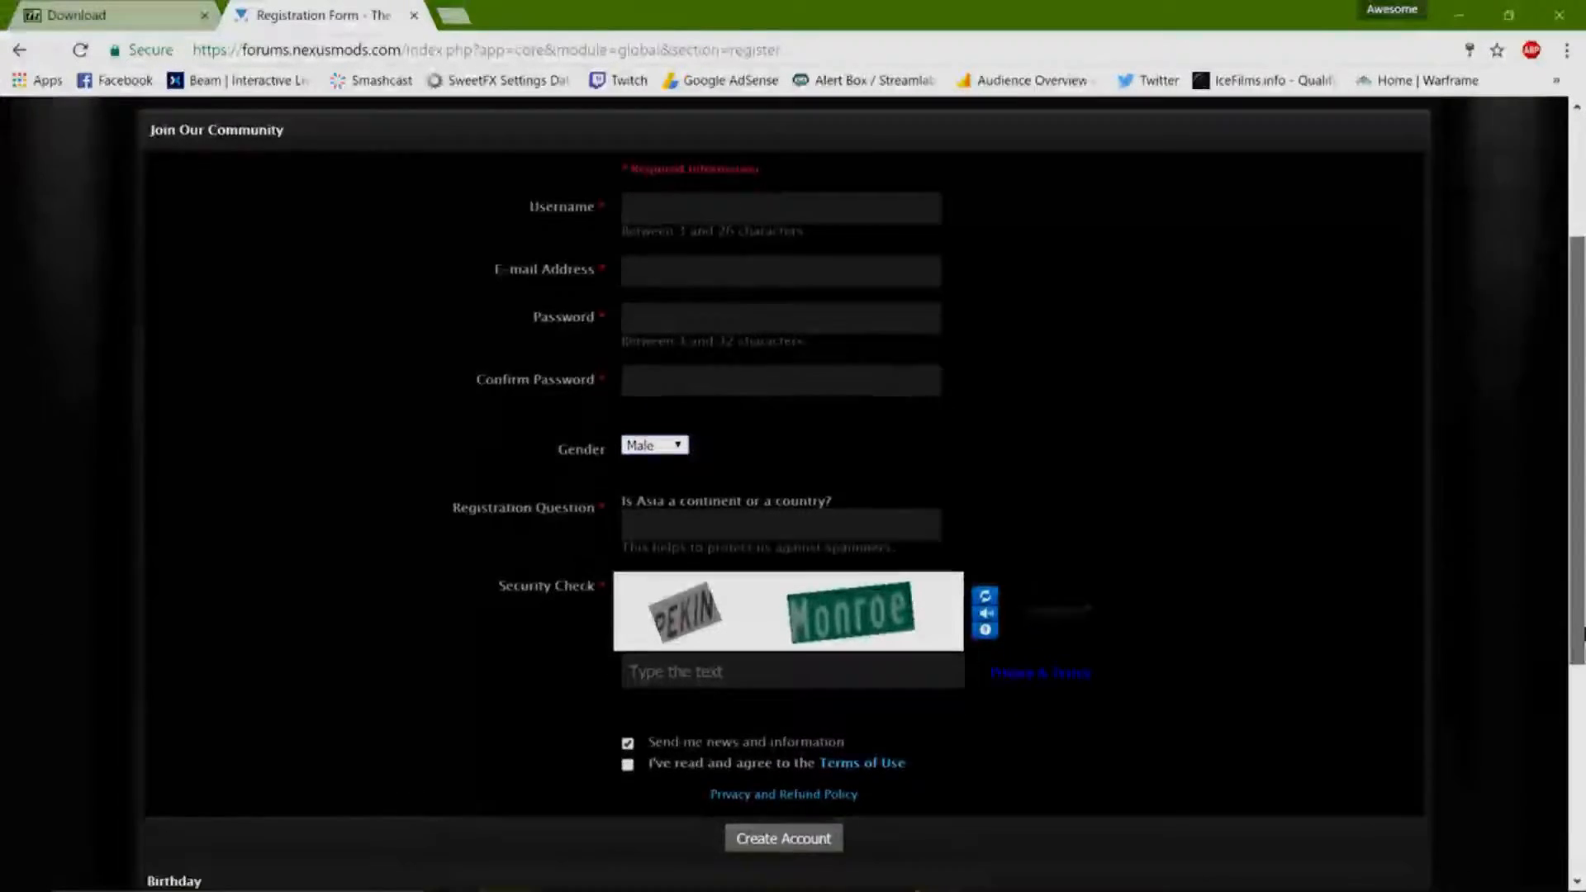
{"action": "scroll", "scroll_direction": "down", "scroll_amount": 3}
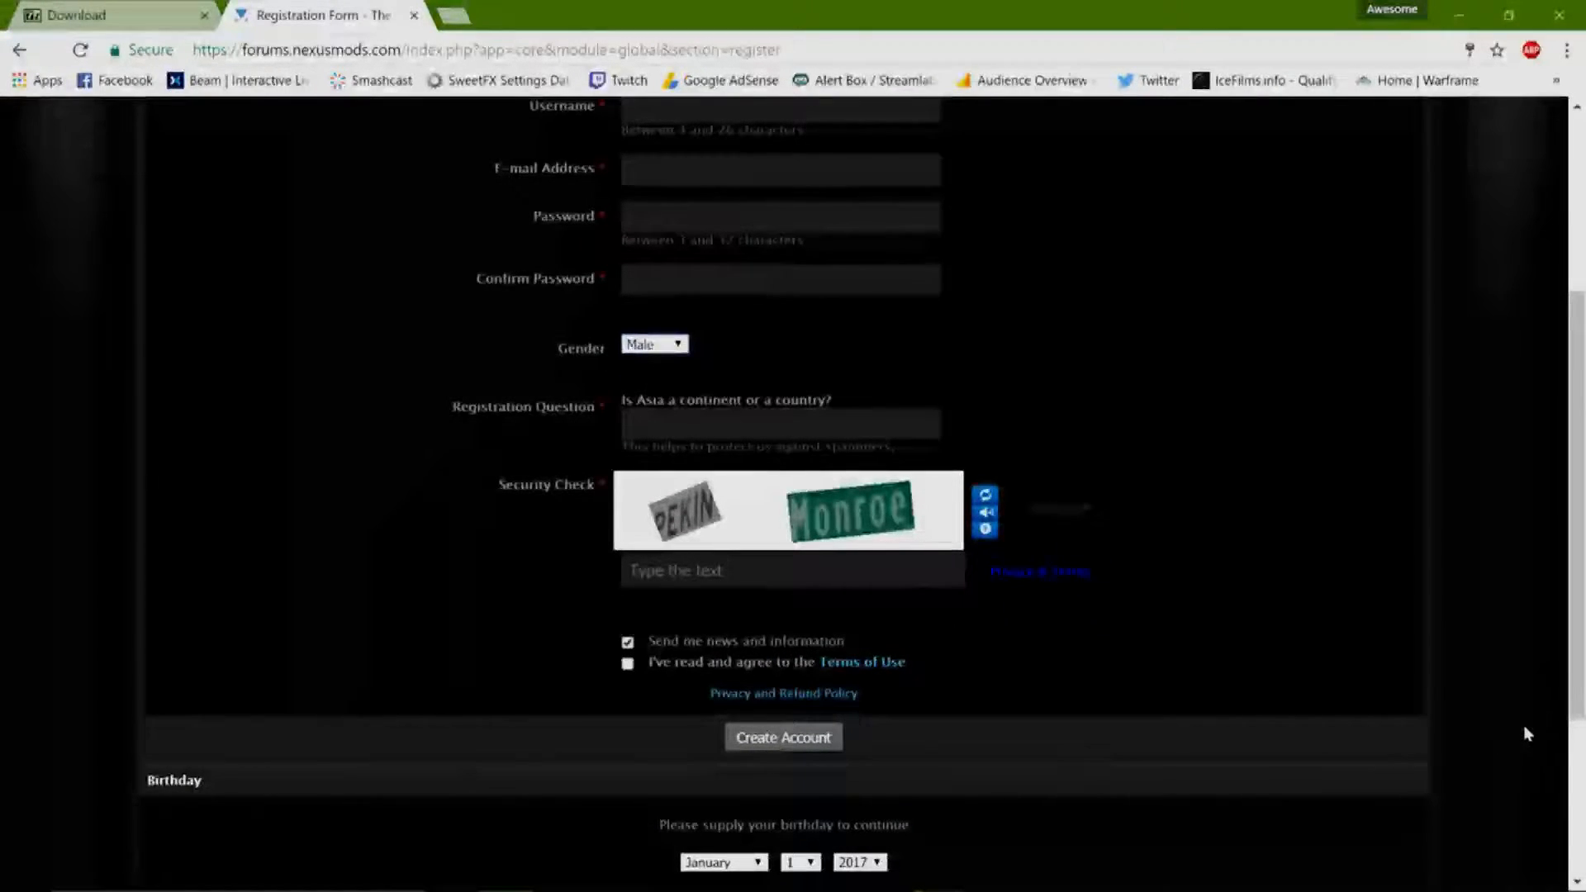
{"action": "scroll", "scroll_direction": "up", "scroll_amount": 3}
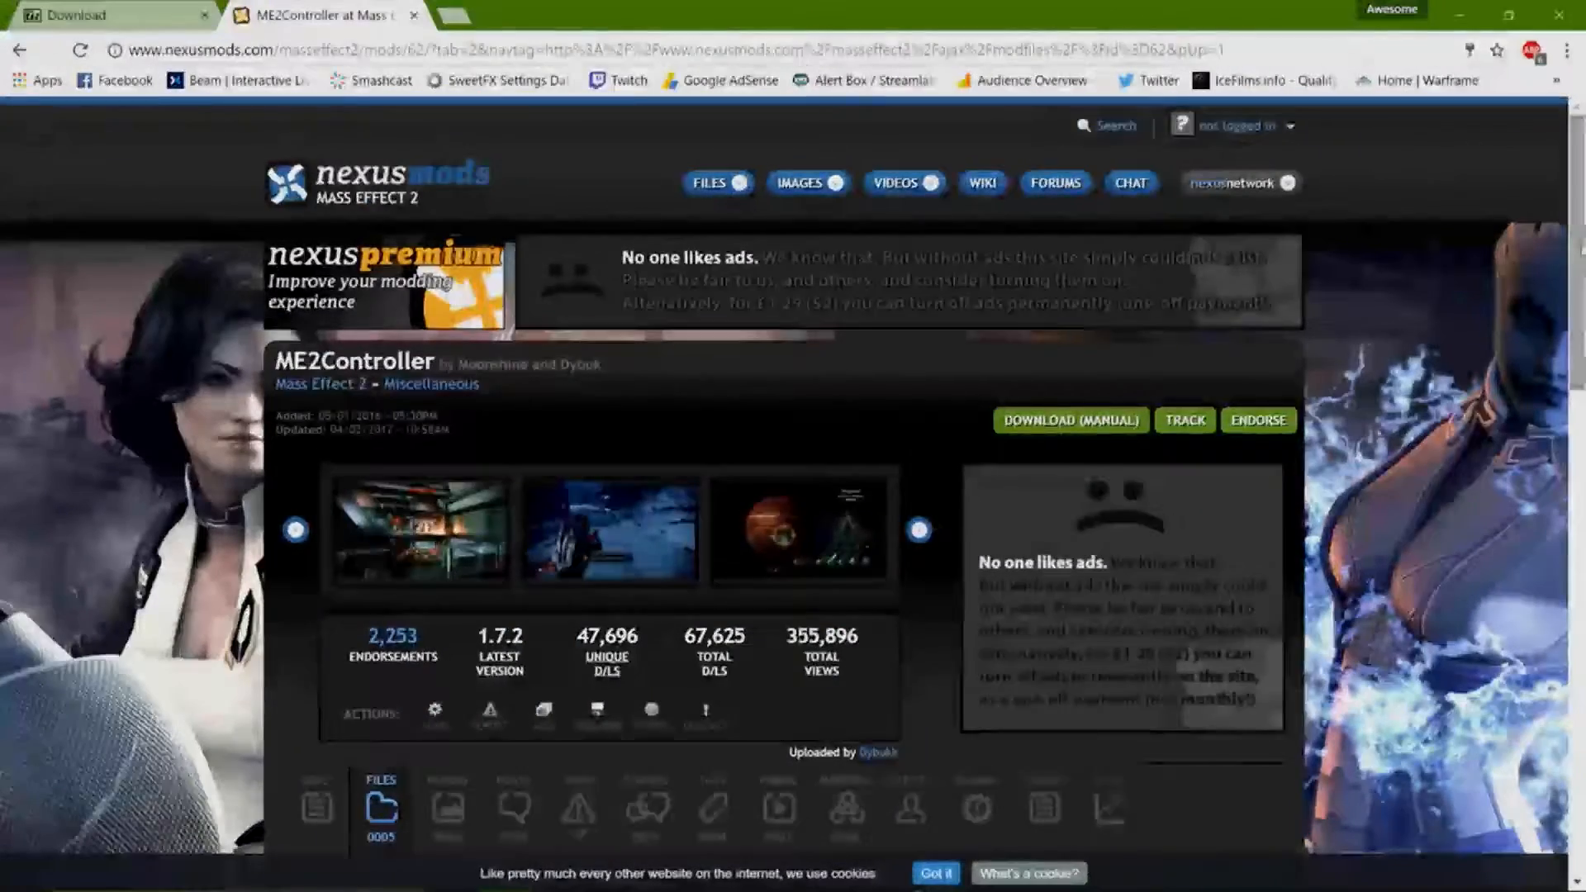
{"action": "scroll", "scroll_direction": "down", "scroll_amount": 3}
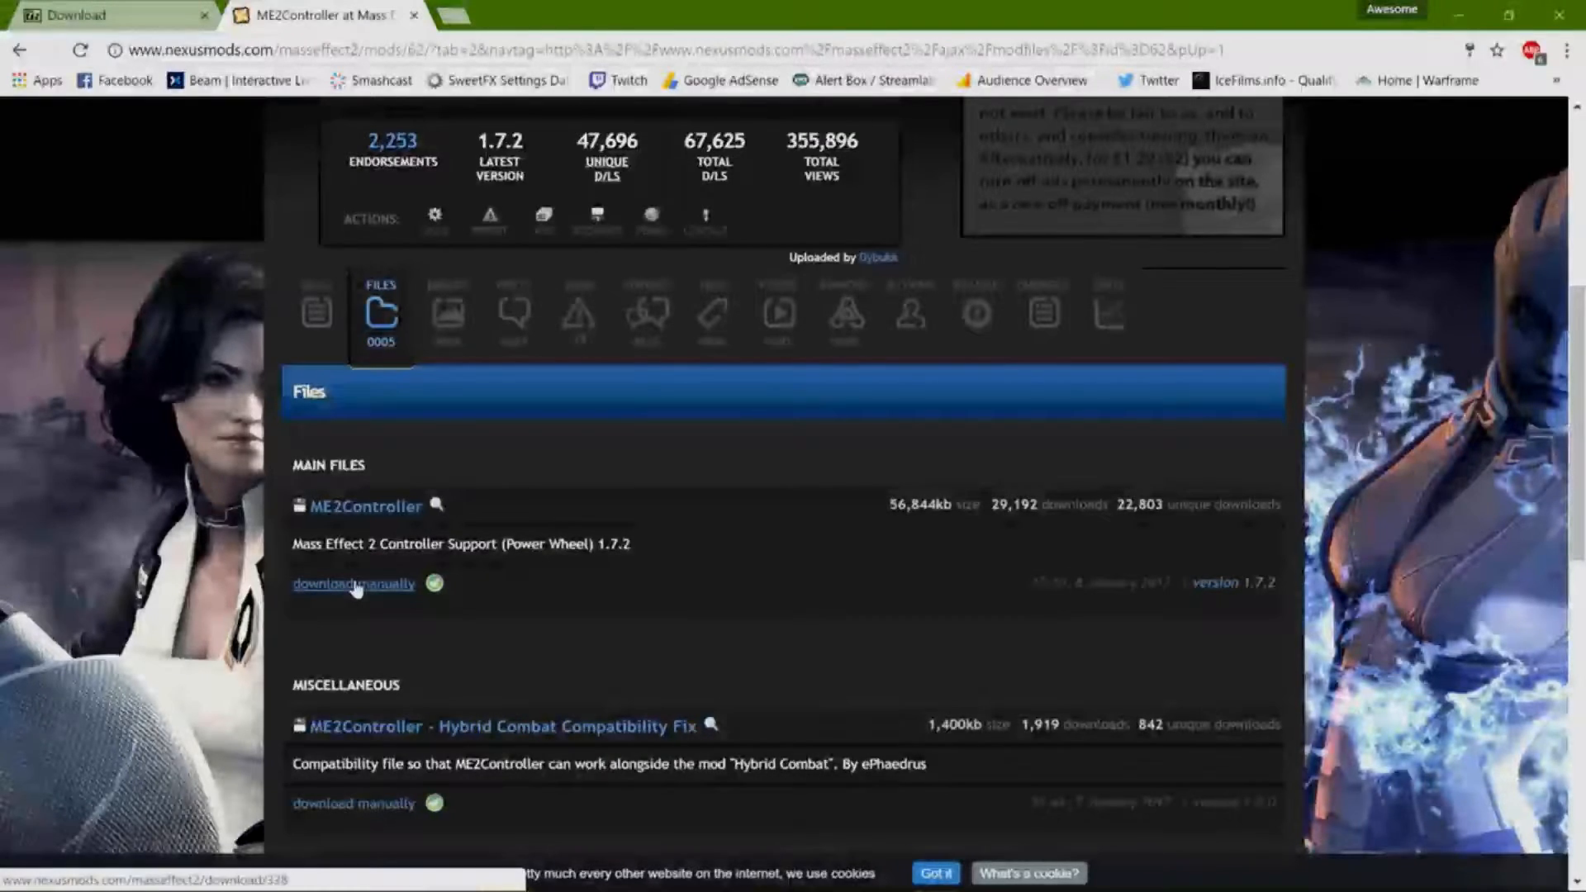
{"action": "left_click", "coordinate": [356, 584]}
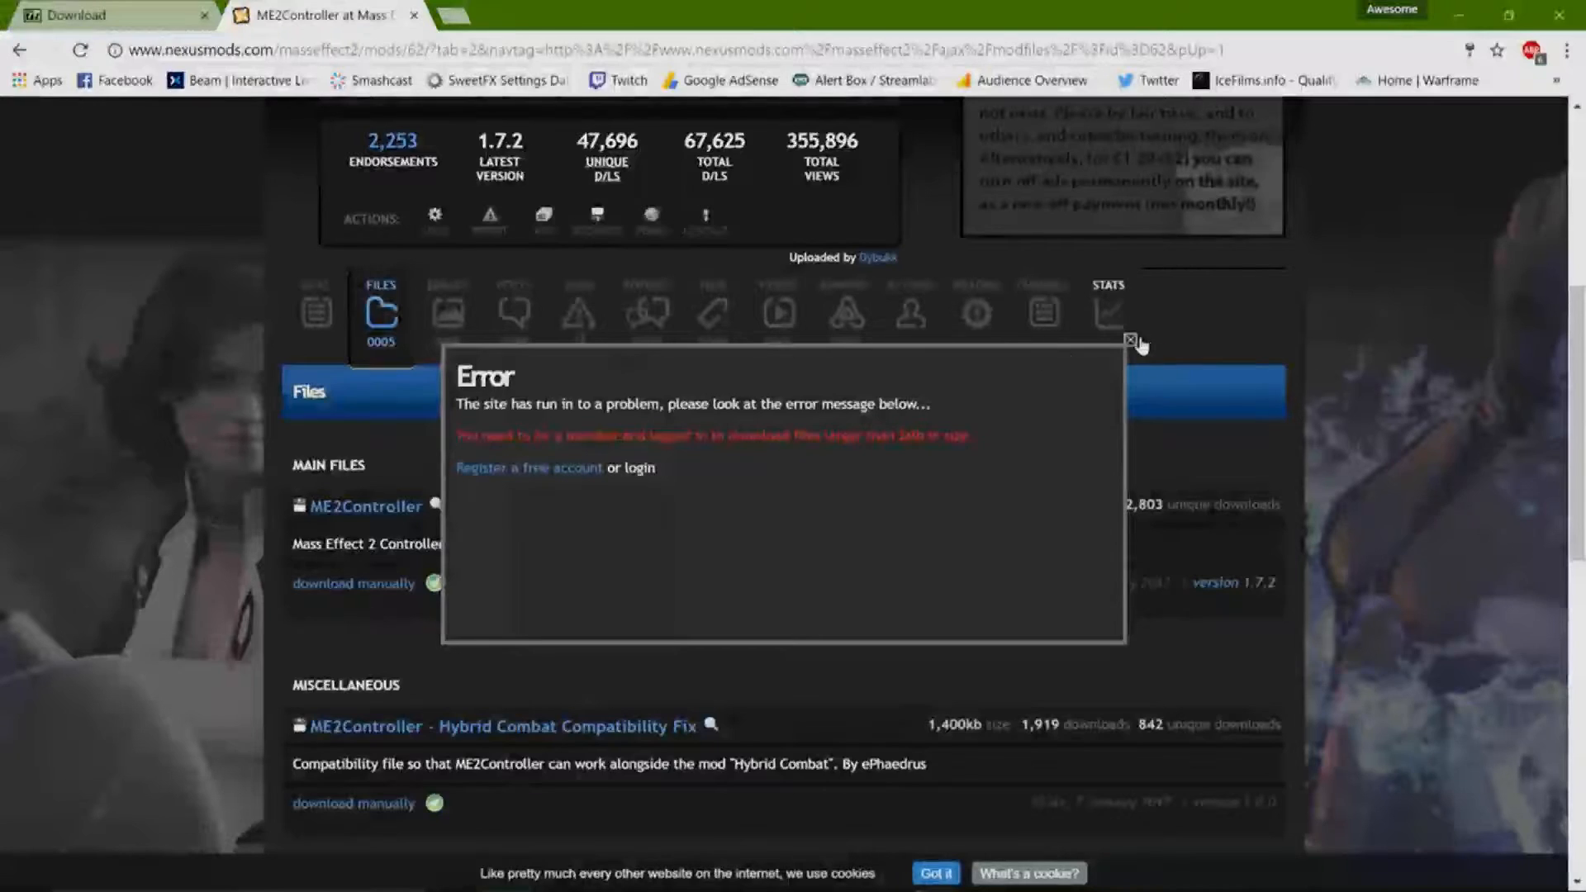
{"action": "left_click", "coordinate": [1130, 341]}
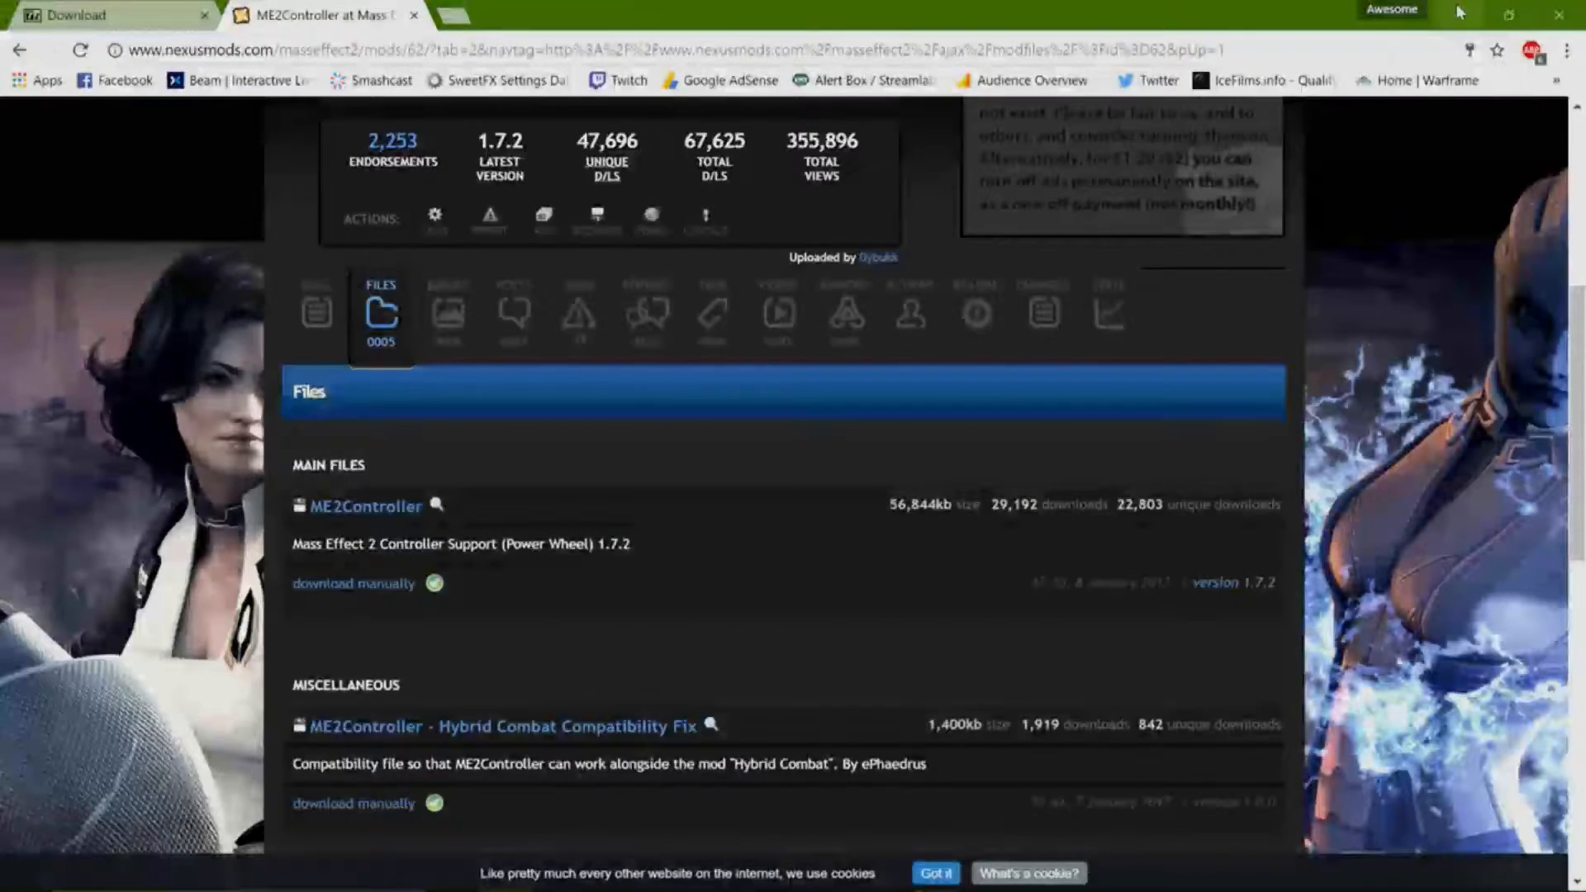
{"action": "scroll", "scroll_direction": "up", "scroll_amount": 3}
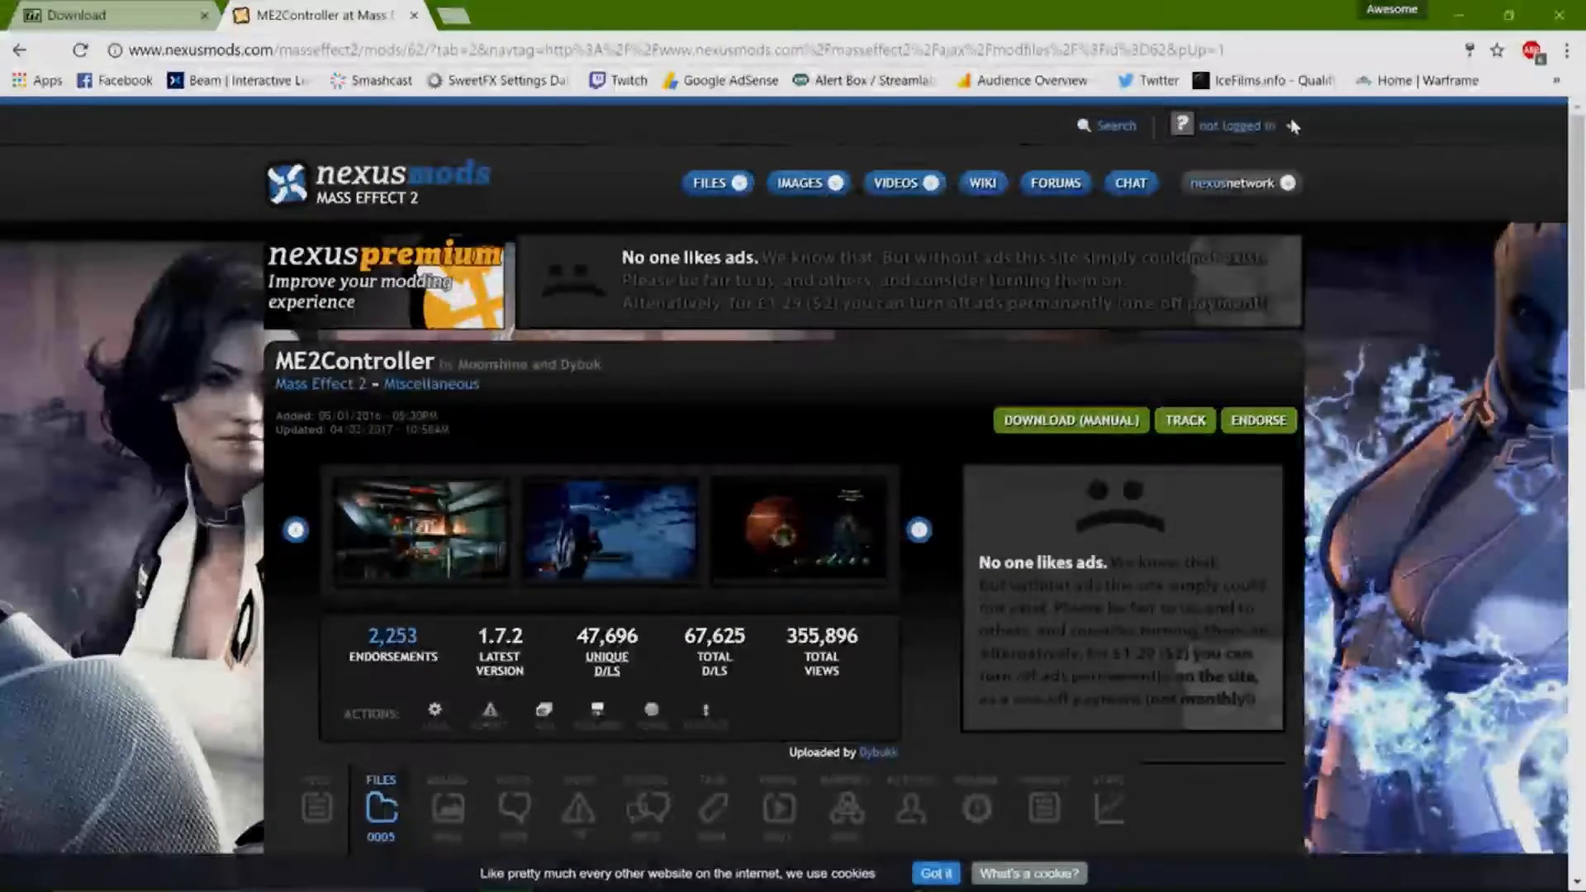
Step: Log in to Nexus Mods with username CFord2C and password
{"action": "left_click", "coordinate": [1241, 125]}
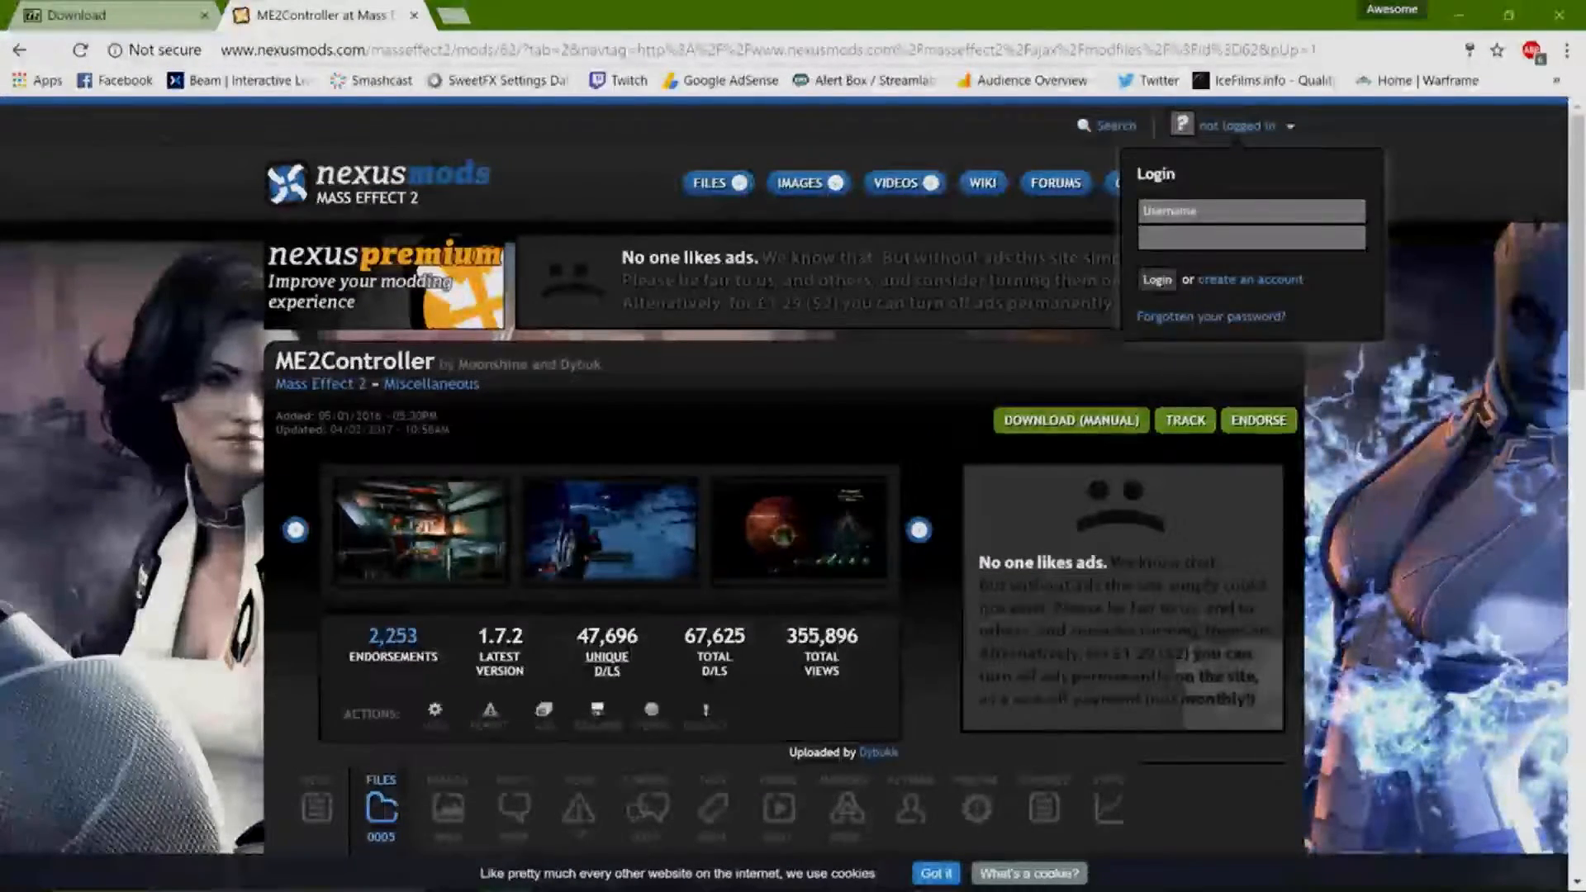
{"action": "type", "text": "CFord2C"}
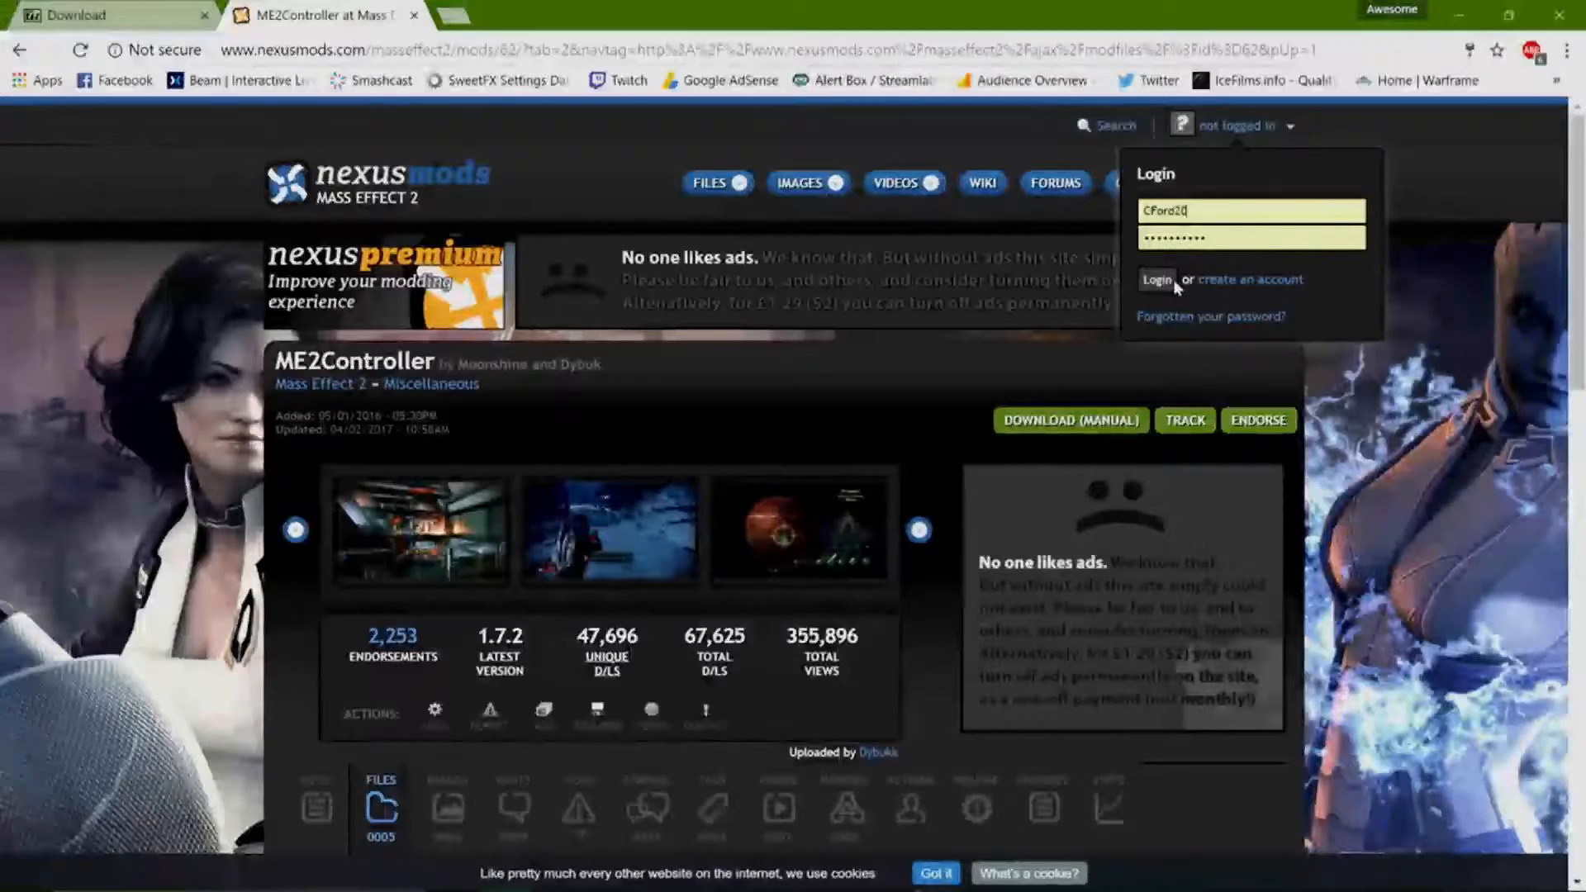
{"action": "left_click", "coordinate": [1157, 280]}
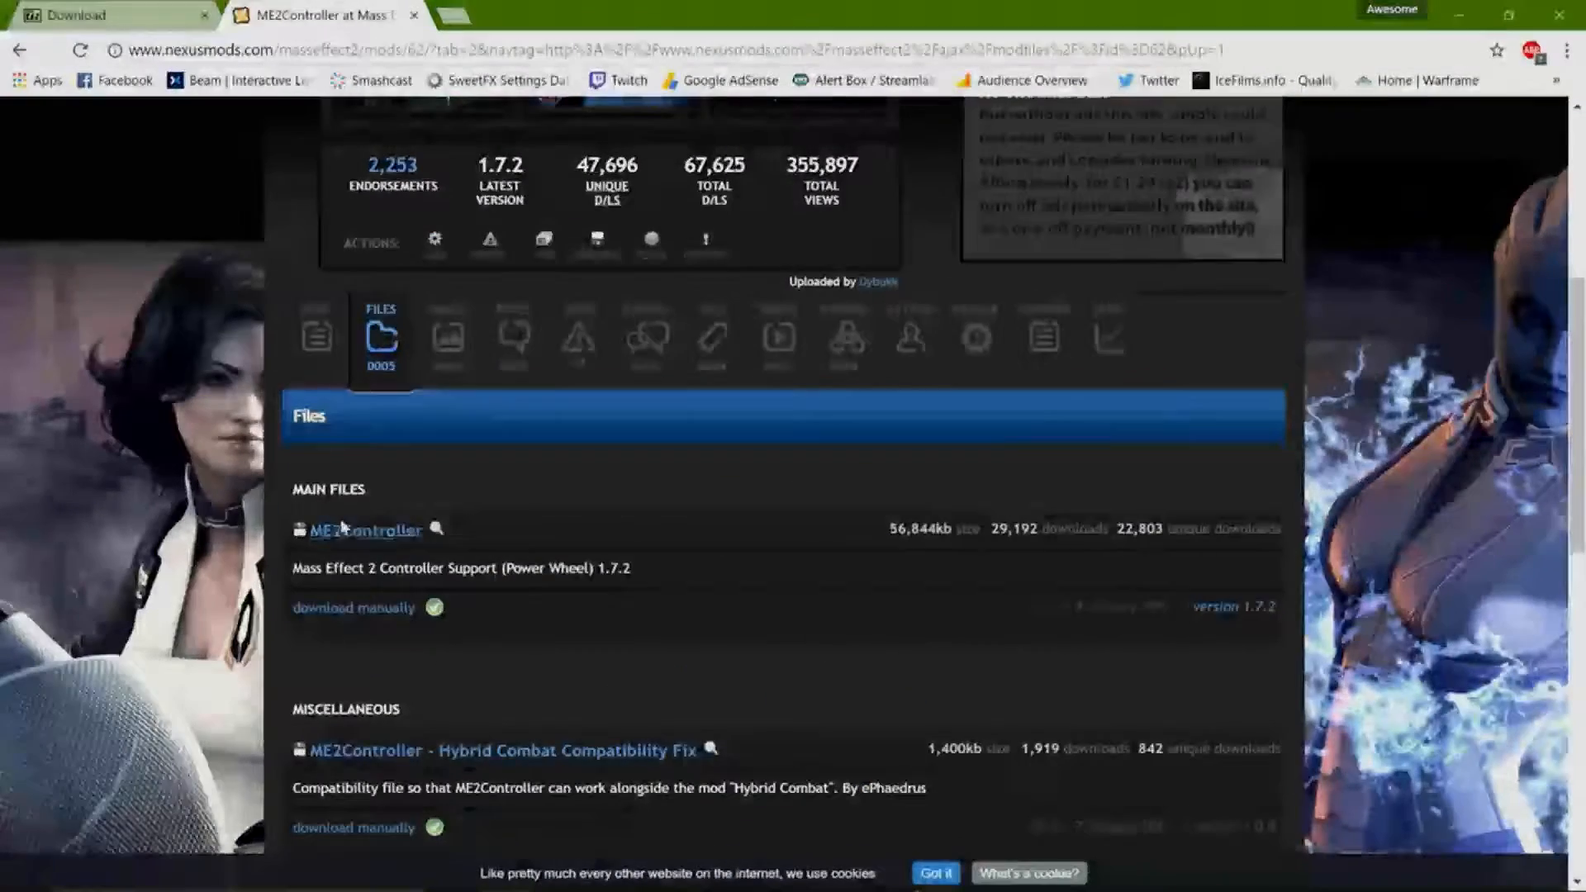
Step: Manually download the ME2Controller main file and open the Downloads folder
{"action": "left_click", "coordinate": [365, 529]}
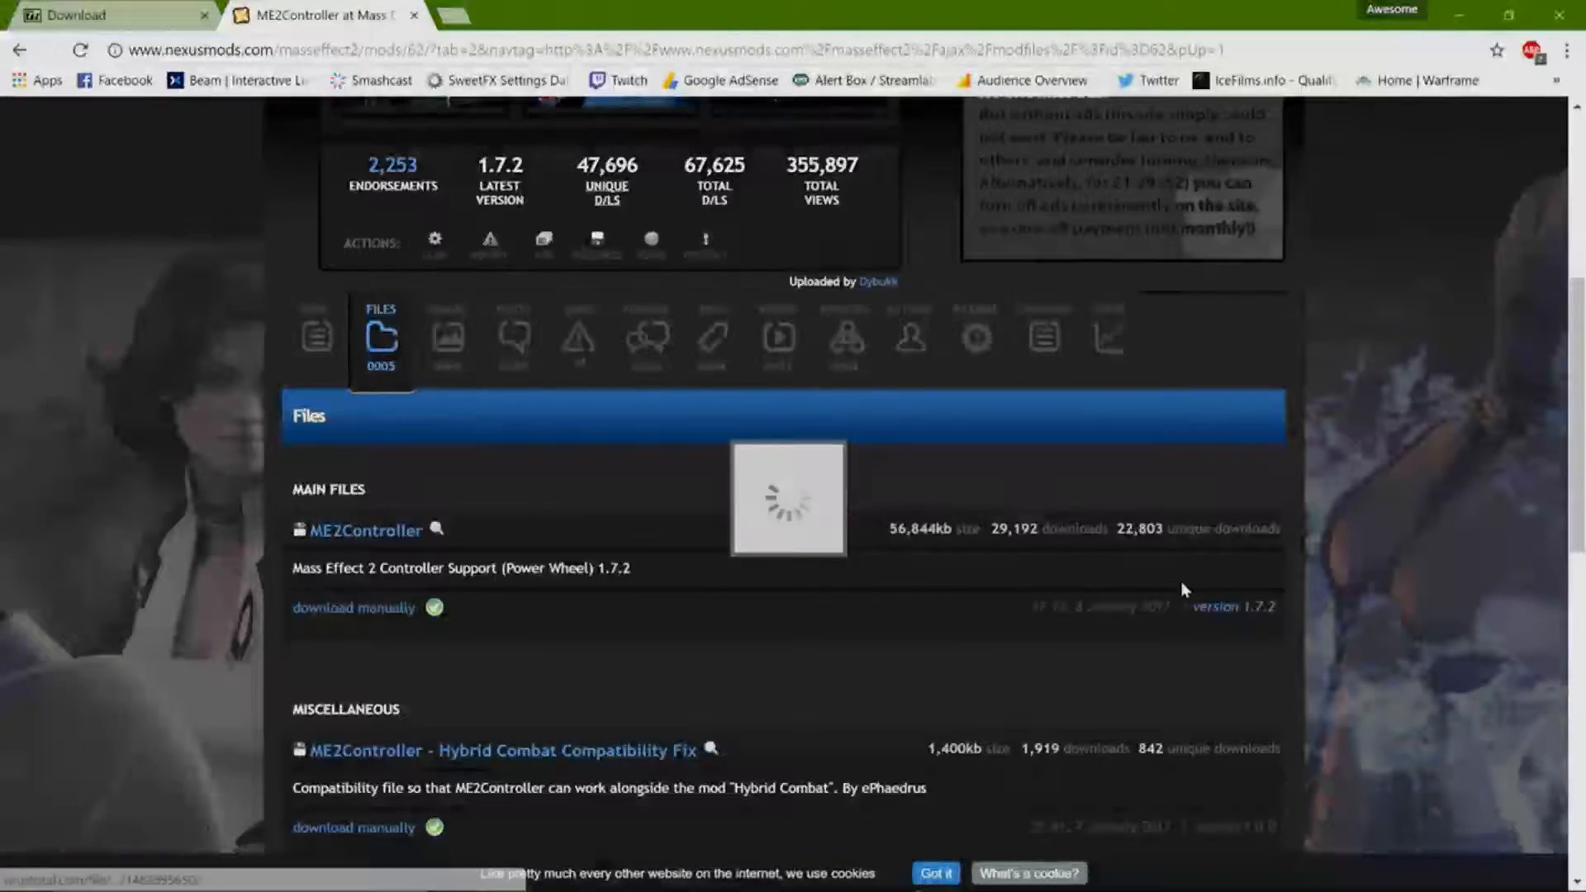
{"action": "left_click", "coordinate": [354, 608]}
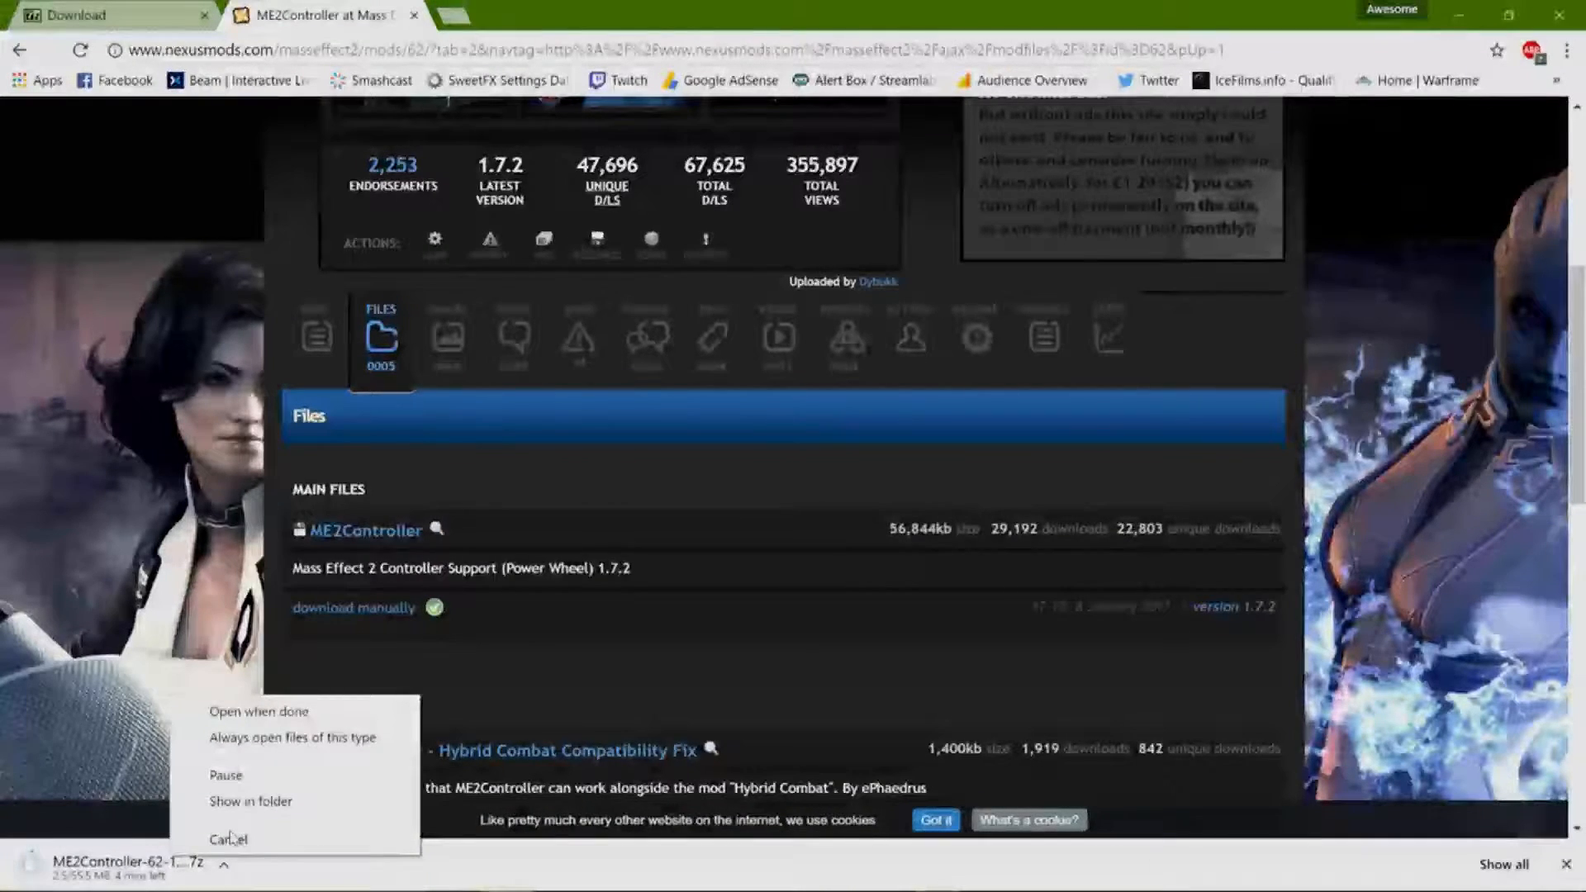
{"action": "left_click", "coordinate": [232, 837]}
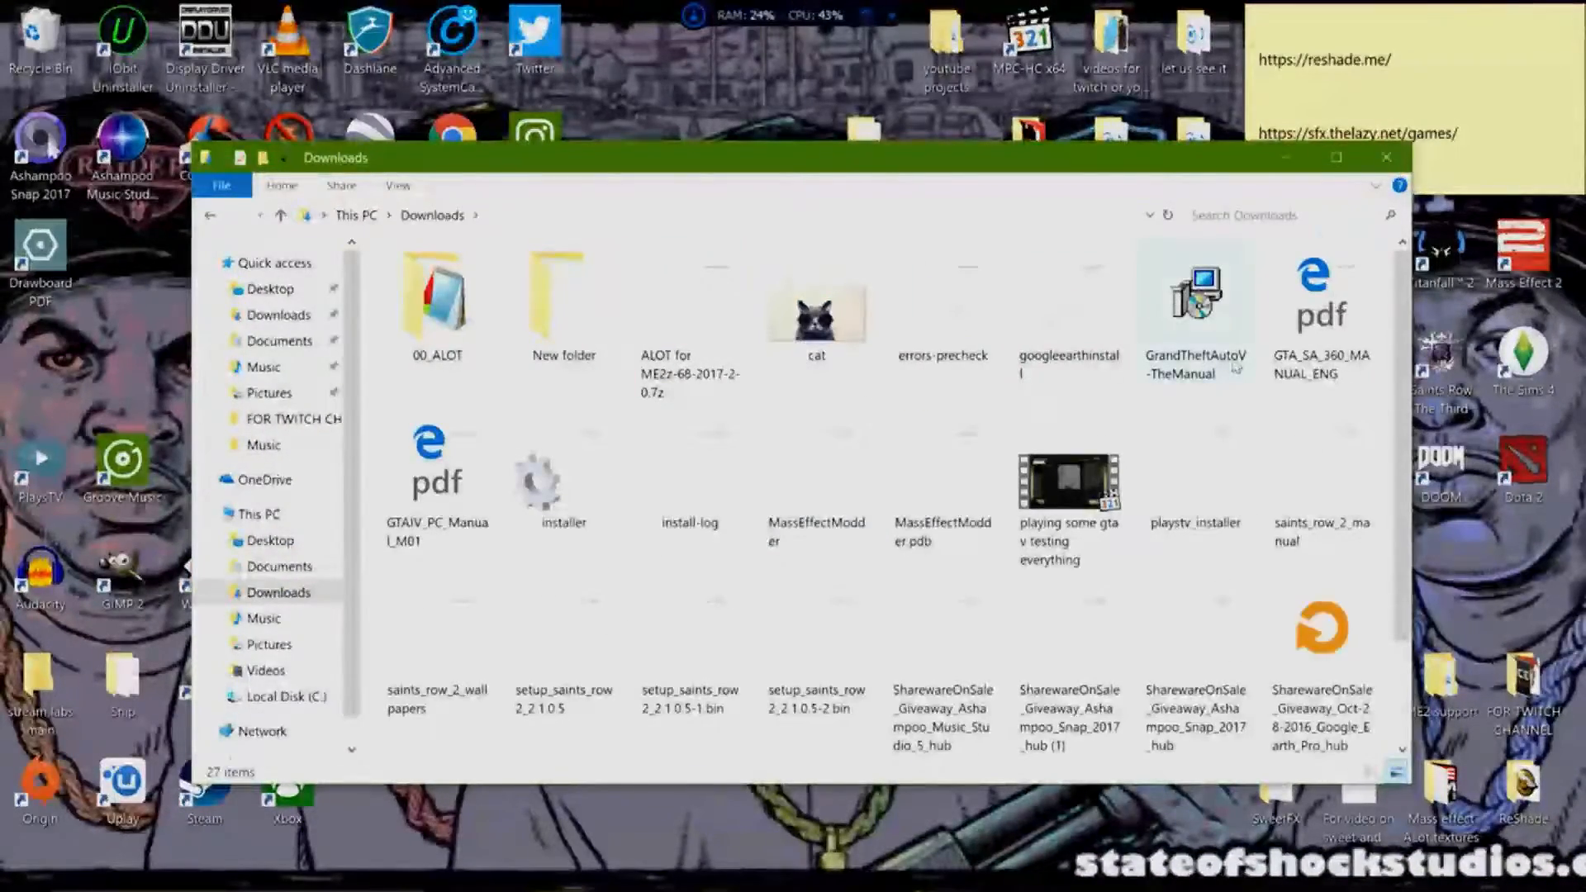
Step: Scroll the Downloads folder, then close its File Explorer window
{"action": "scroll", "scroll_direction": "down", "scroll_amount": 3}
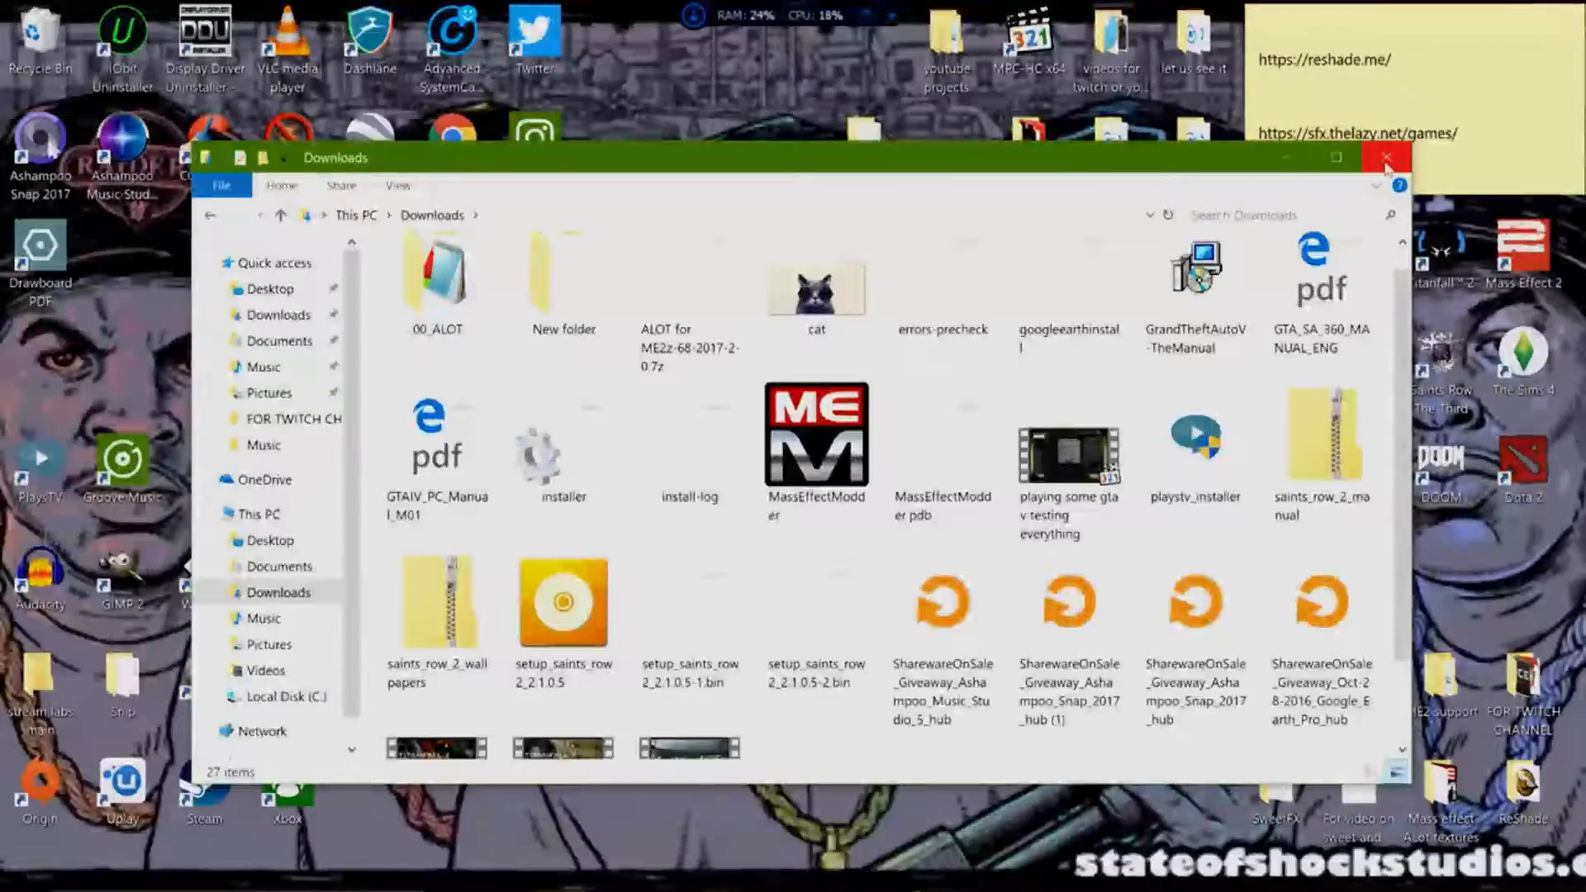
{"action": "left_click", "coordinate": [1388, 157]}
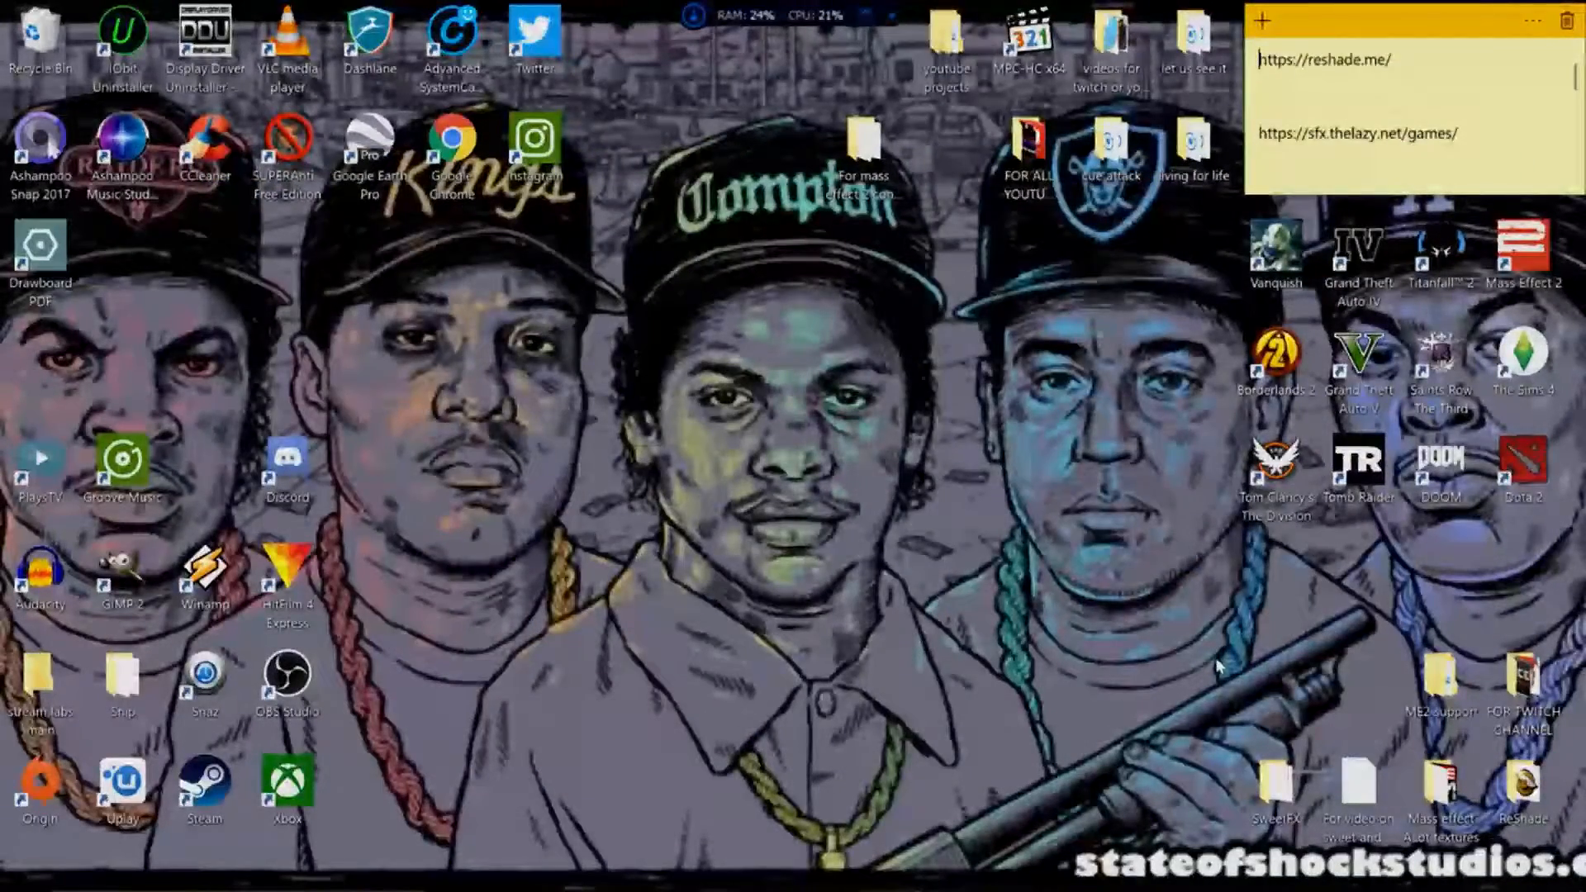
Step: Open ME2 support > ME2Controller, showing BioGame, DLCFix, Korean and Readme, then minimize
{"action": "double_click", "coordinate": [1443, 683]}
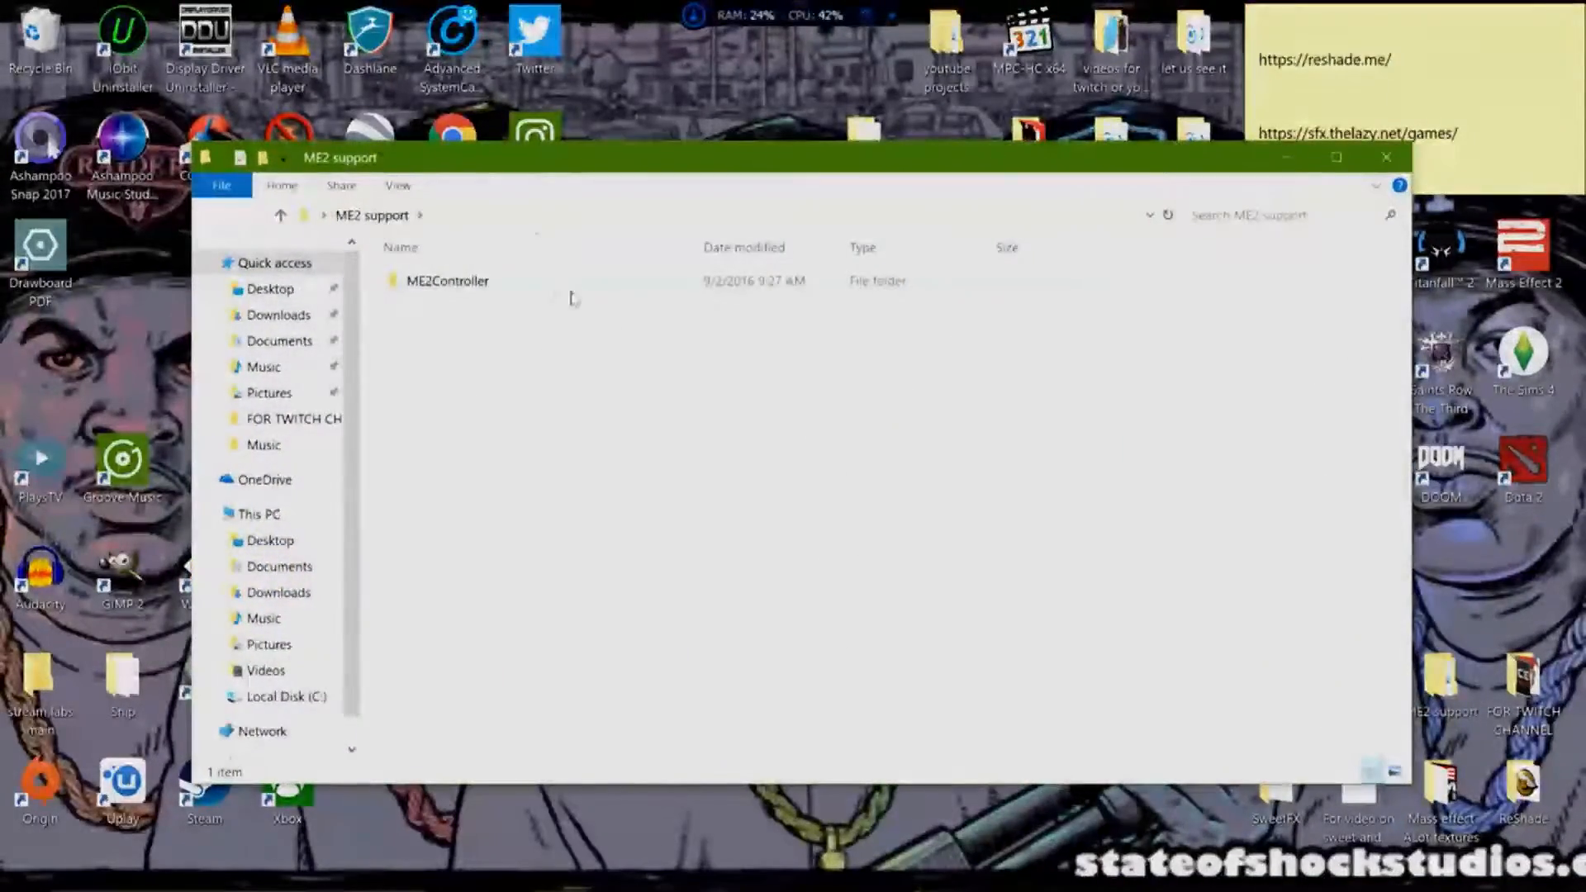
{"action": "double_click", "coordinate": [441, 281]}
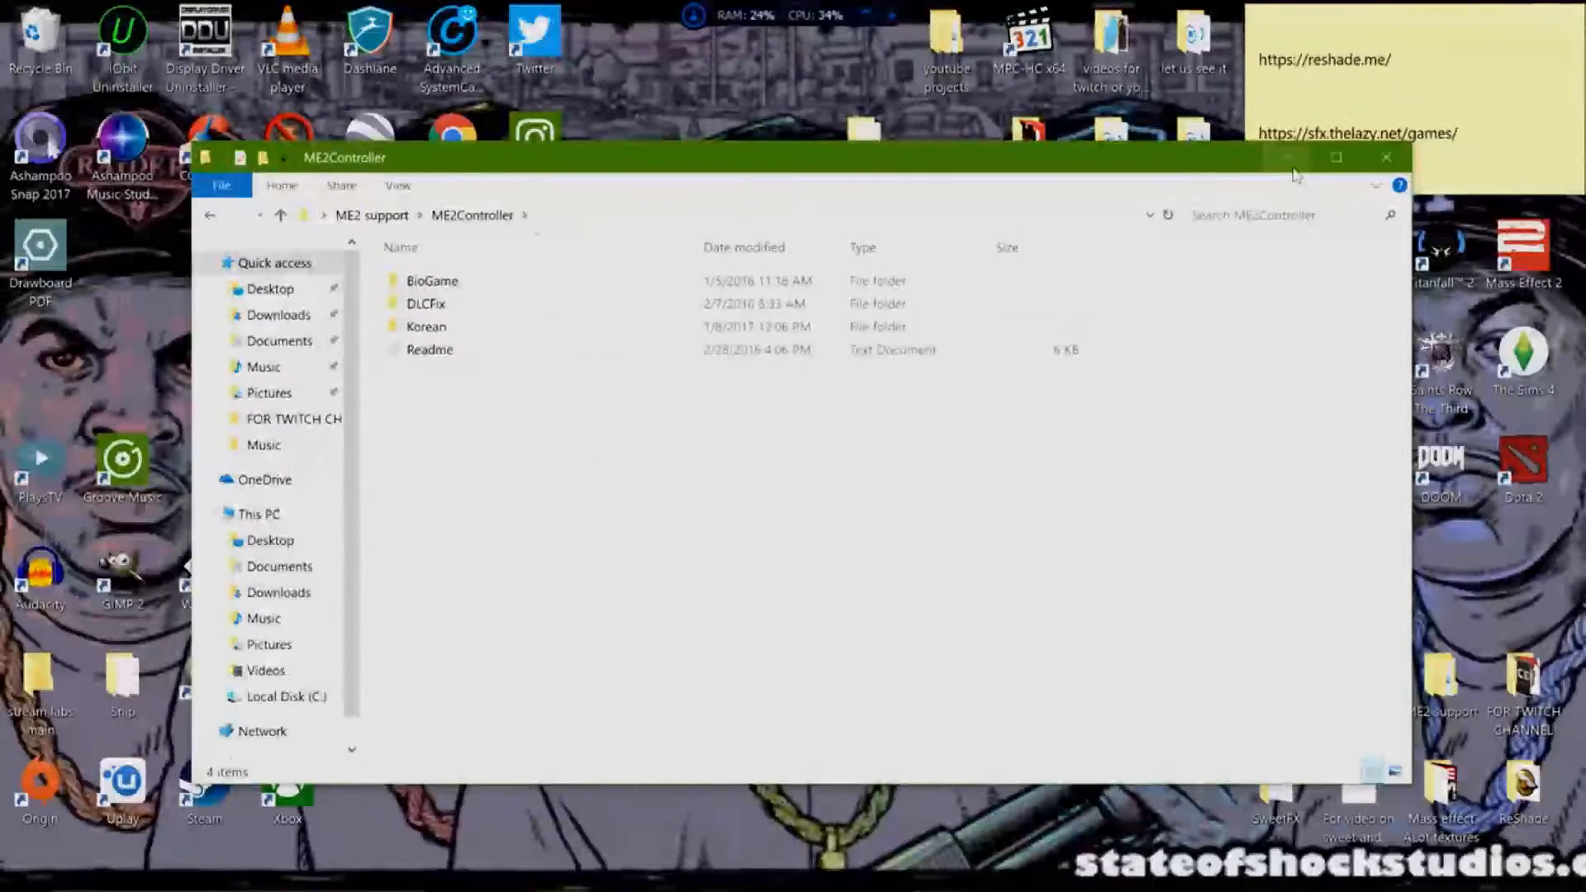
{"action": "left_click", "coordinate": [1376, 157]}
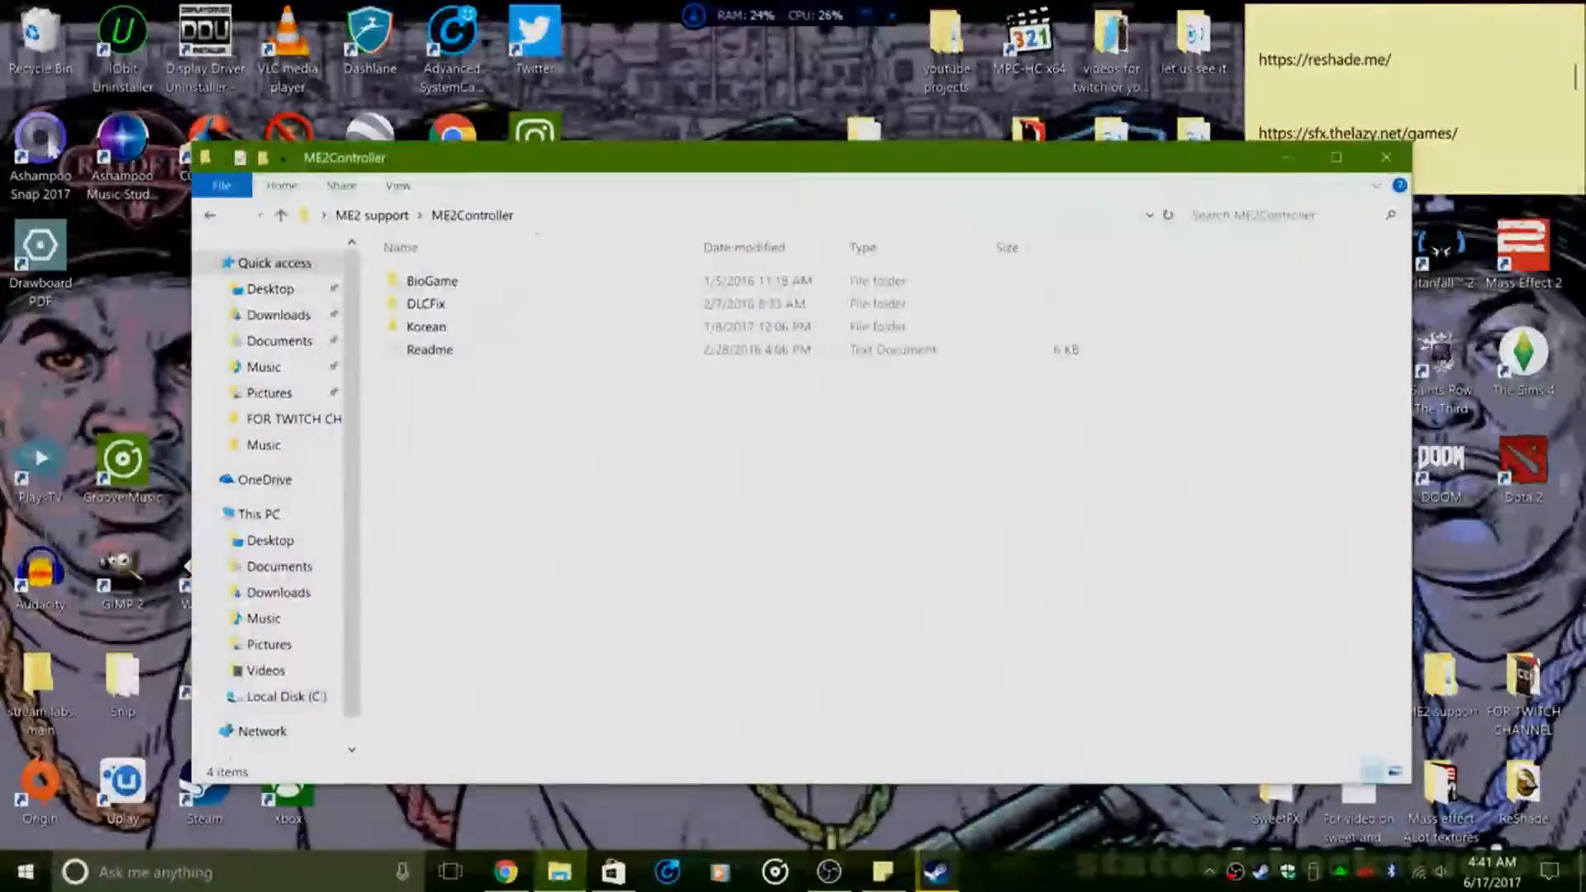
{"action": "left_click", "coordinate": [1385, 157]}
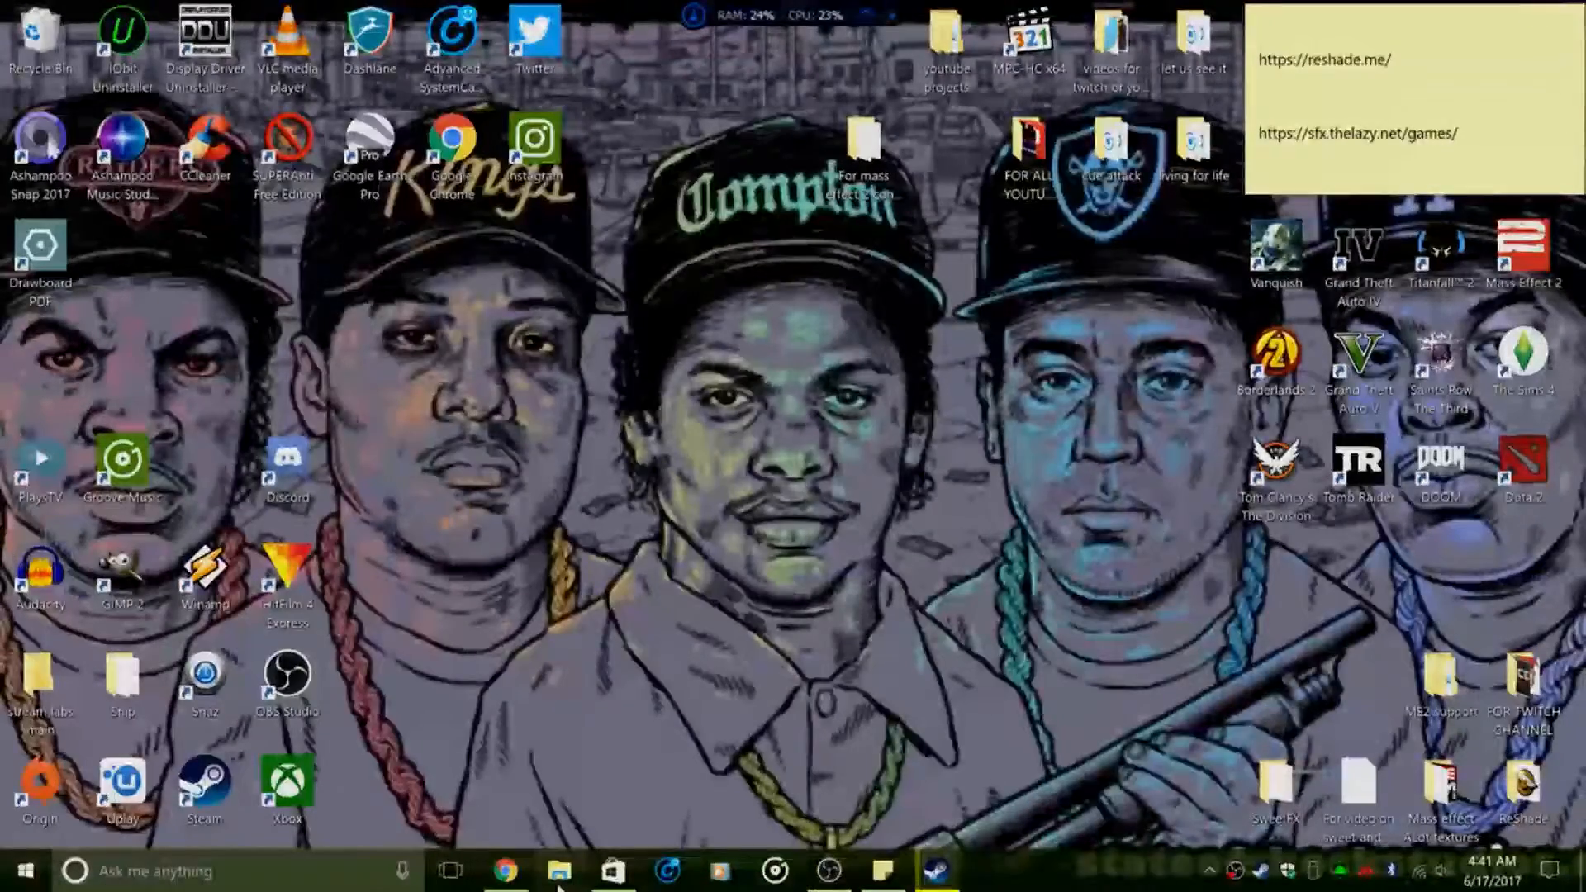
Step: Browse C: > Program Files (x86) > Origin Games > Mass Effect 2 > BioGame, then minimize
{"action": "left_click", "coordinate": [554, 890]}
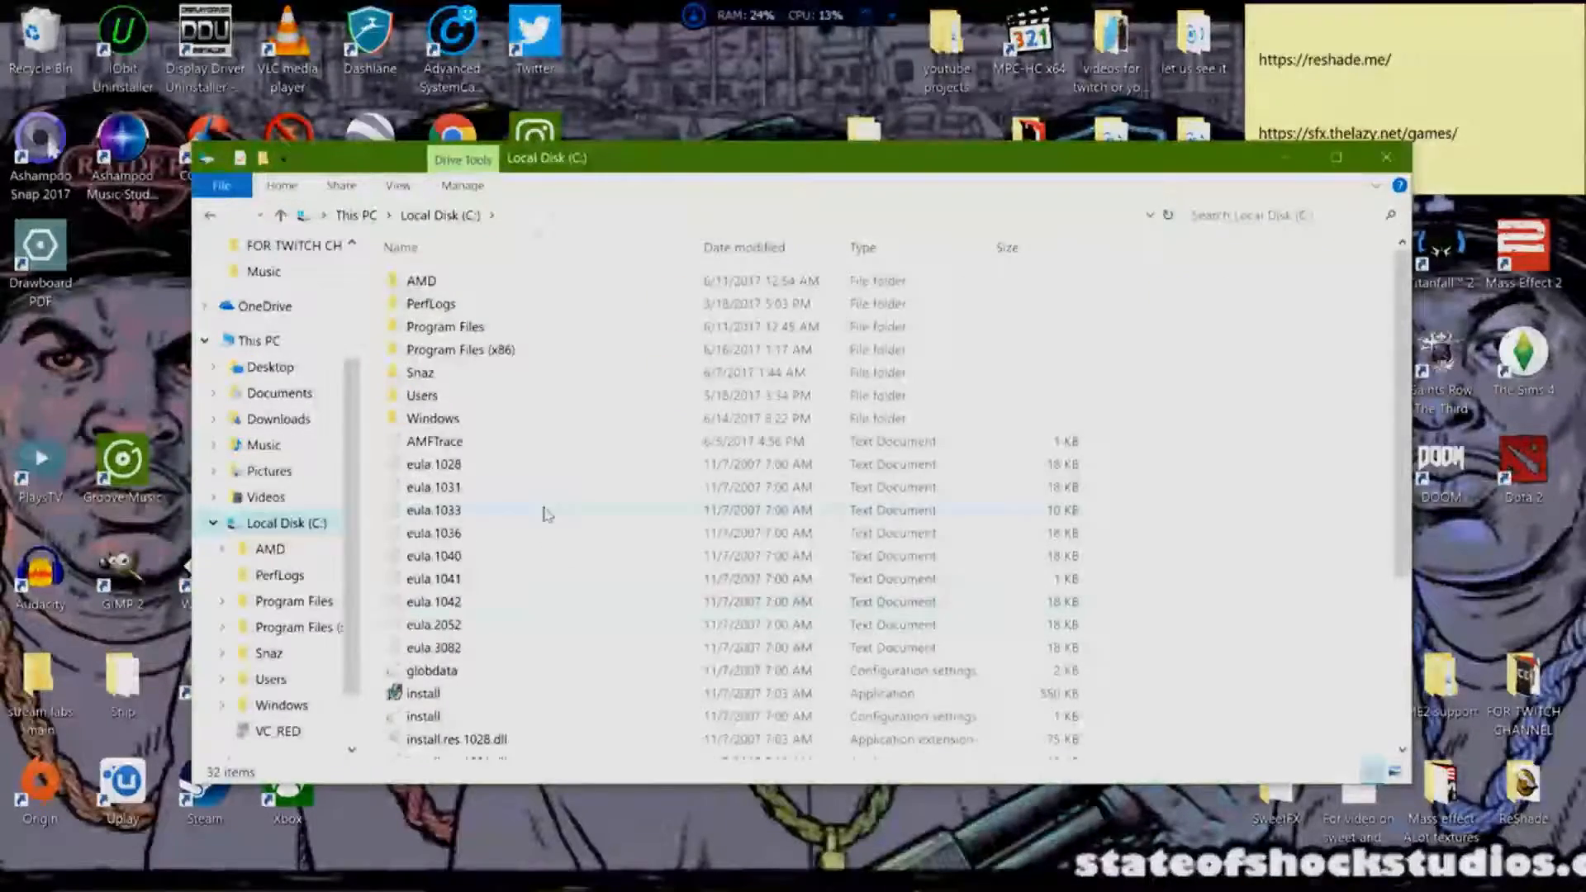
{"action": "mouse_move", "coordinate": [489, 355]}
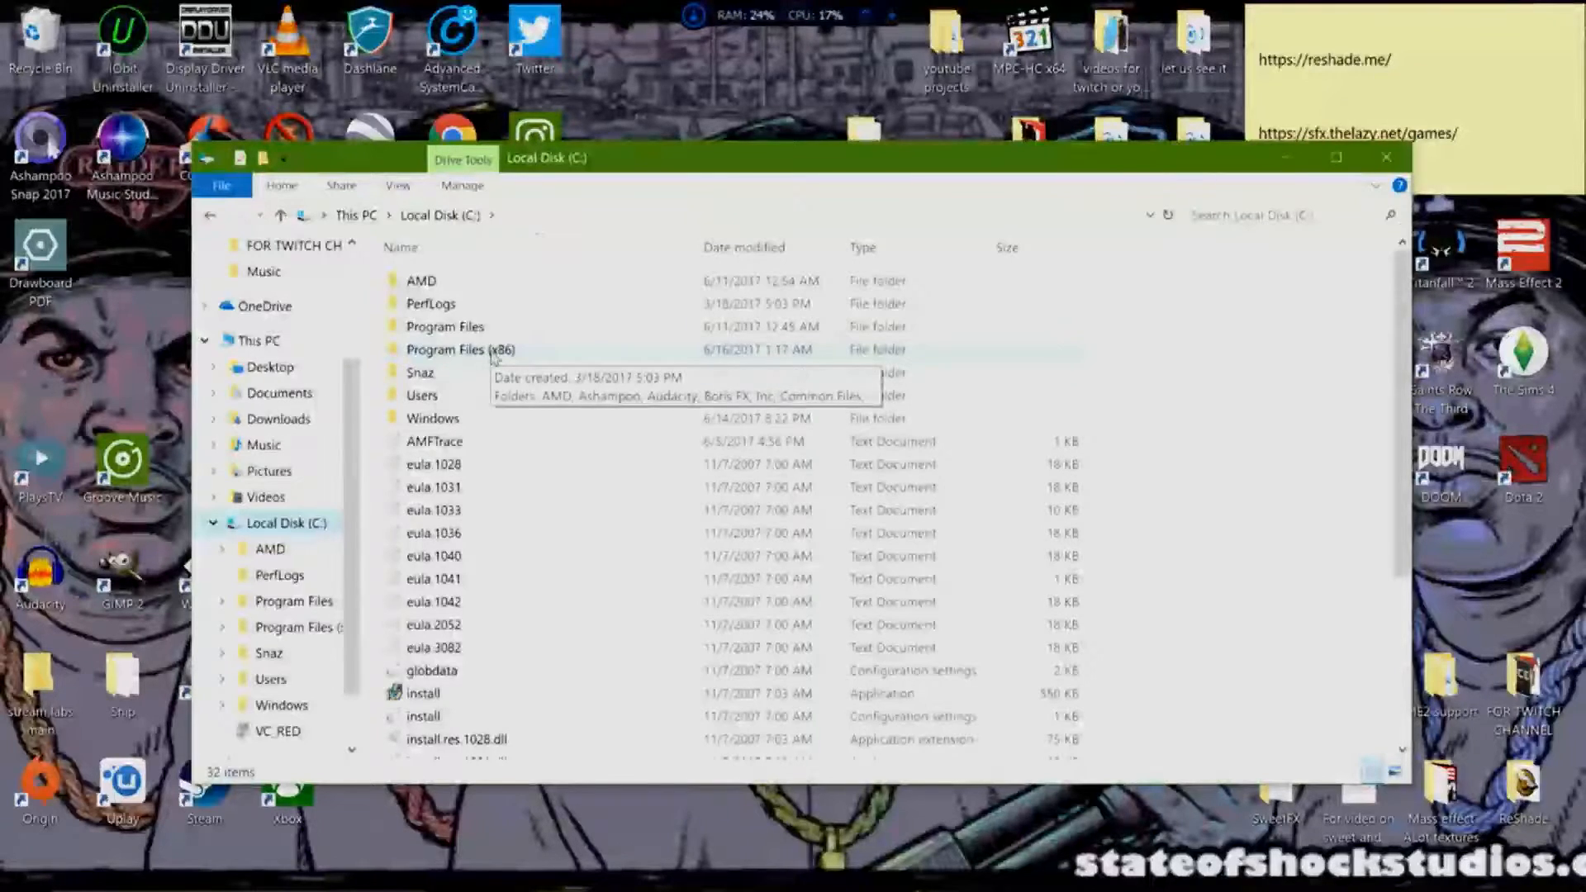
{"action": "double_click", "coordinate": [455, 349]}
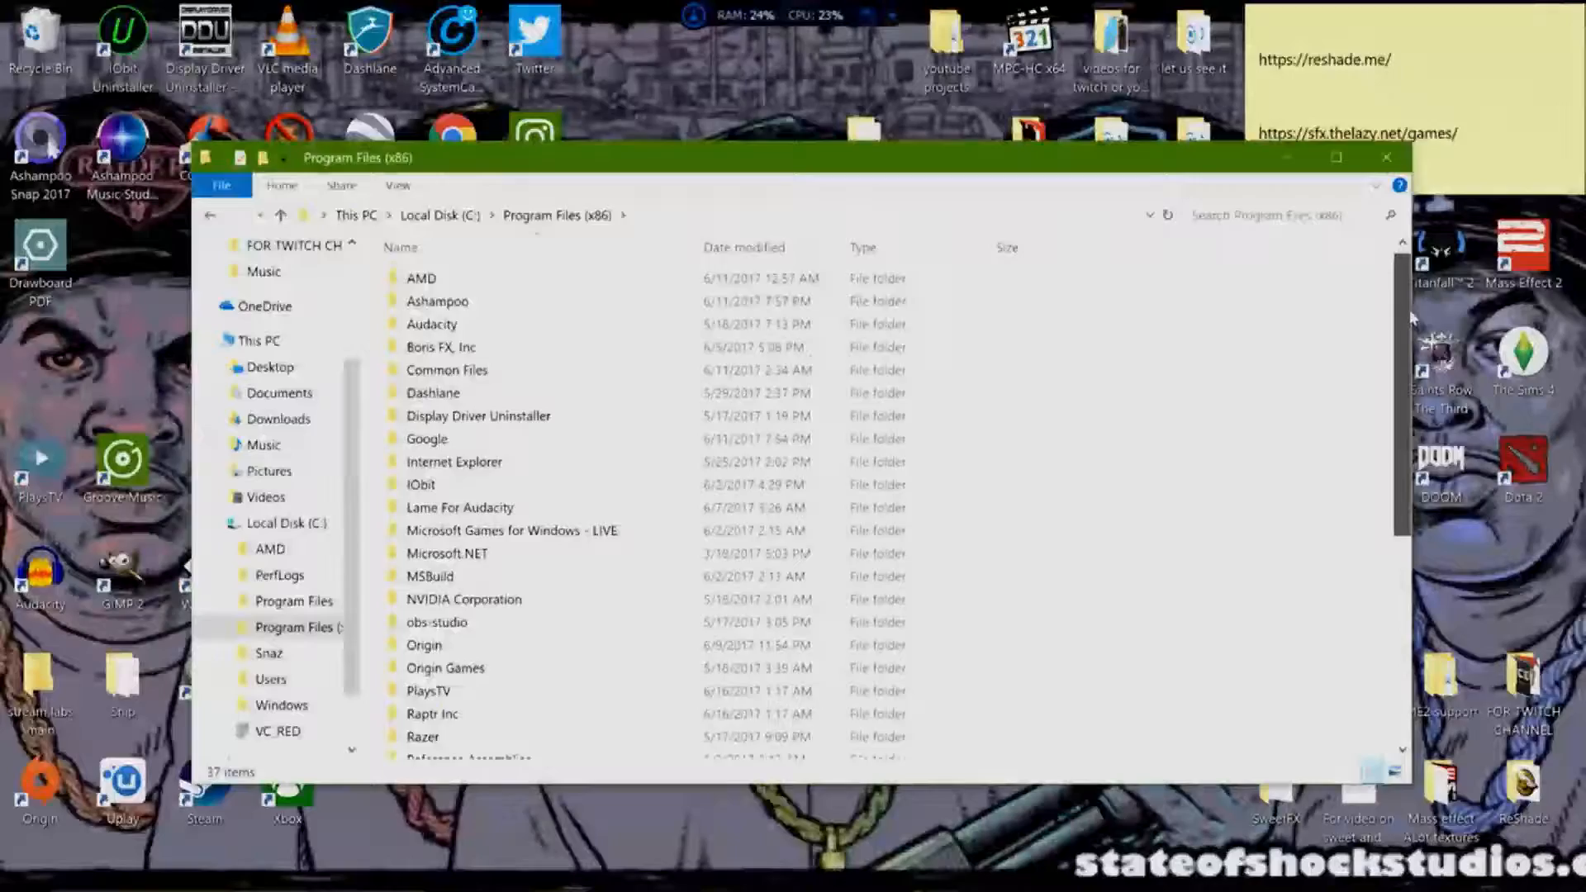
{"action": "scroll", "scroll_direction": "down", "scroll_amount": 3}
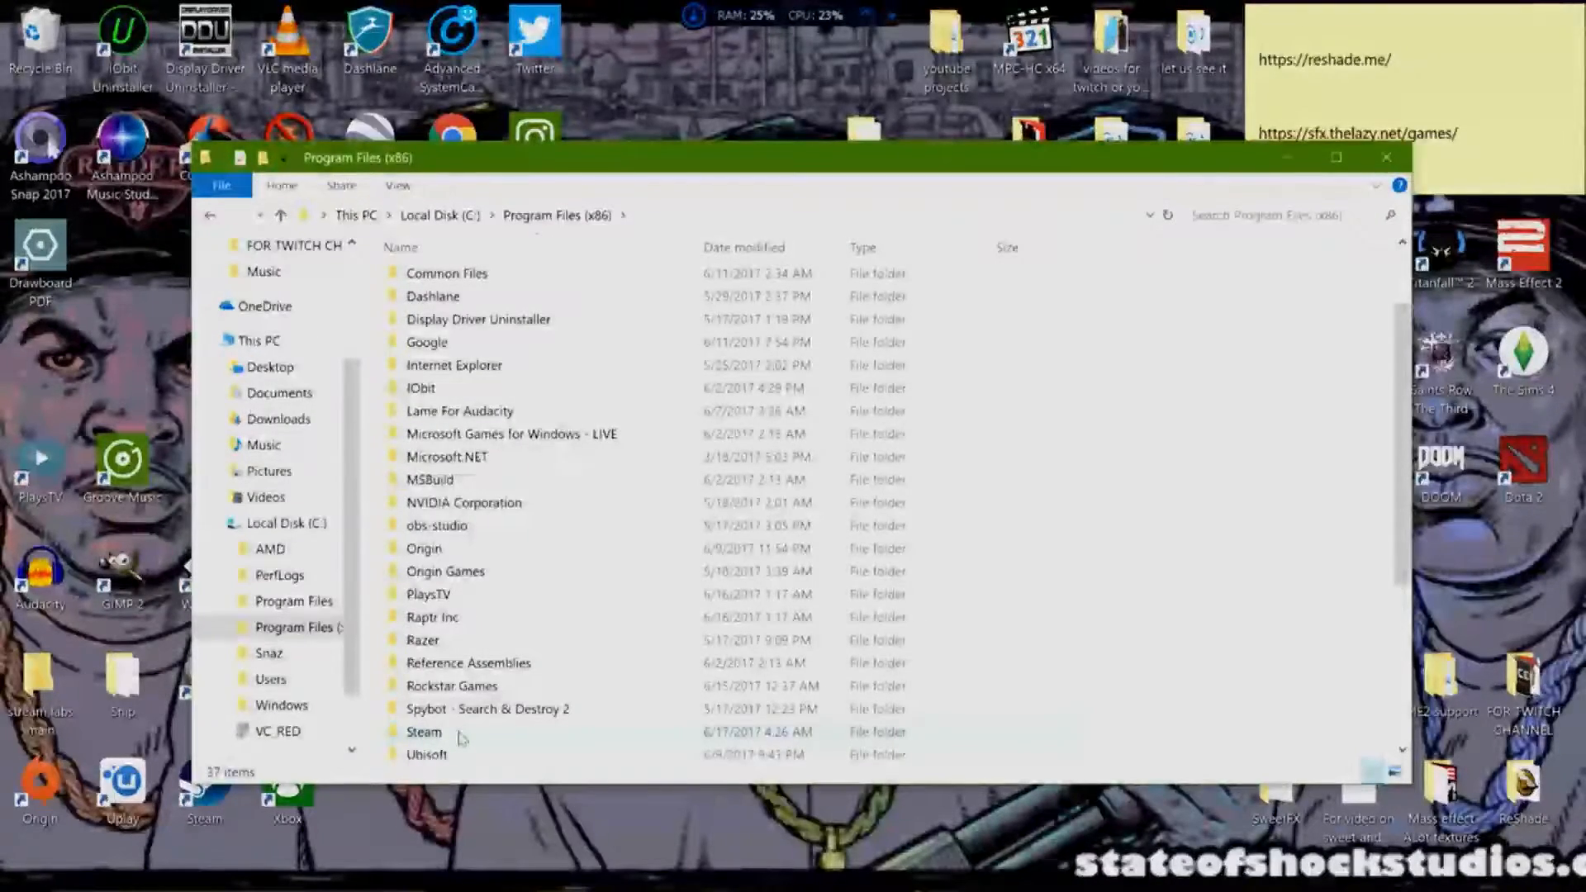
{"action": "mouse_move", "coordinate": [547, 580]}
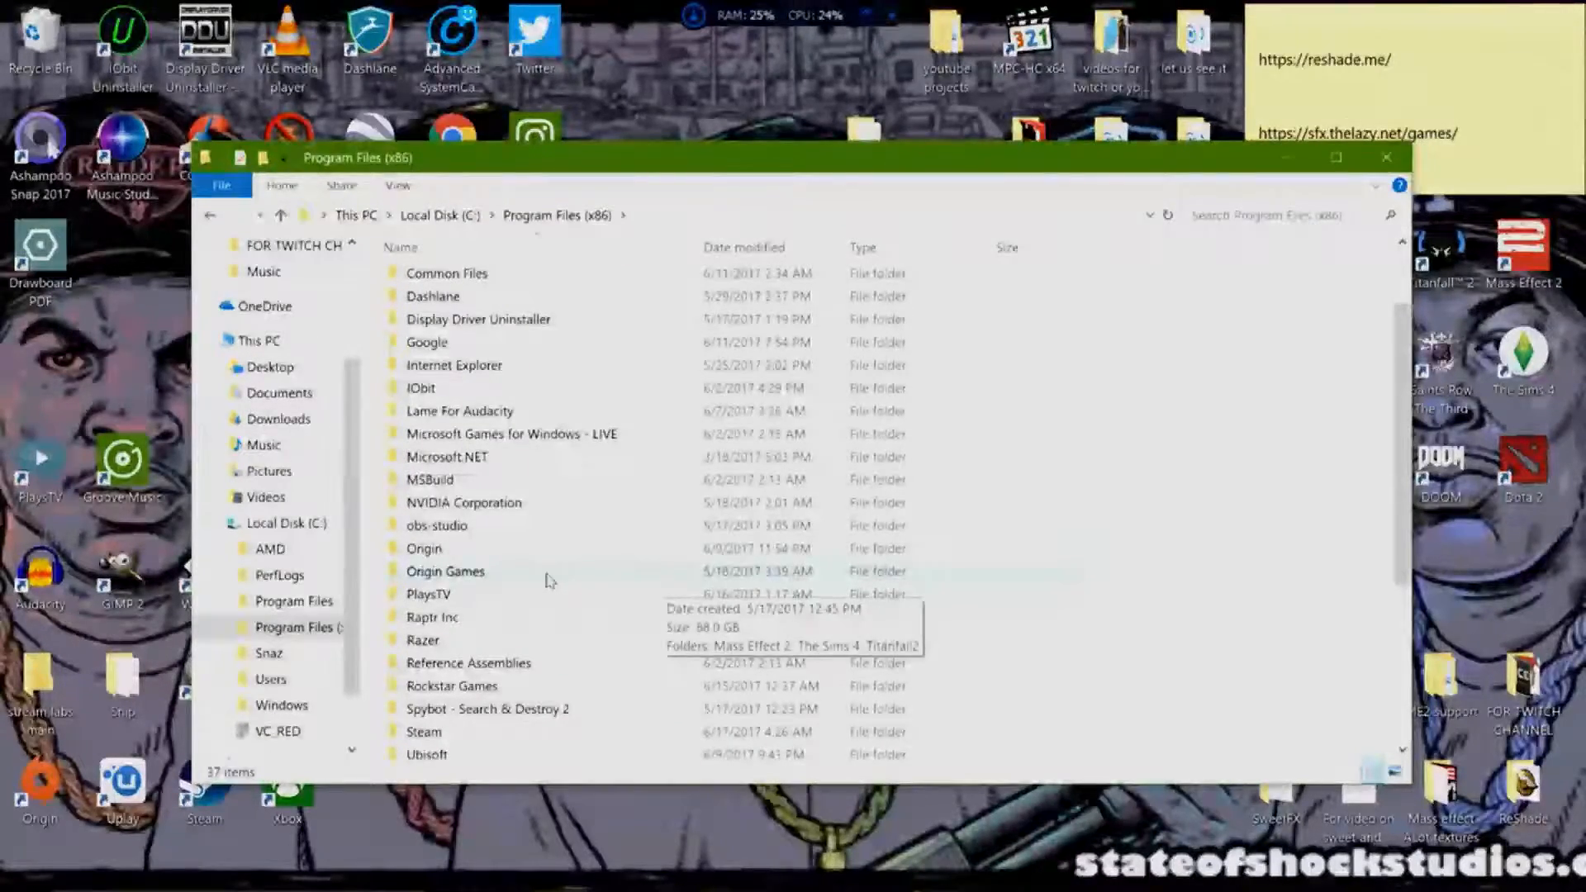
{"action": "double_click", "coordinate": [445, 572]}
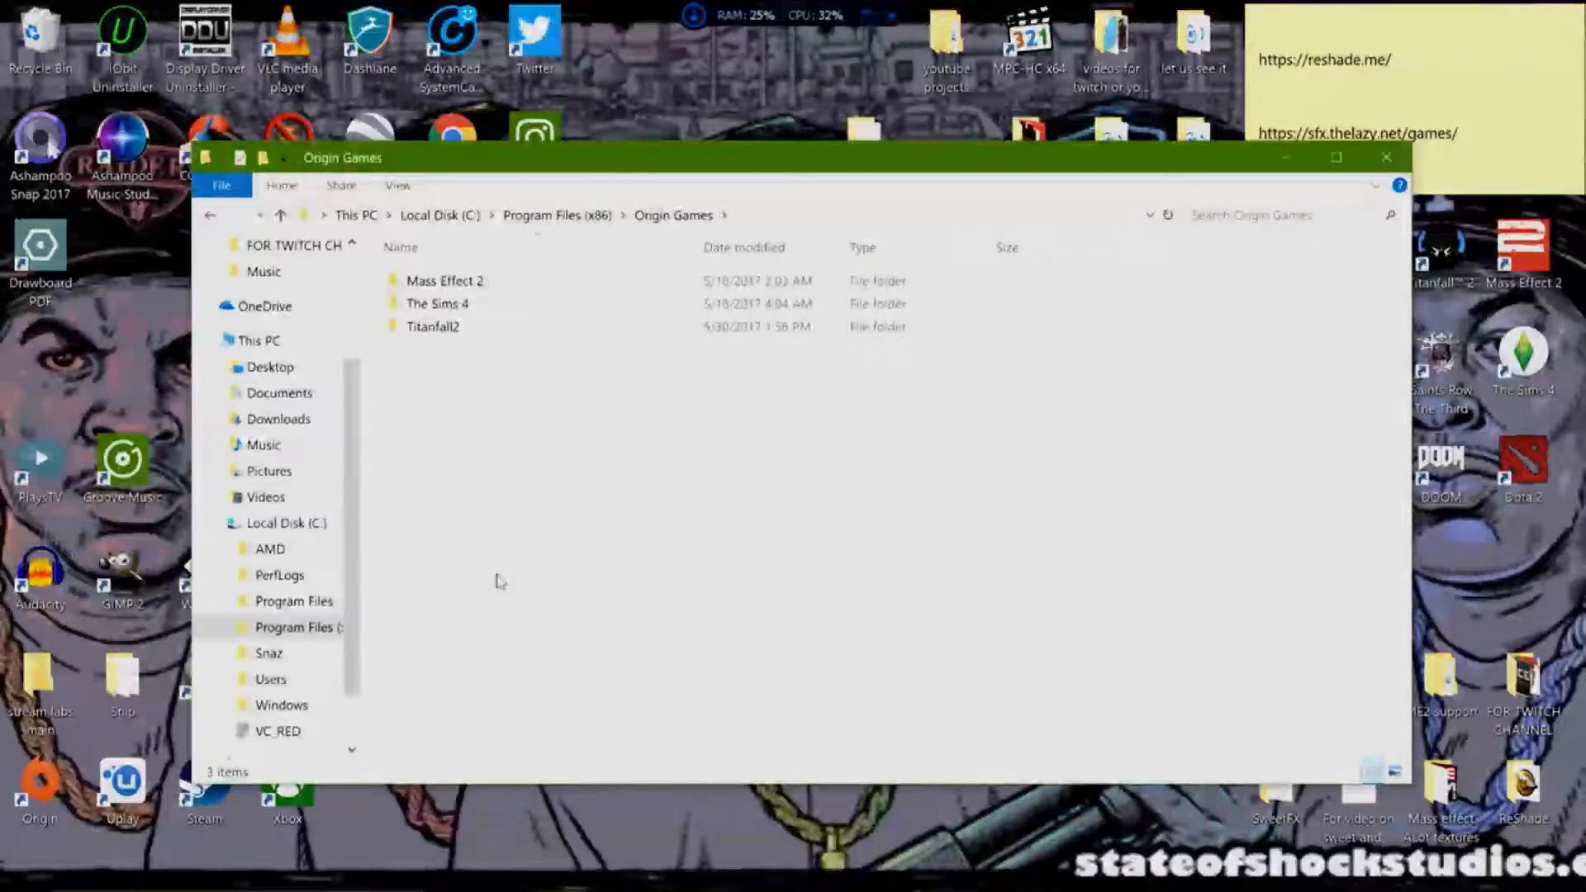
{"action": "double_click", "coordinate": [445, 281]}
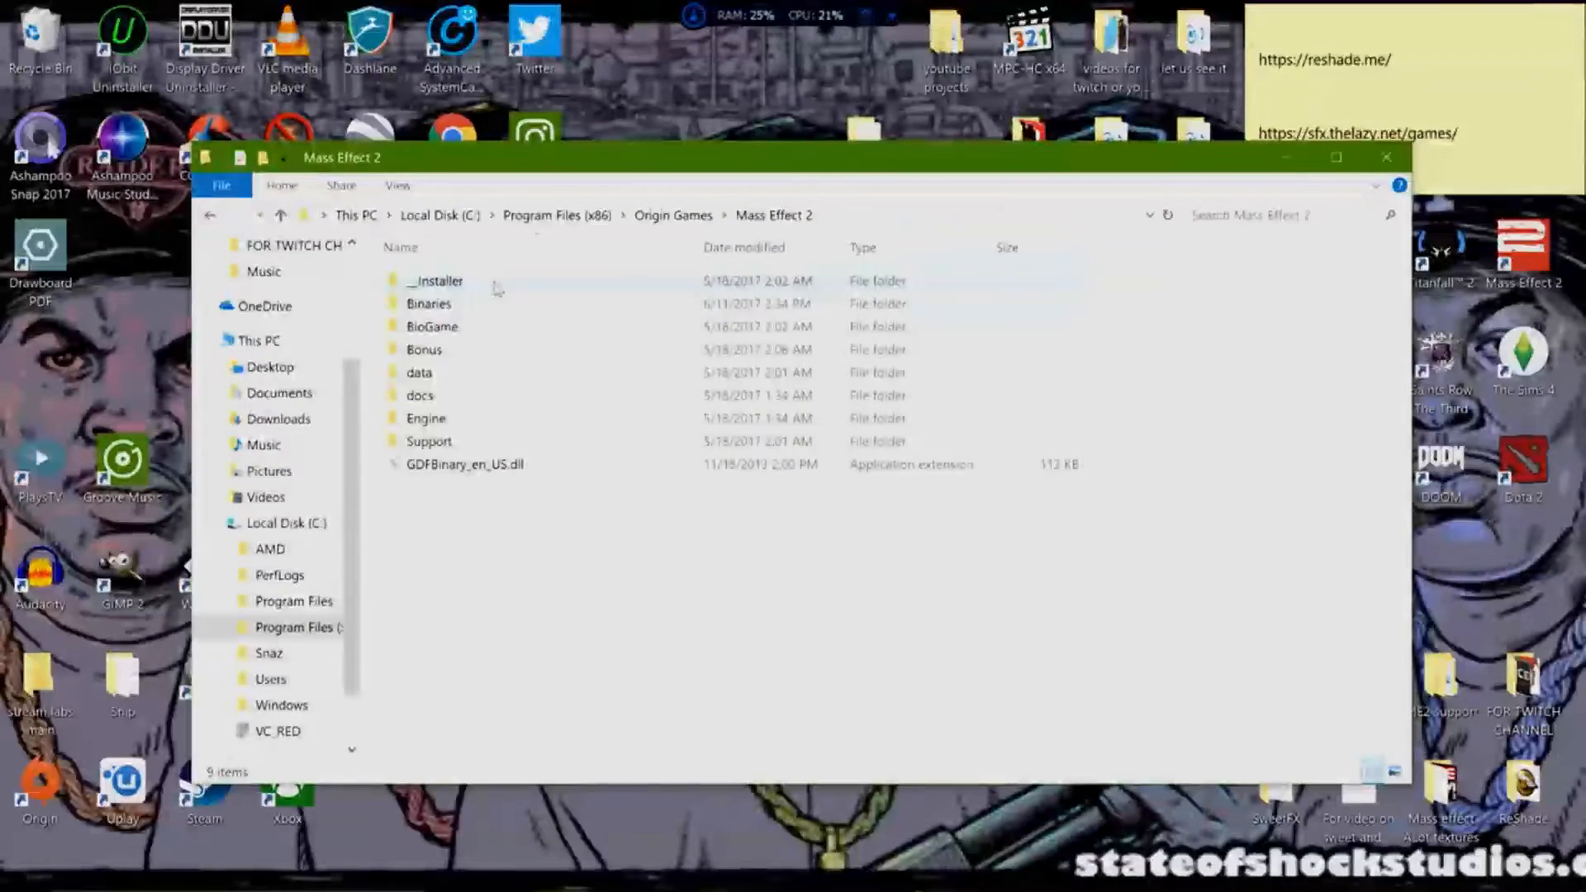
{"action": "mouse_move", "coordinate": [455, 330]}
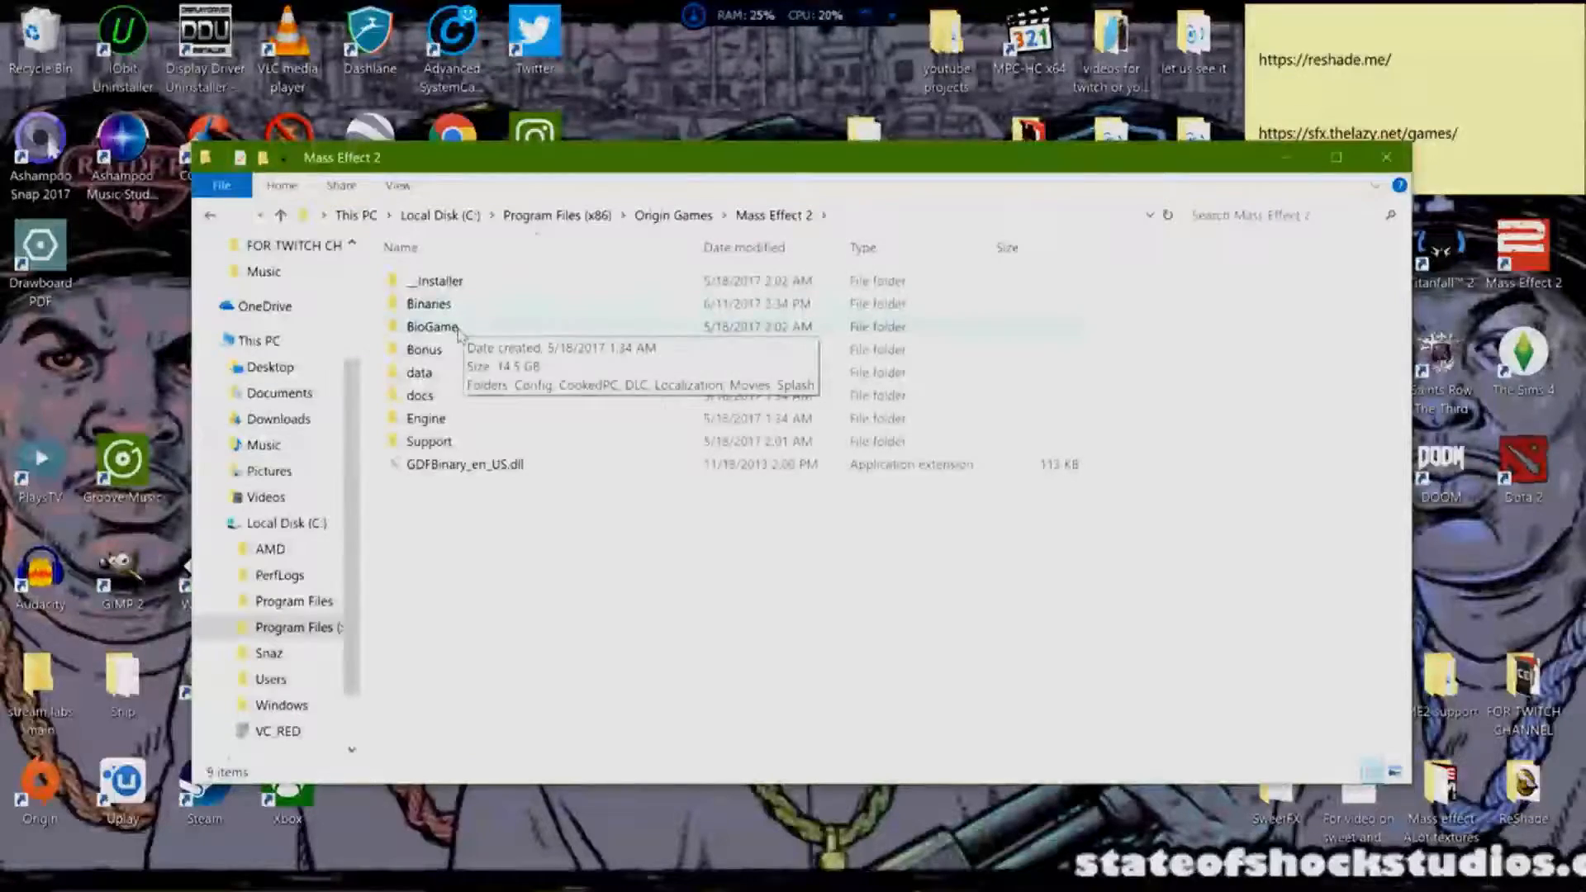
{"action": "double_click", "coordinate": [432, 326]}
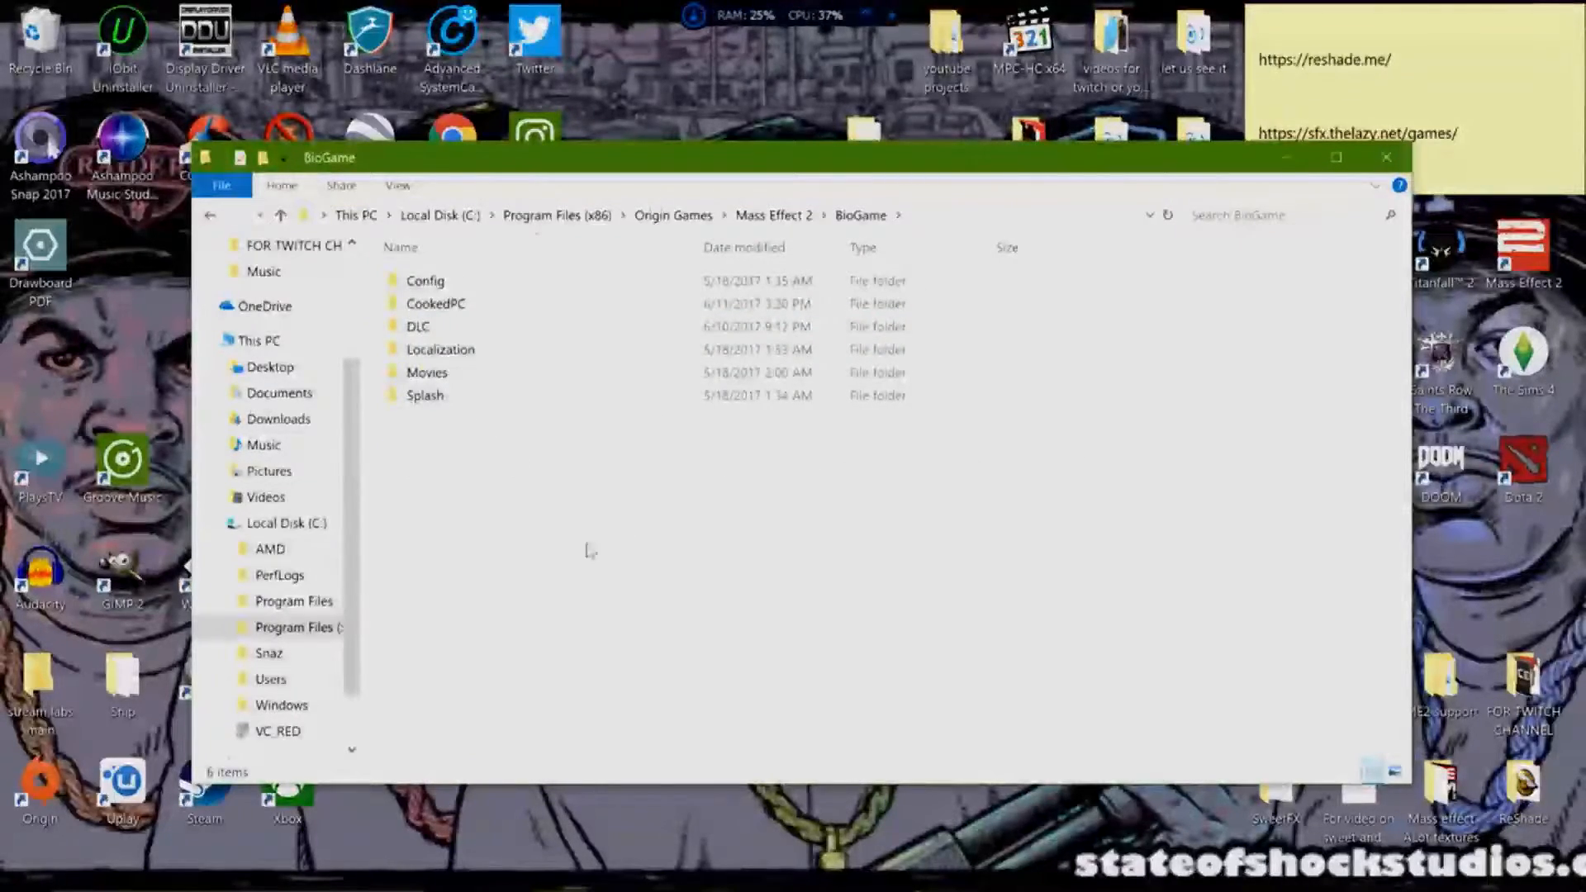
{"action": "left_click", "coordinate": [1382, 156]}
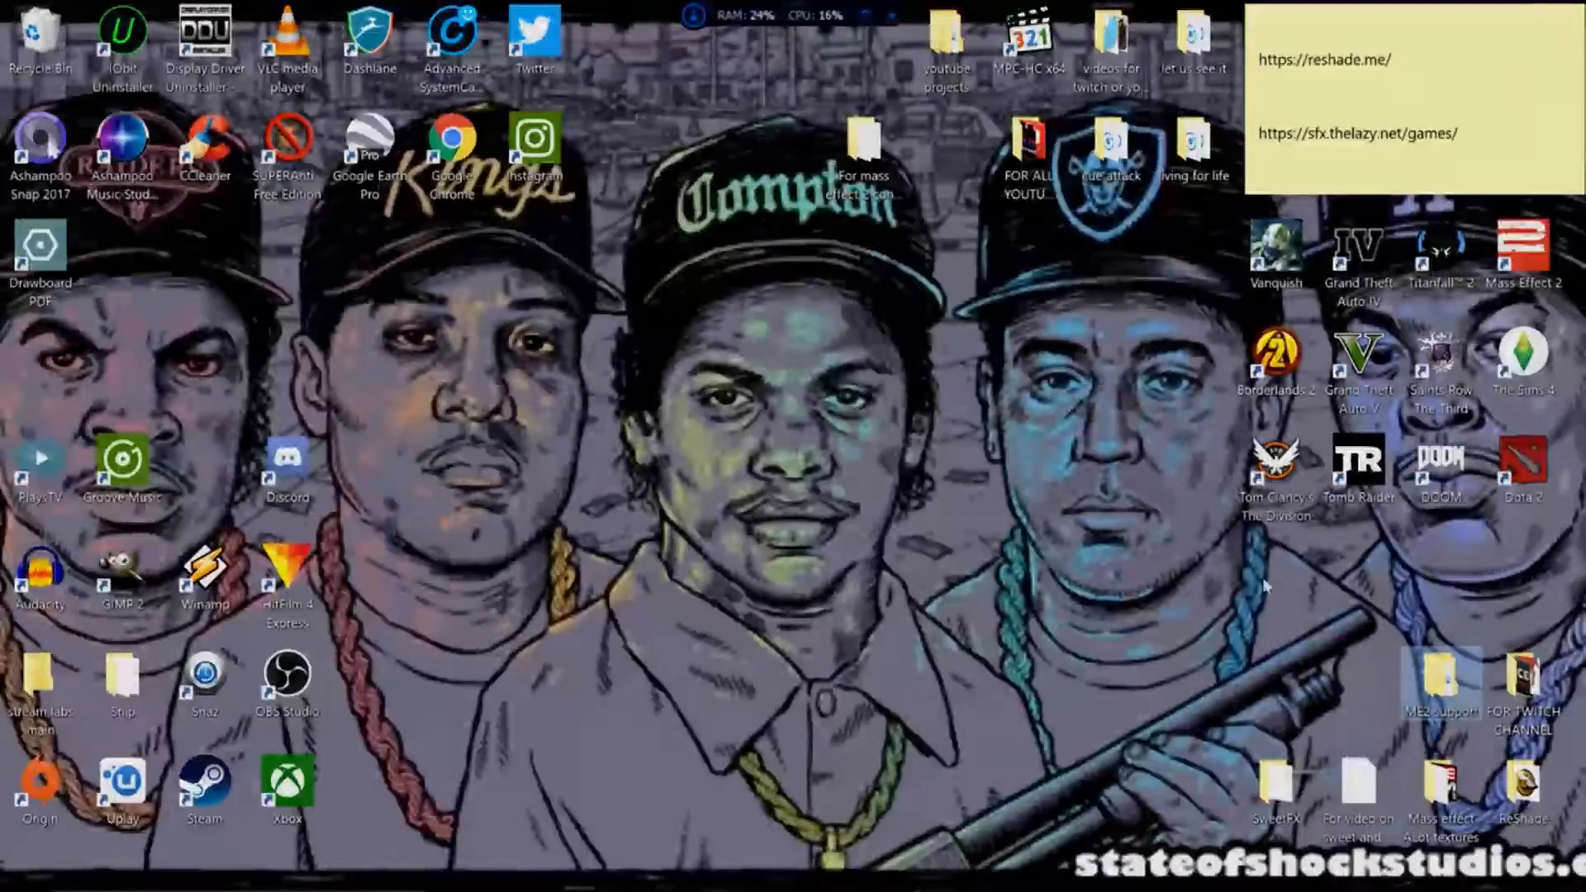
Step: Open ME2 support > ME2Controller > BioGame, select Config, CookedPC and DLC, and copy them
{"action": "double_click", "coordinate": [1436, 687]}
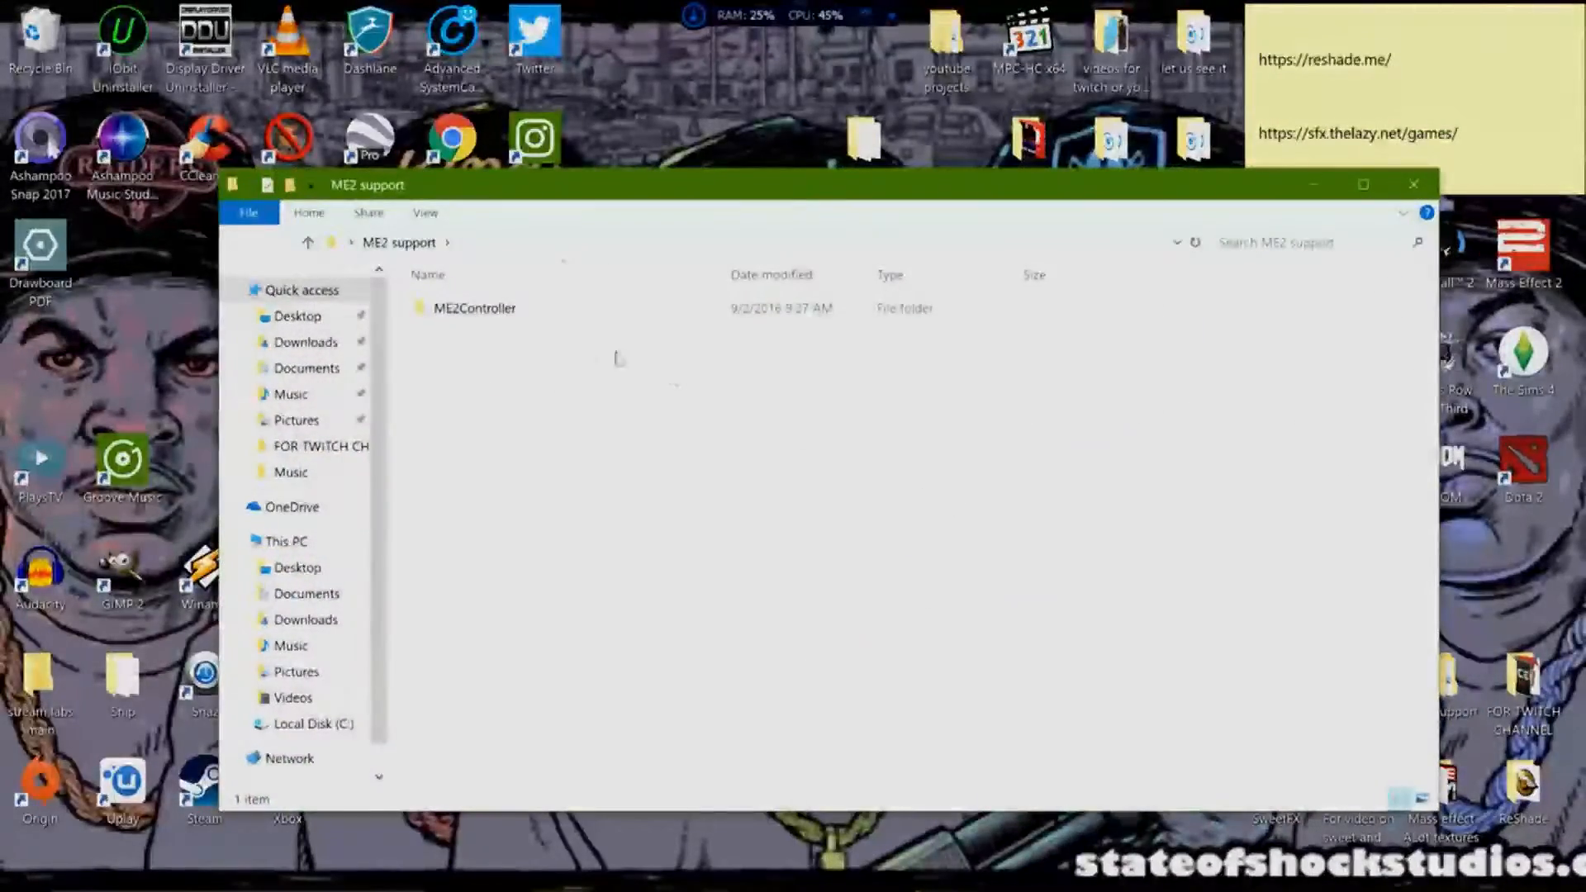
{"action": "double_click", "coordinate": [471, 309]}
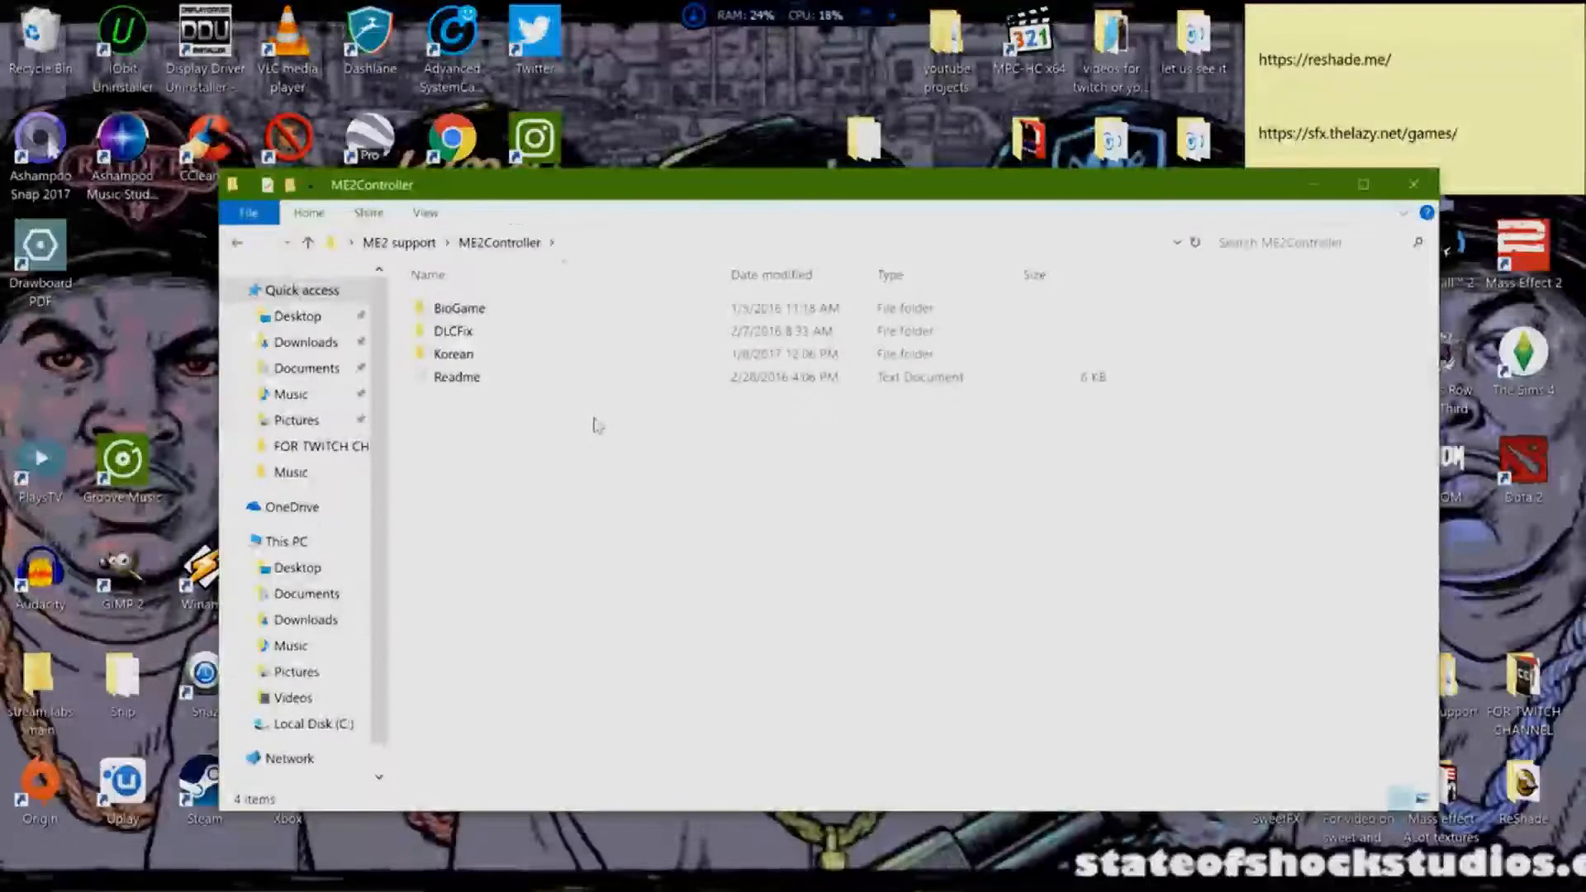
{"action": "double_click", "coordinate": [459, 308]}
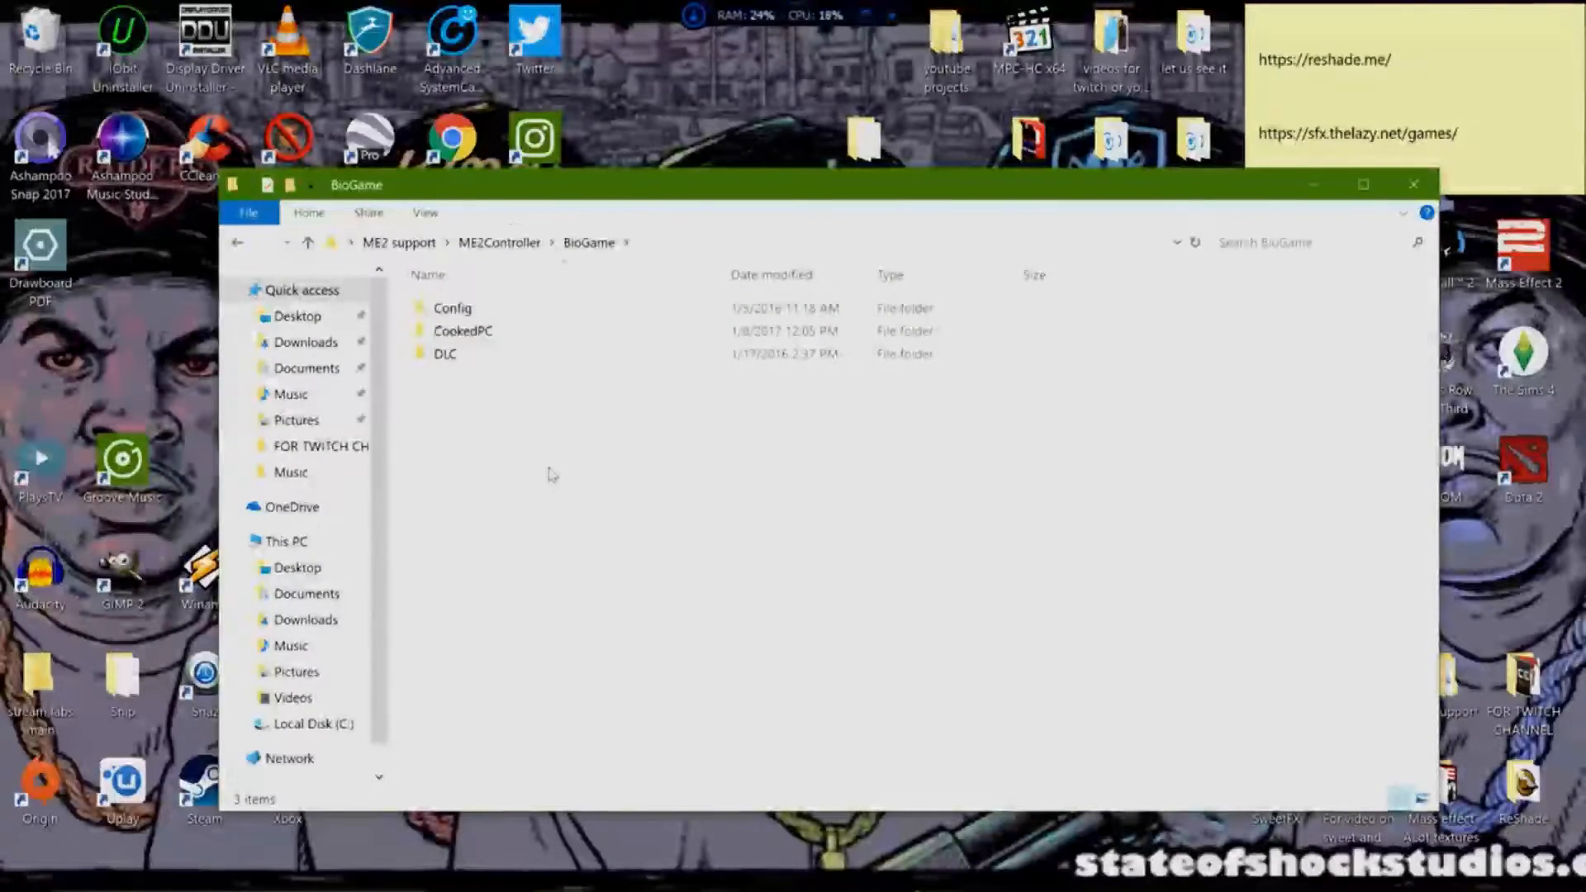
{"action": "key", "text": "ctrl+a"}
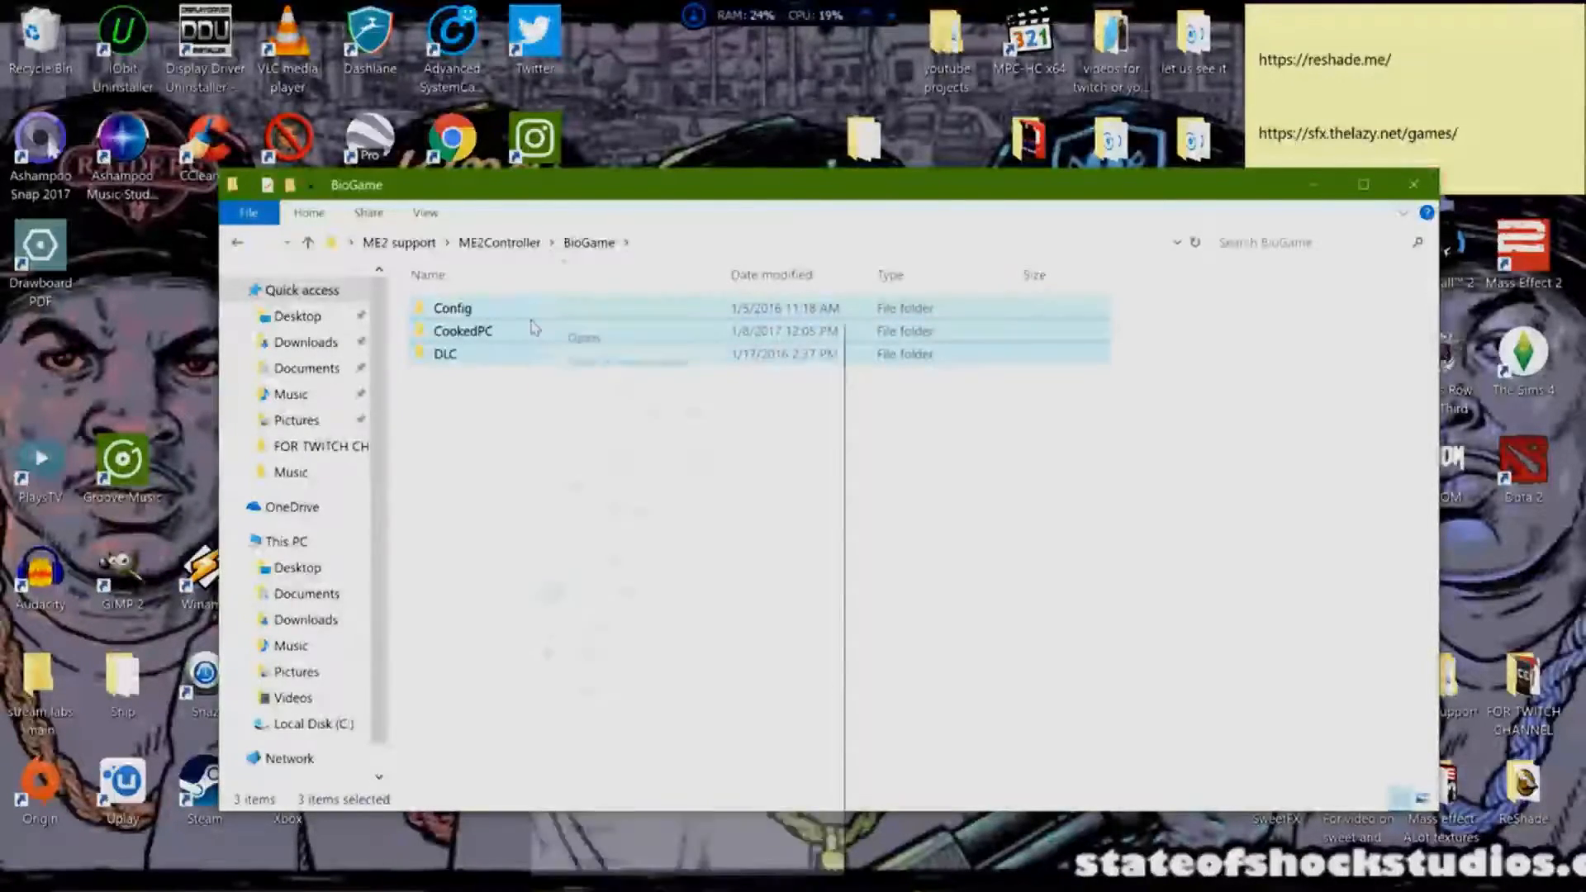
{"action": "right_click", "coordinate": [464, 331]}
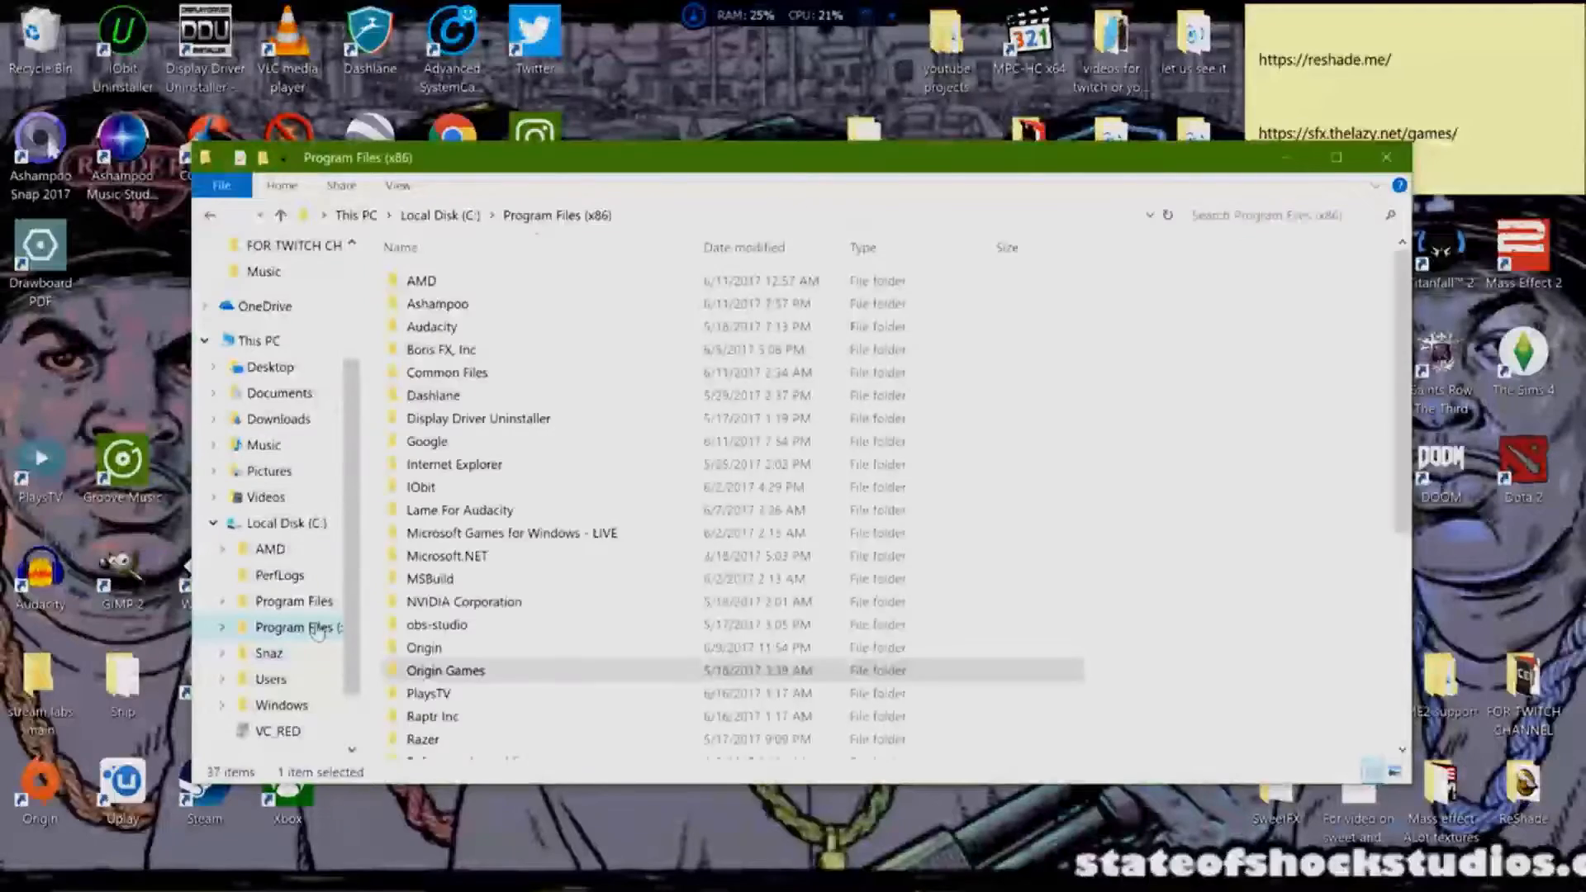
Step: Browse Program Files (x86) > Steam > steamapps > common, then minimize the window
{"action": "scroll", "scroll_direction": "down", "scroll_amount": 3}
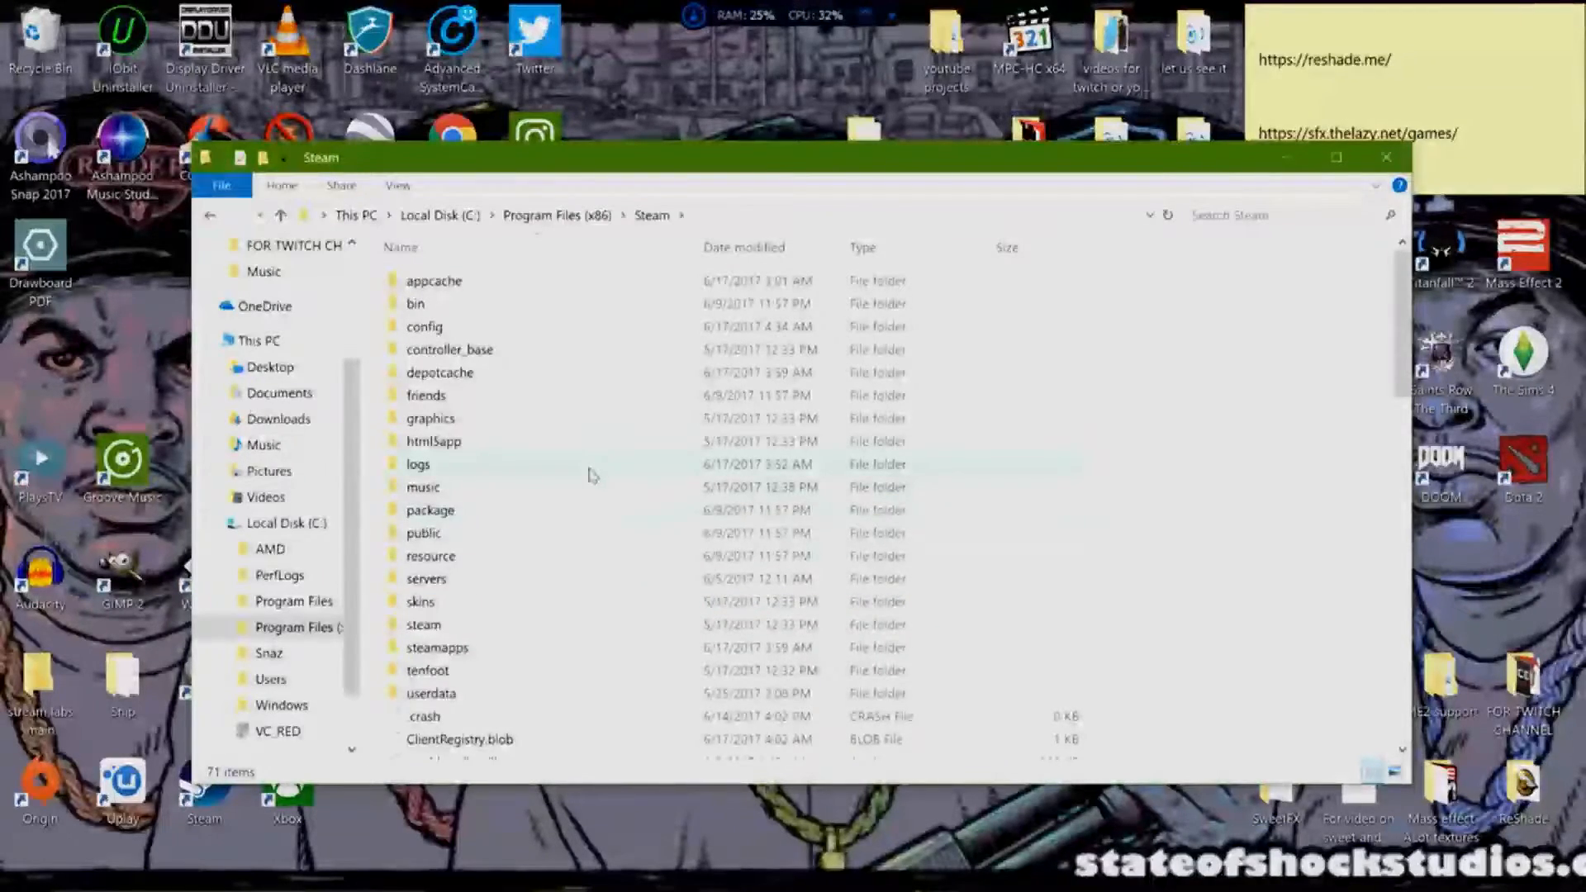
{"action": "mouse_move", "coordinate": [483, 654]}
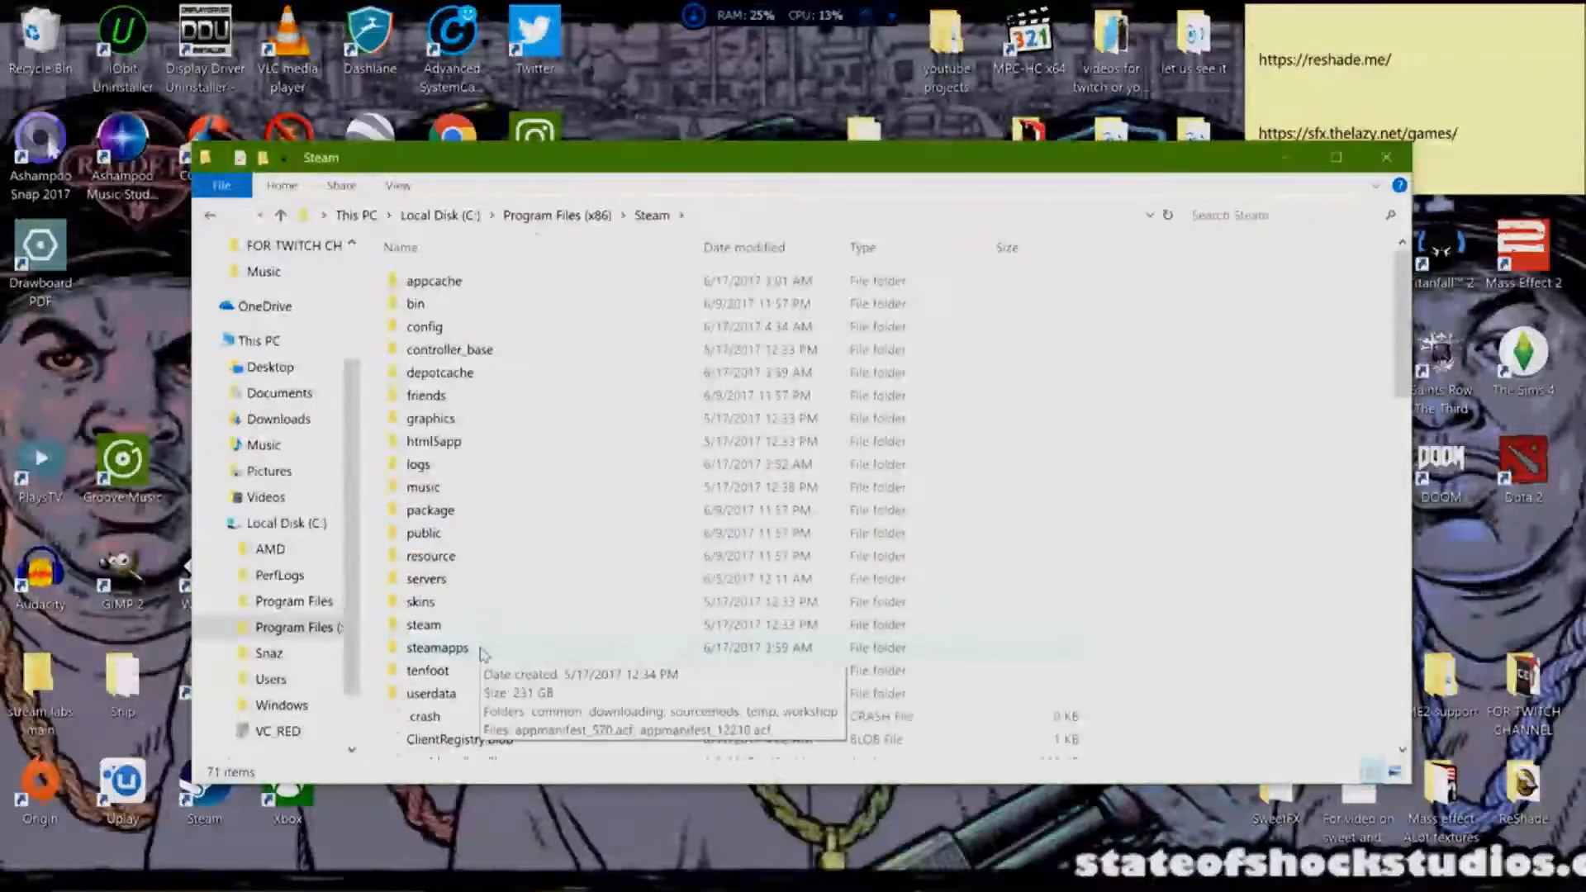
{"action": "double_click", "coordinate": [437, 648]}
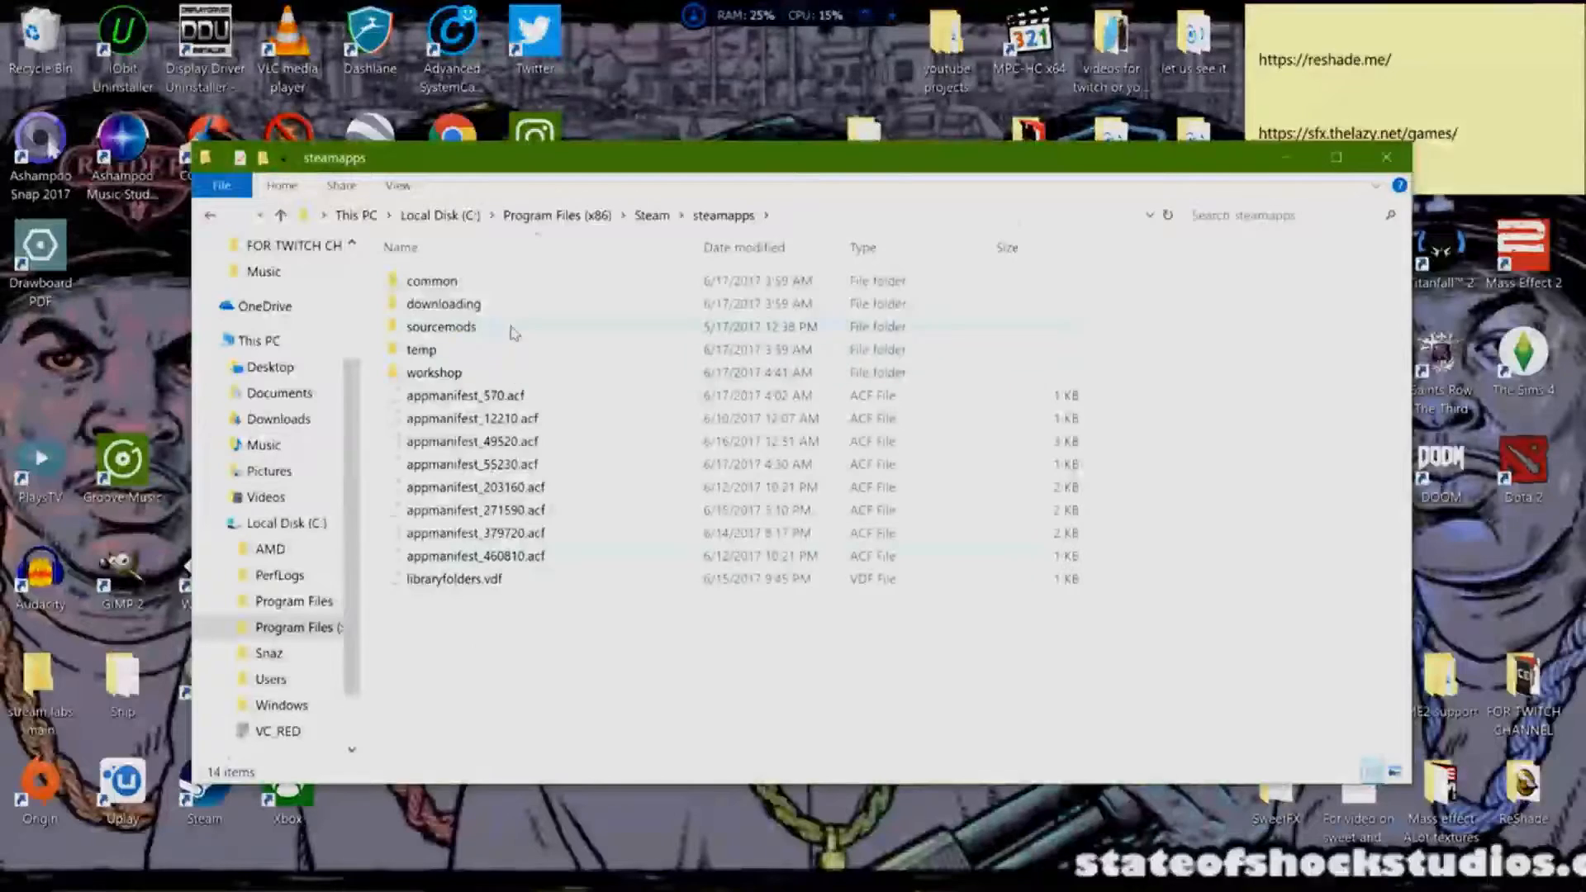
{"action": "double_click", "coordinate": [432, 280]}
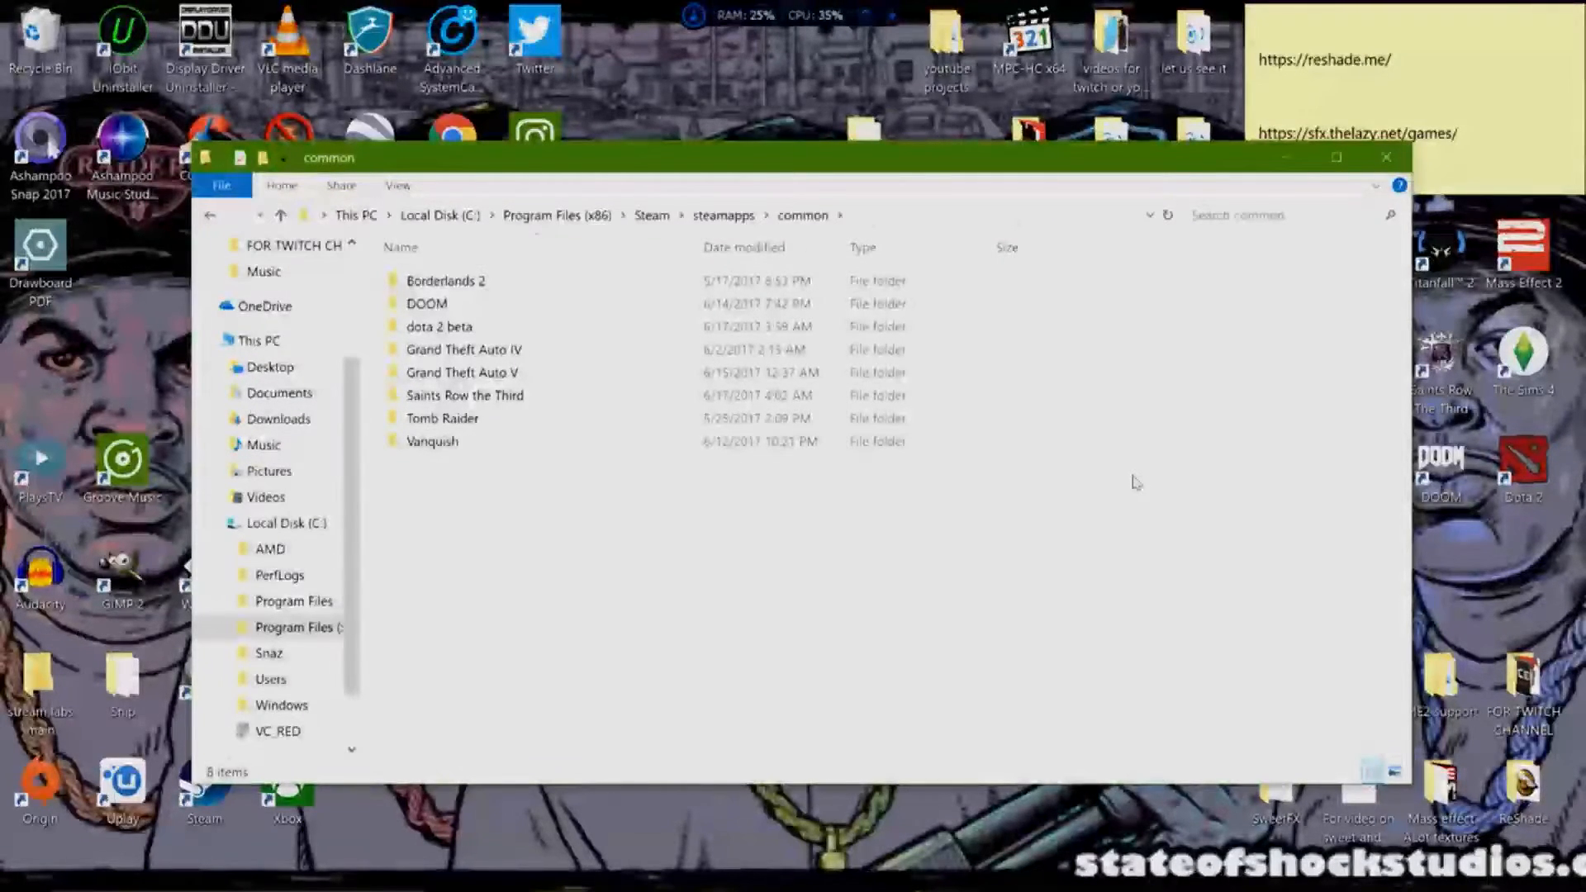
{"action": "mouse_move", "coordinate": [1308, 413]}
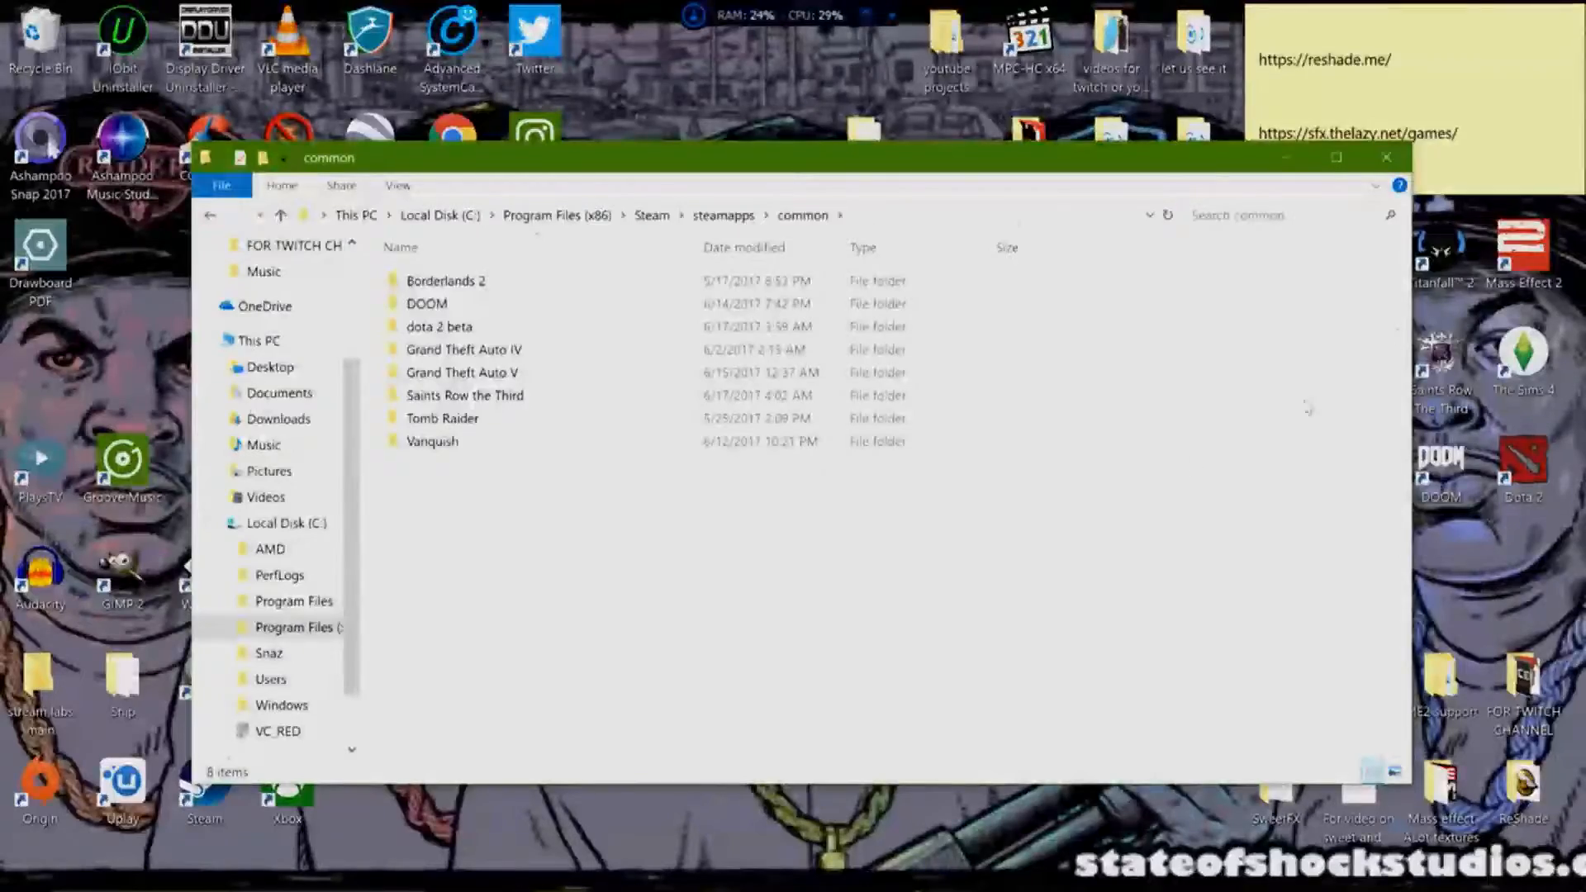
{"action": "left_click", "coordinate": [1378, 158]}
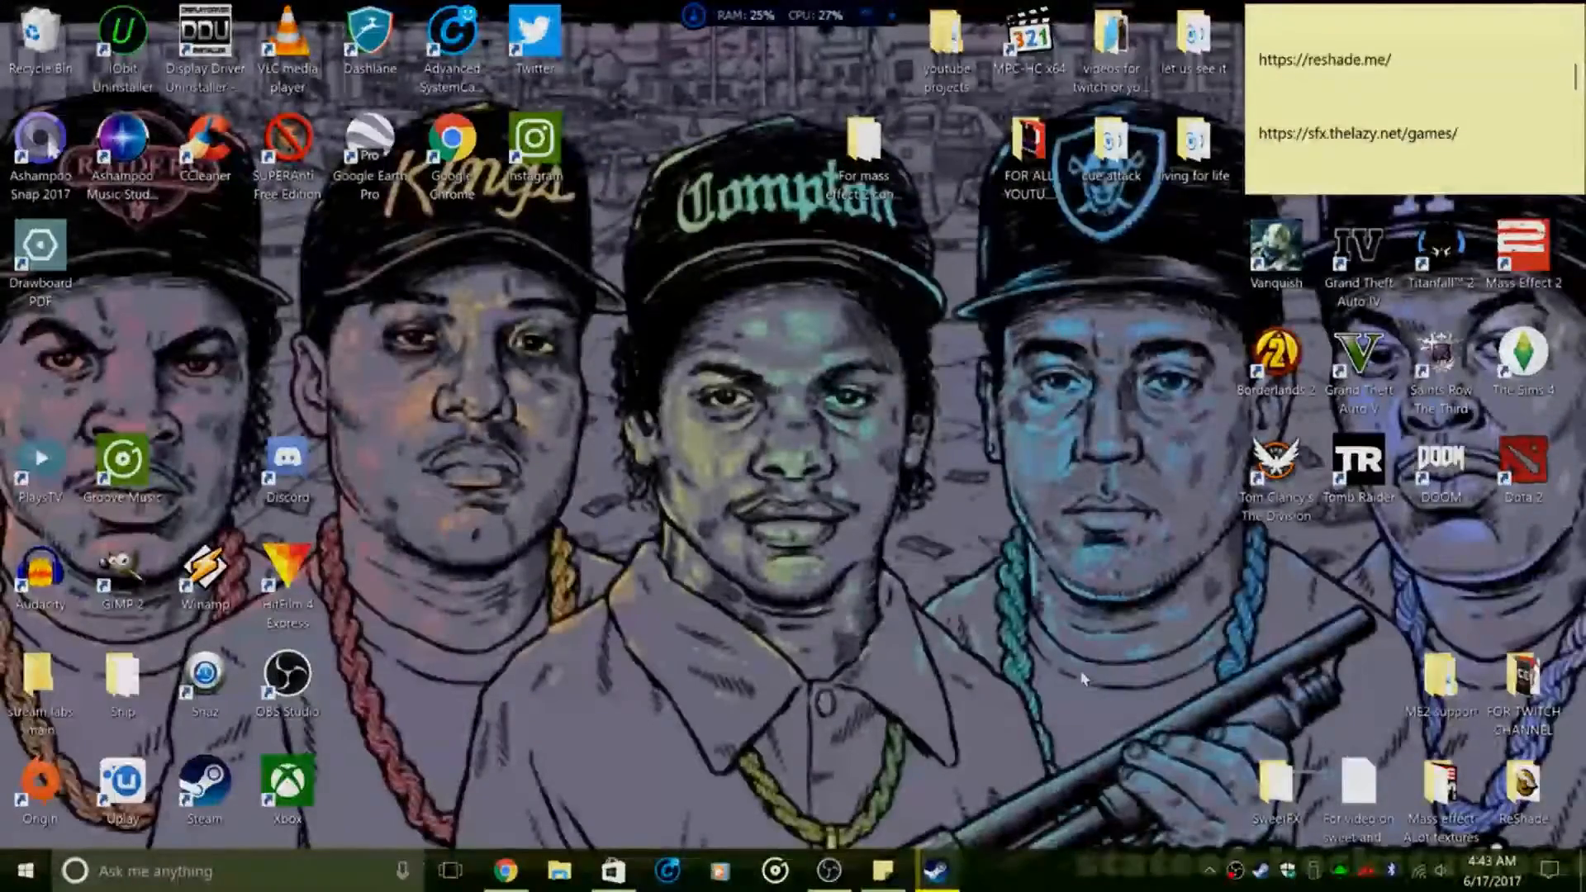